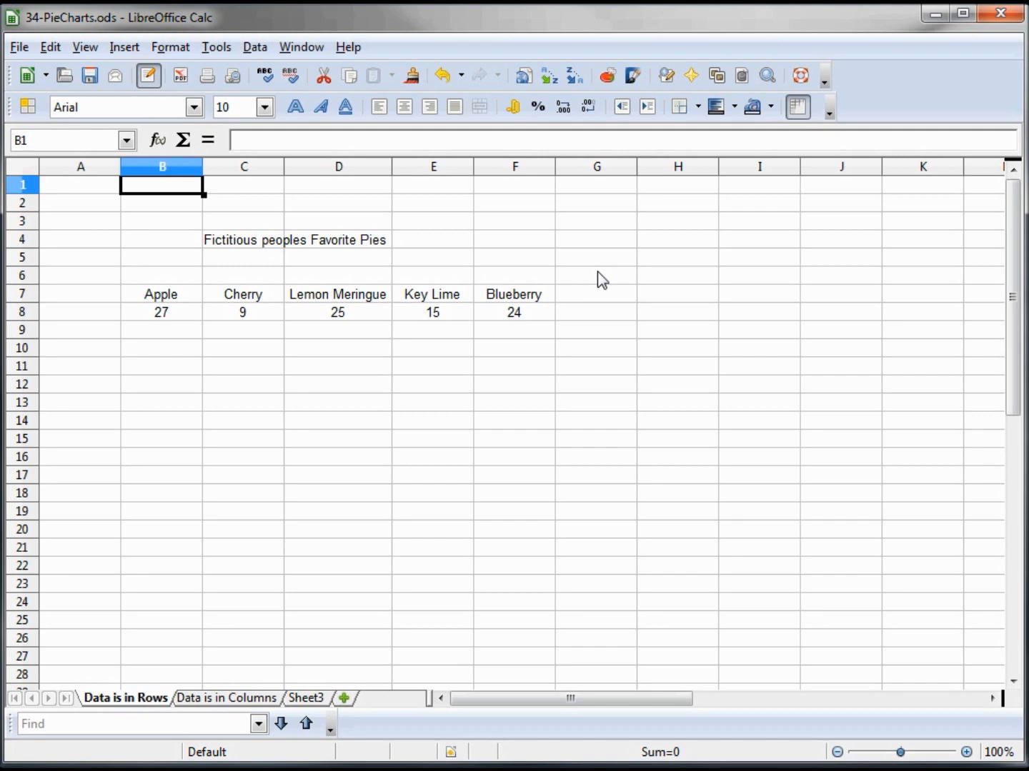
mouse_move(628, 254)
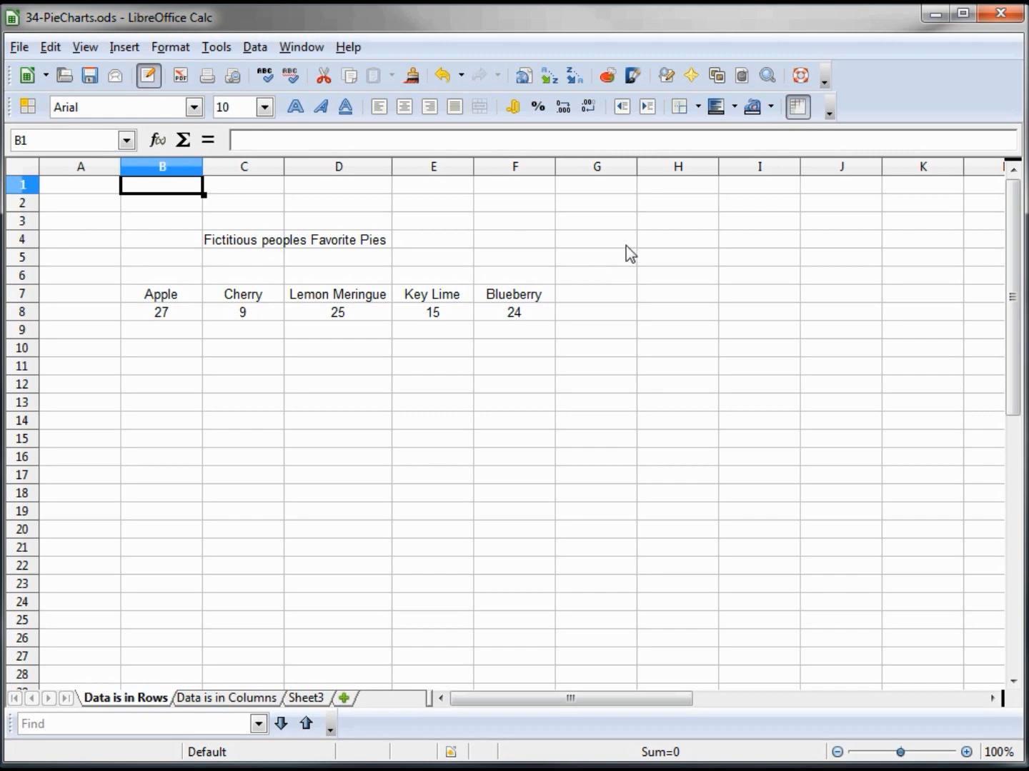
mouse_move(197, 305)
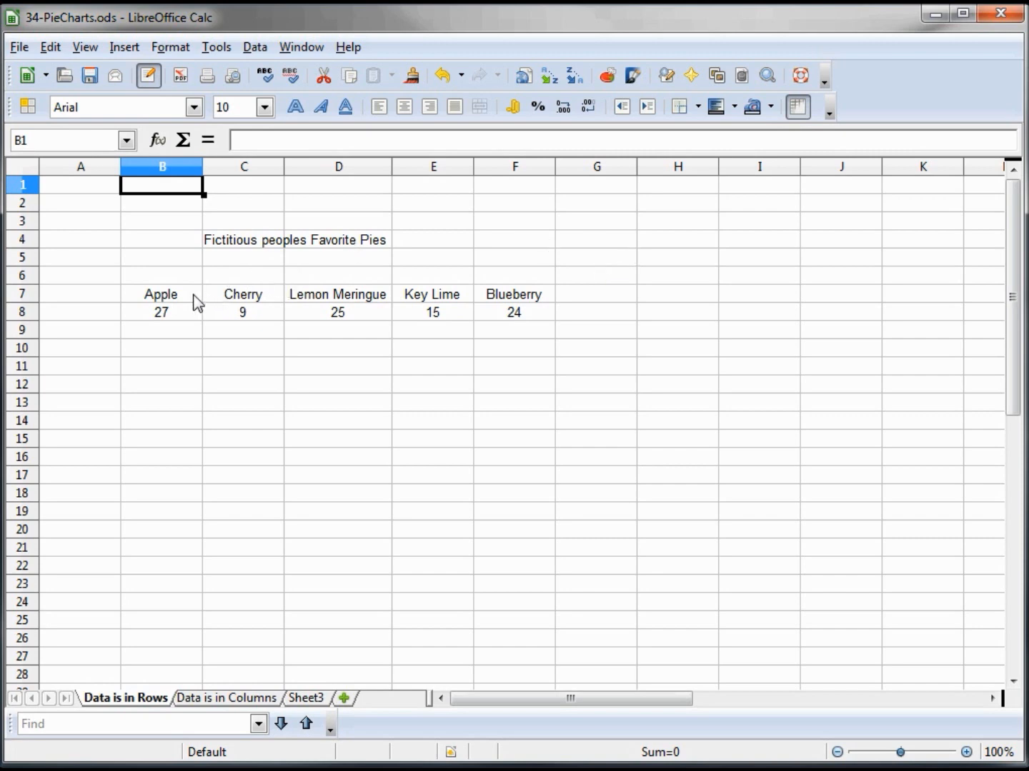
mouse_move(192, 321)
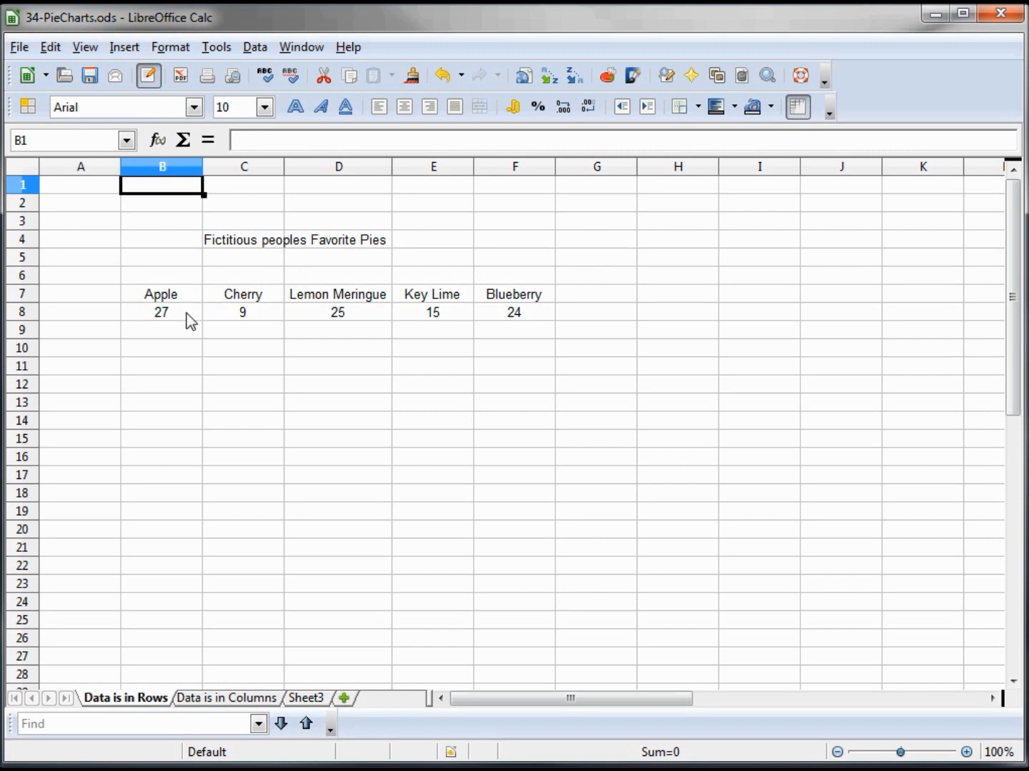
mouse_move(263, 303)
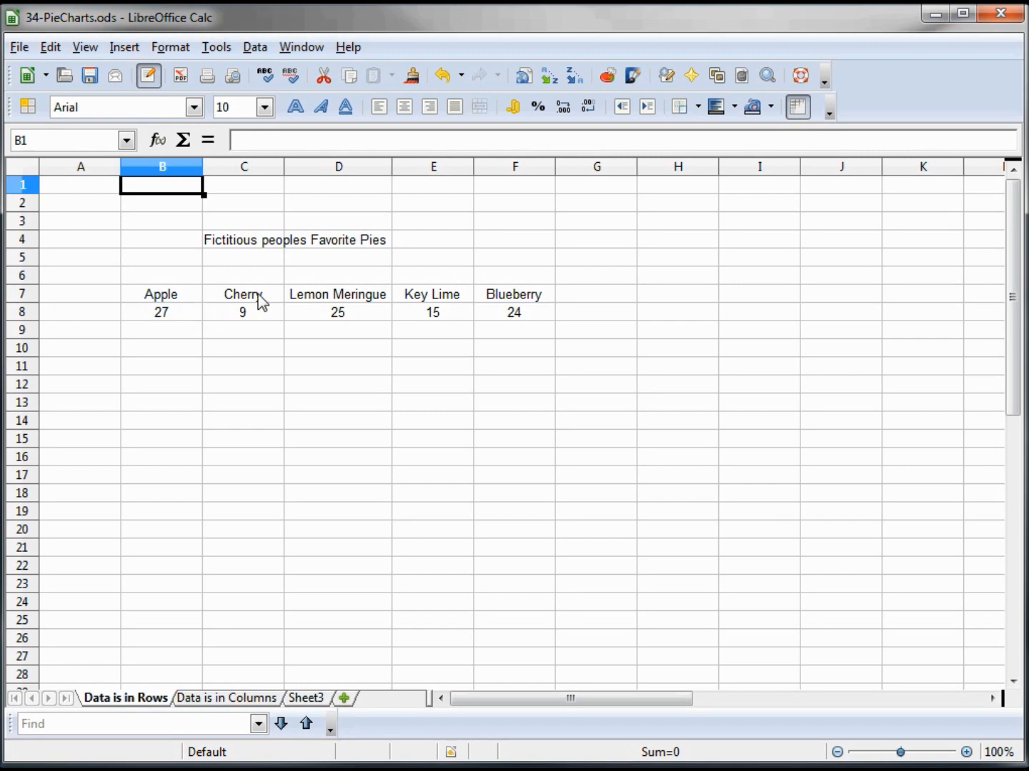
mouse_move(264, 305)
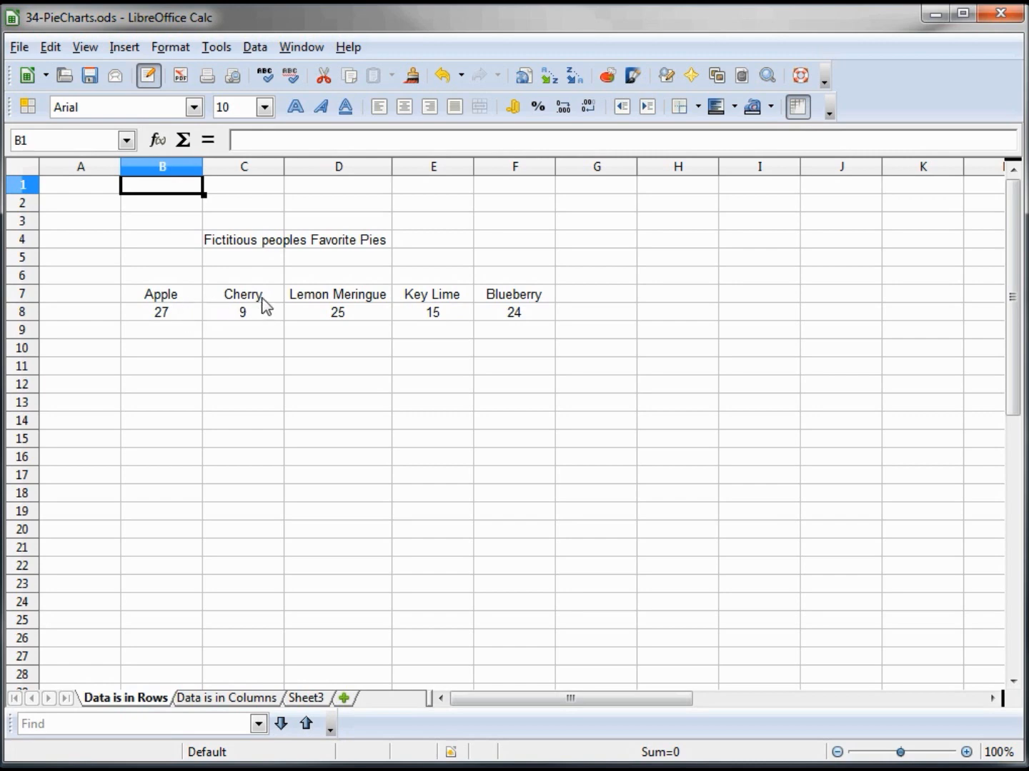
mouse_move(166, 300)
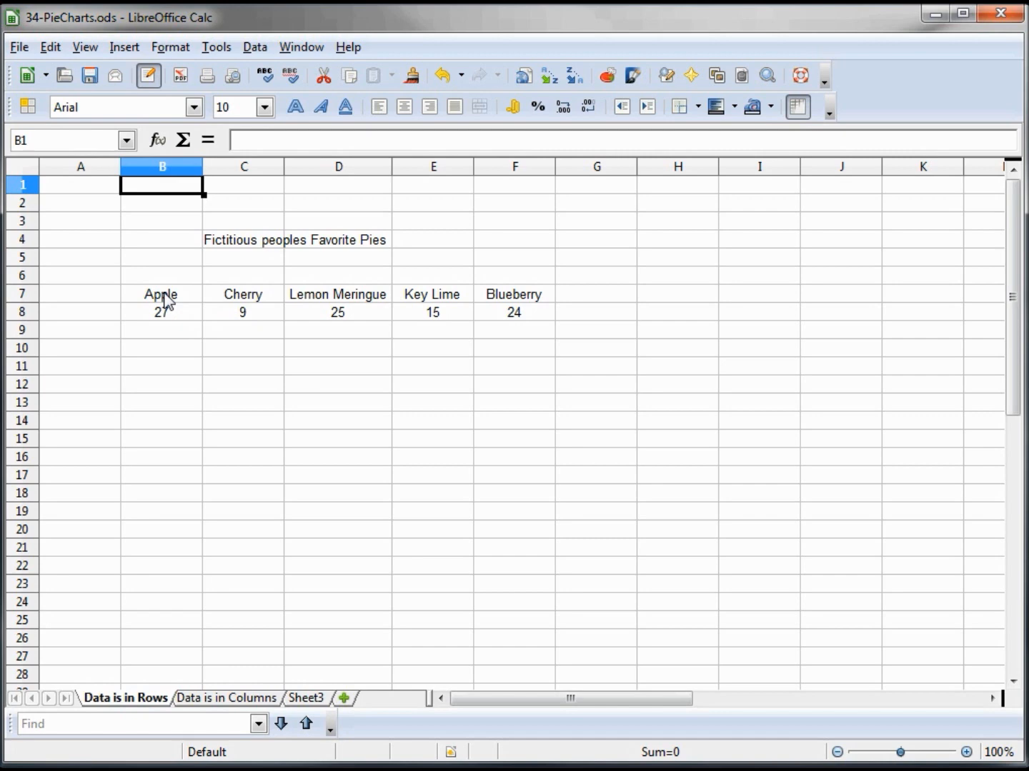
- Start the Chart Wizard on the Favorite Pies data and set the type to Pie
left_click(160, 294)
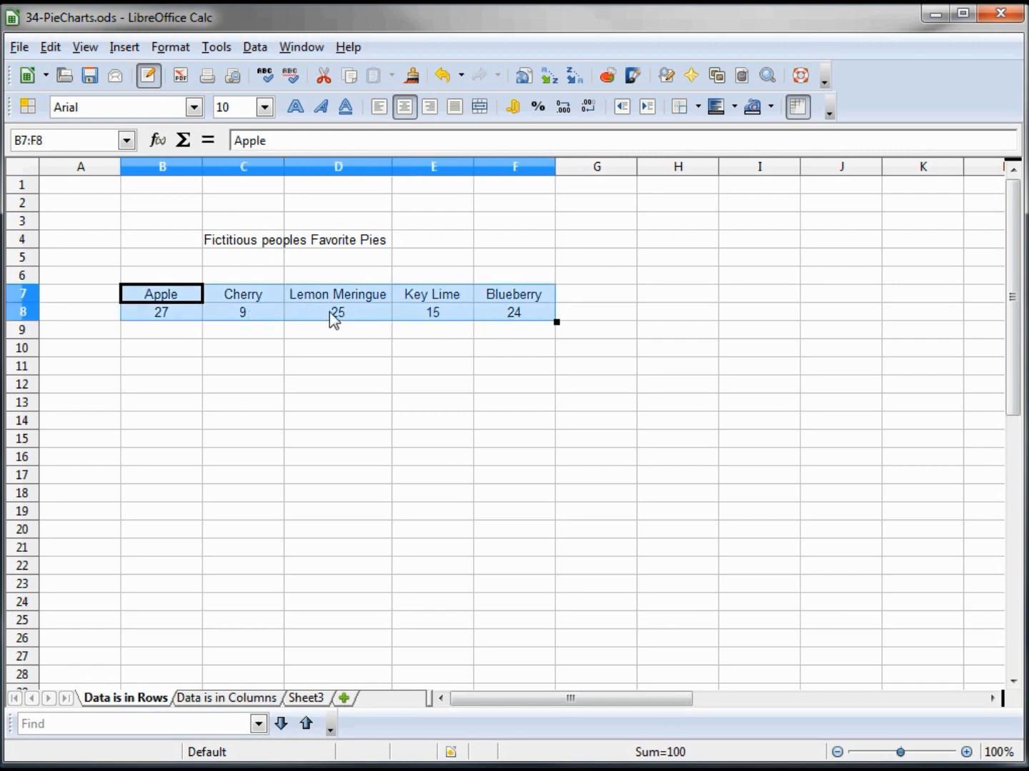
left_click(337, 311)
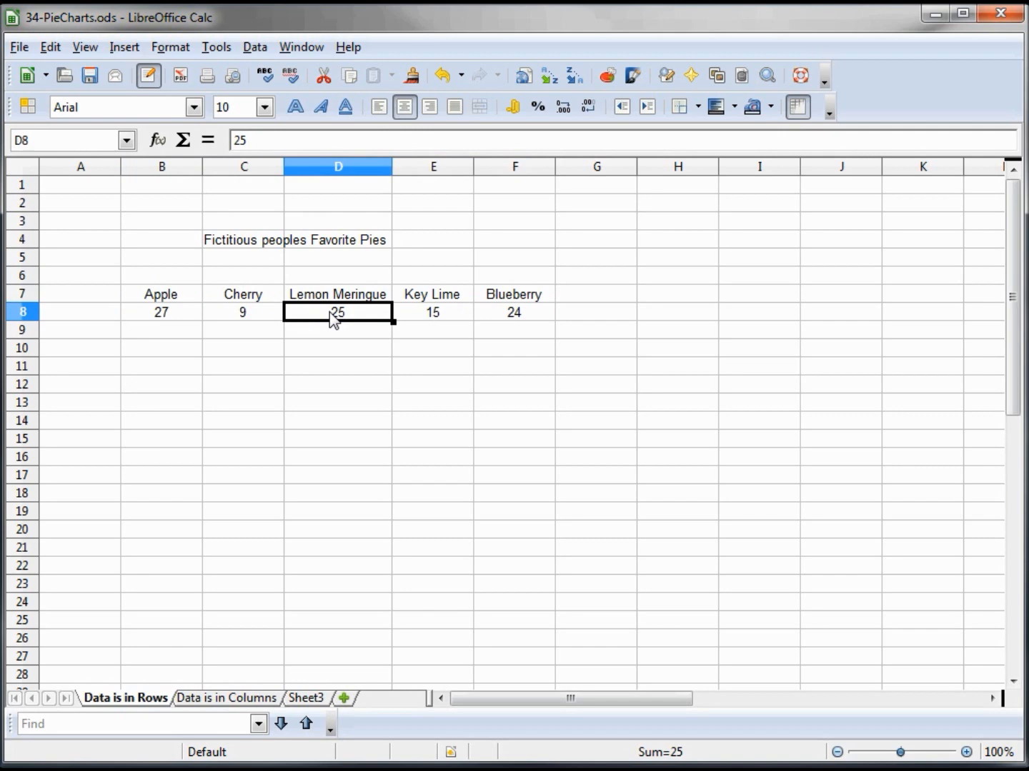
mouse_move(337, 288)
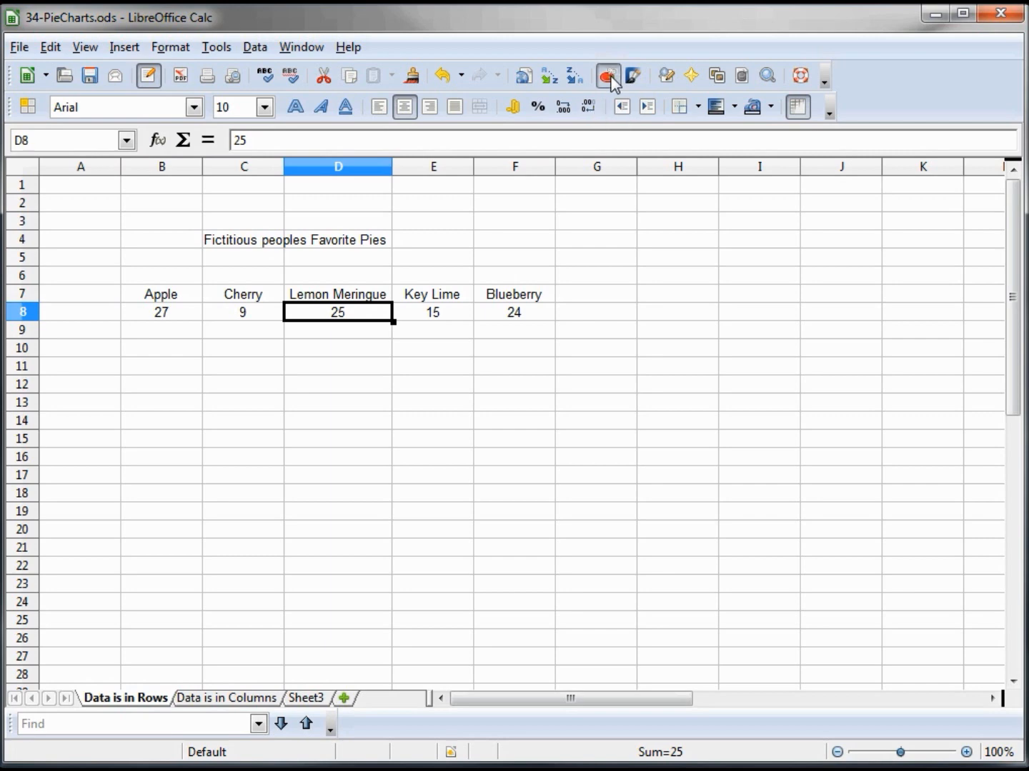
left_click(606, 75)
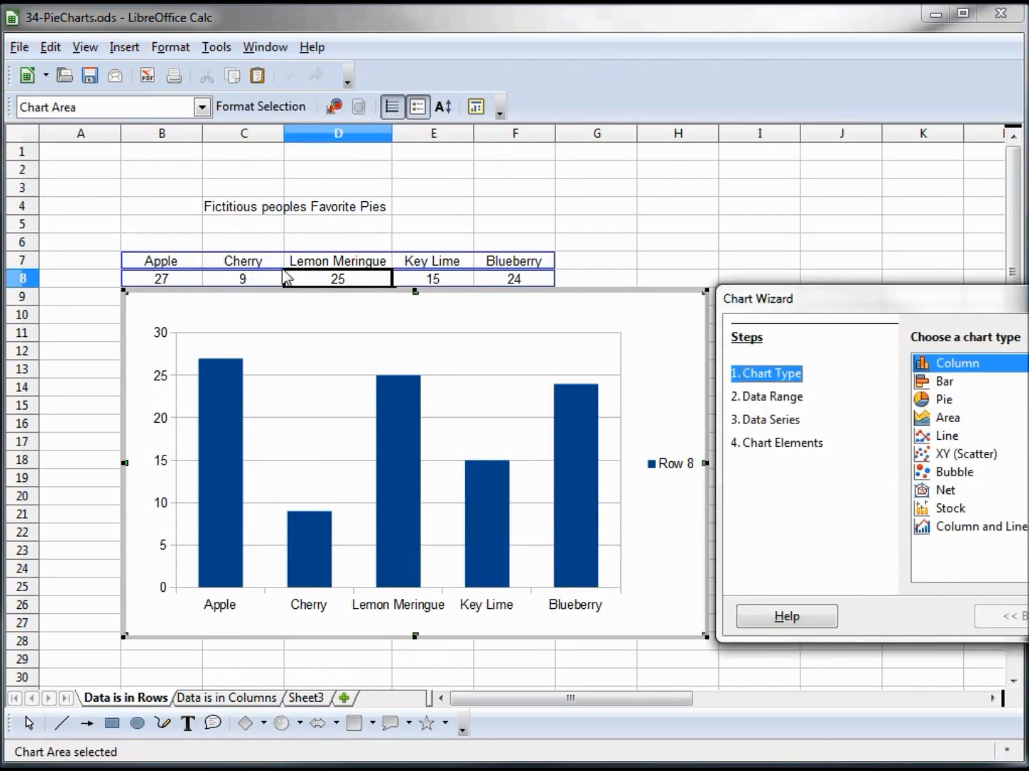
mouse_move(483, 274)
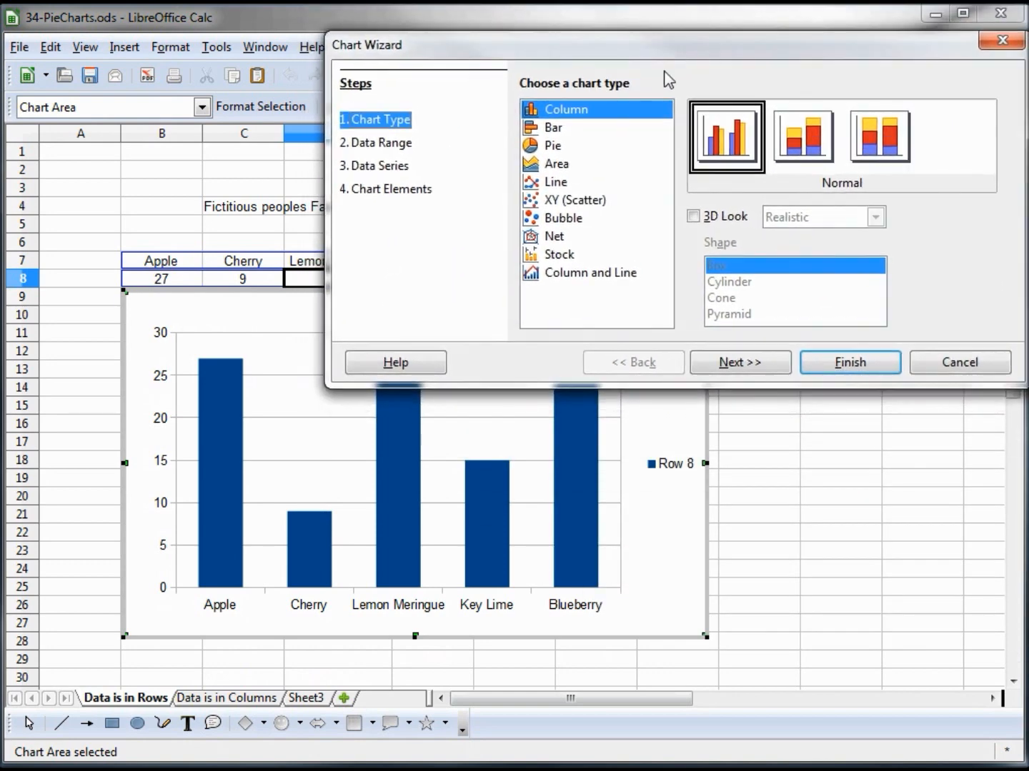
mouse_move(470, 136)
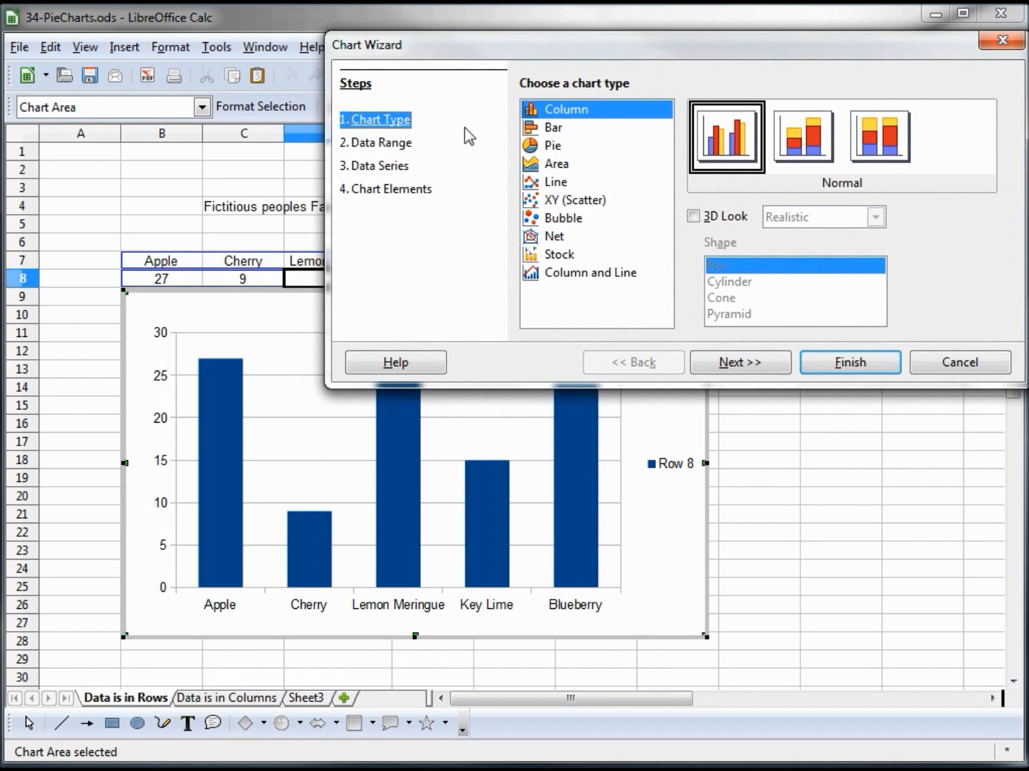
mouse_move(557, 142)
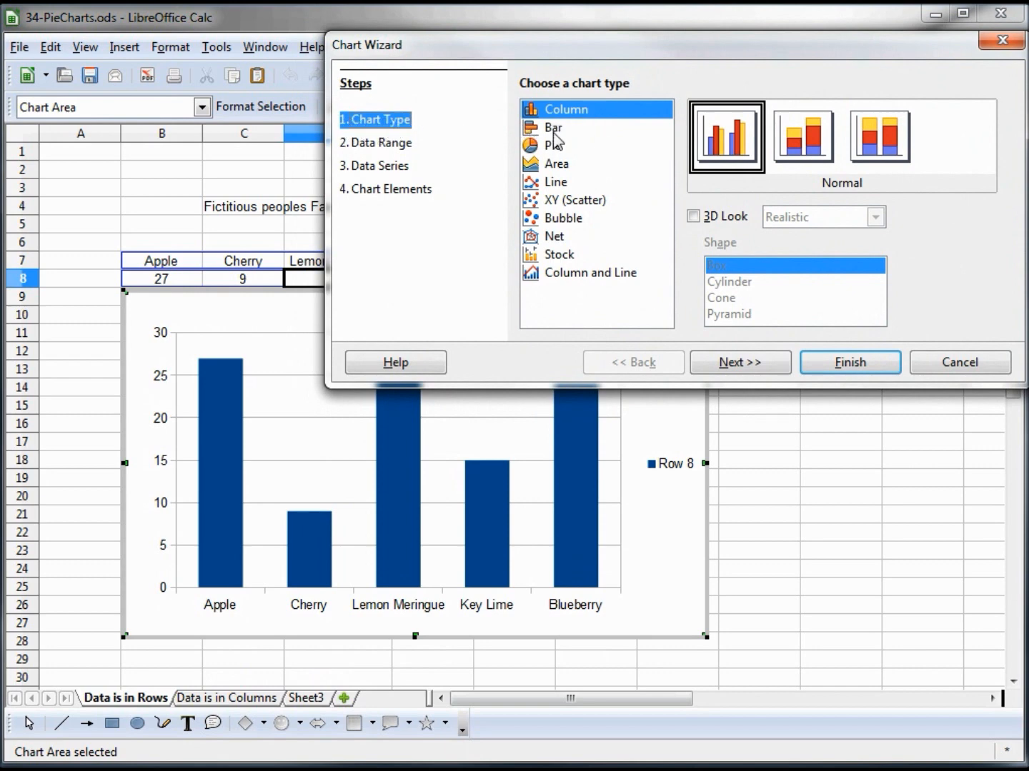
left_click(554, 128)
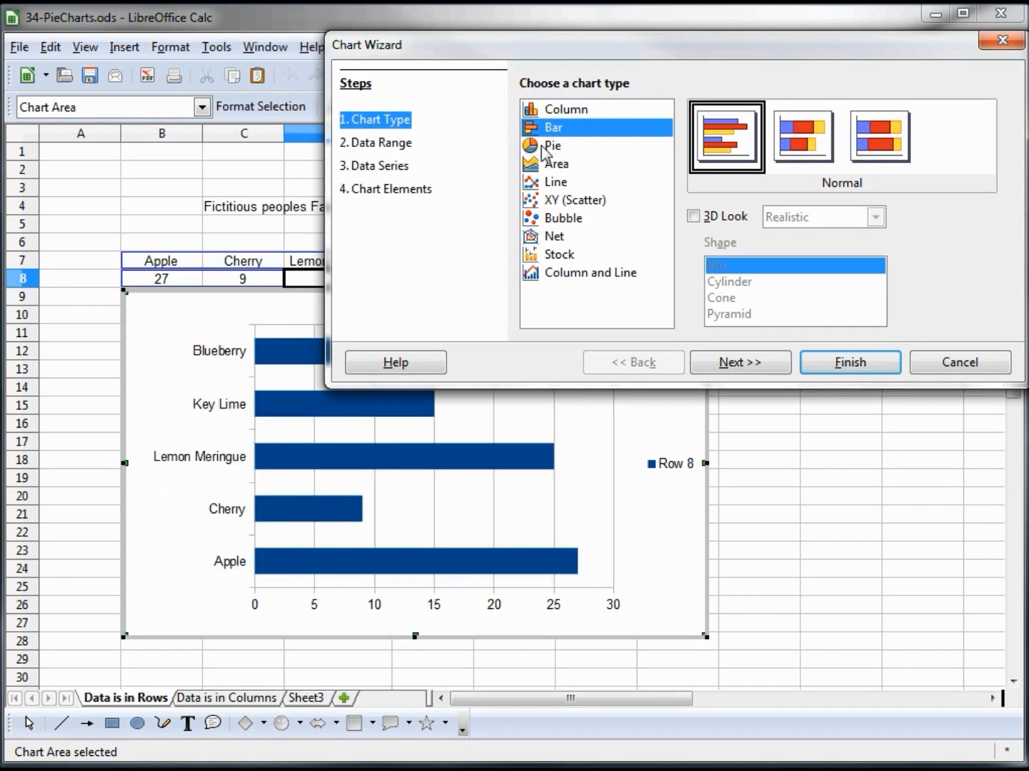
left_click(551, 145)
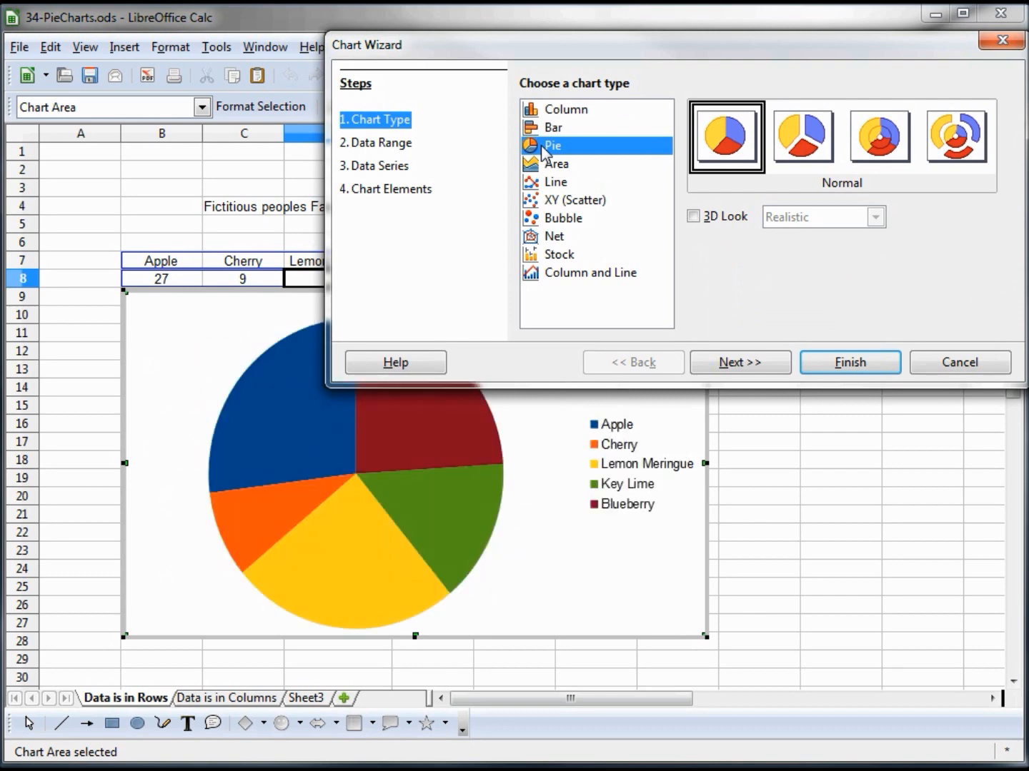
mouse_move(380, 366)
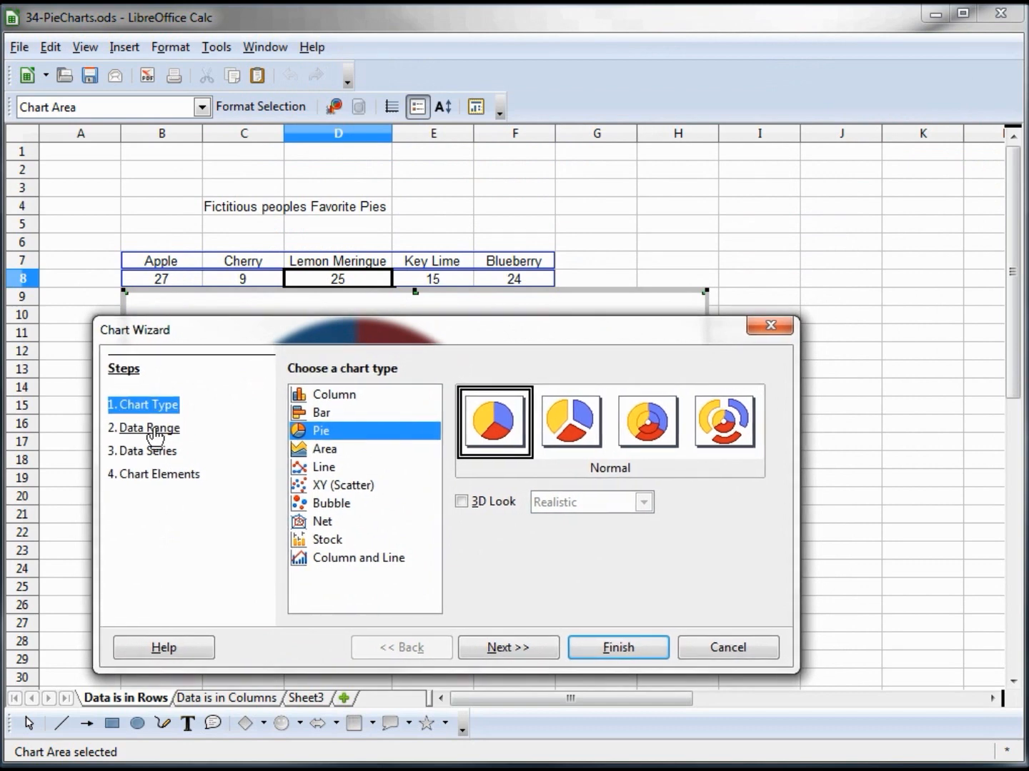
- Go to the Data Range step and confirm the pie table range on the sheet
left_click(145, 429)
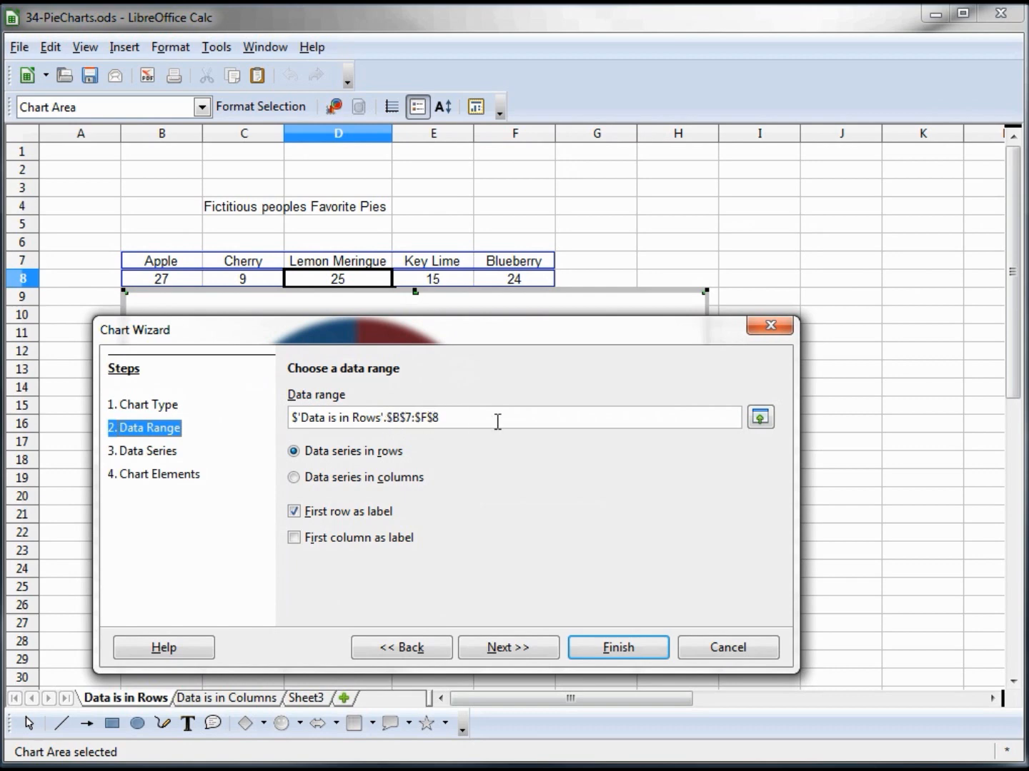
mouse_move(894, 454)
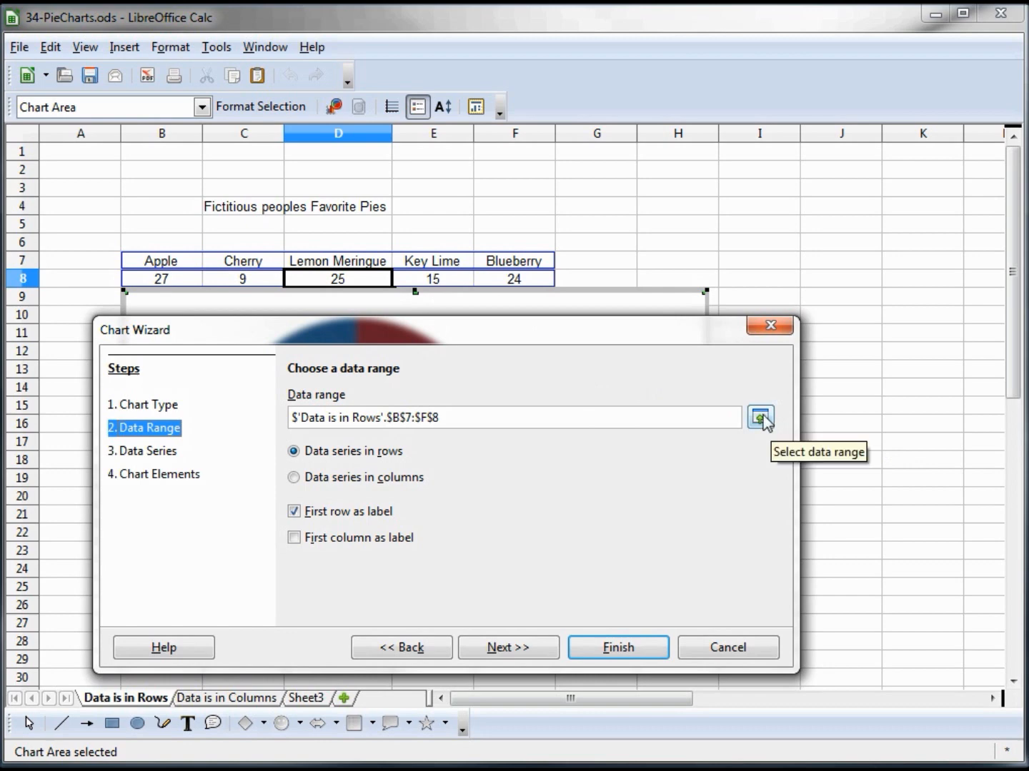
left_click(760, 417)
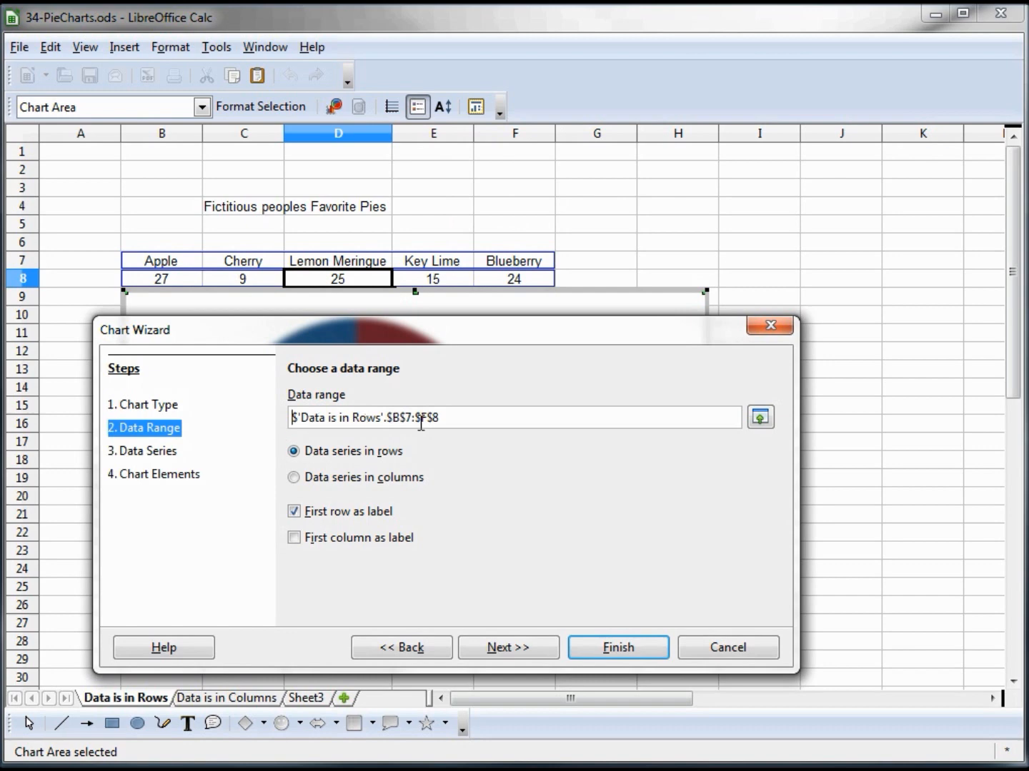
mouse_move(354, 489)
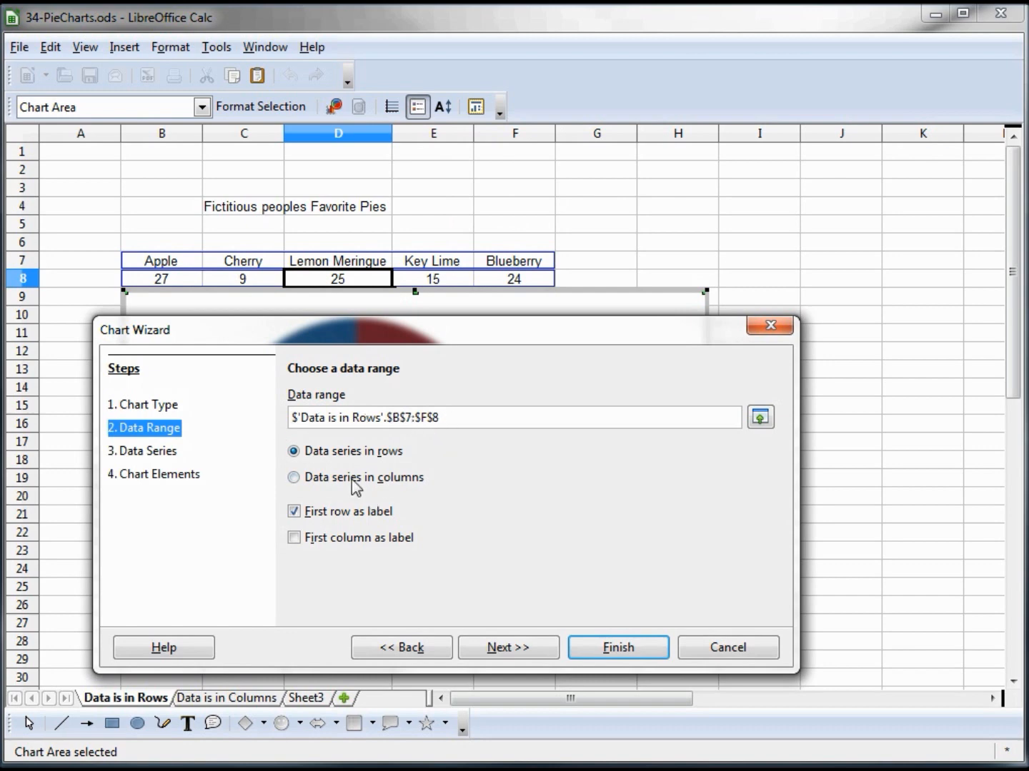
mouse_move(420, 516)
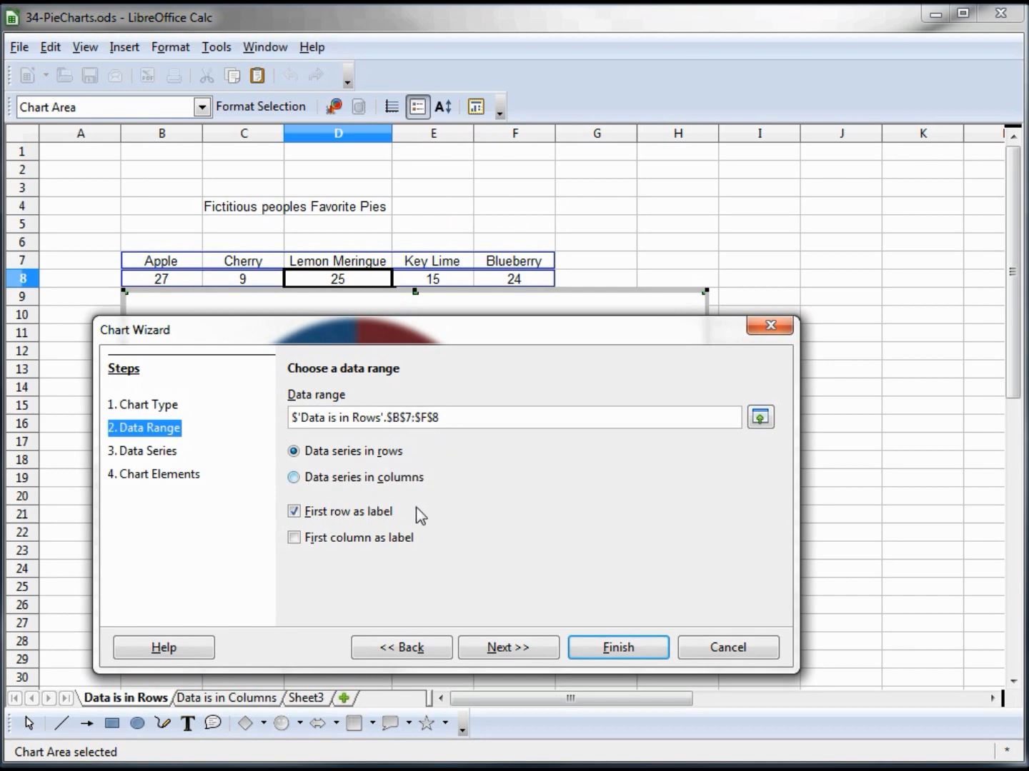
mouse_move(383, 525)
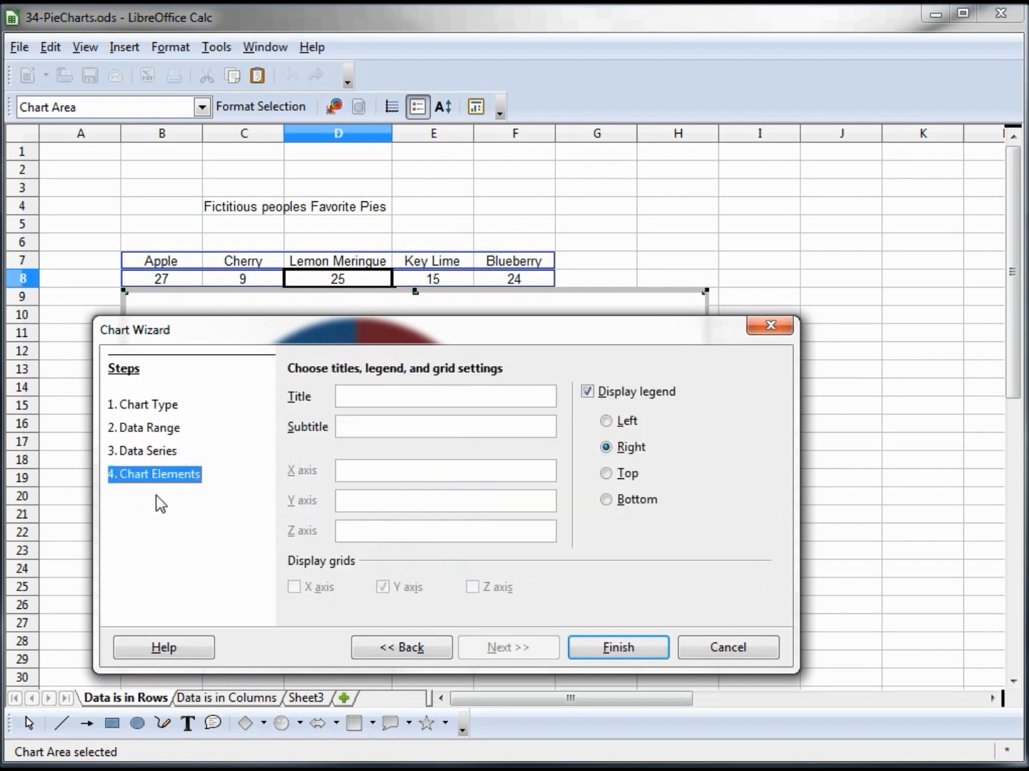
mouse_move(437, 609)
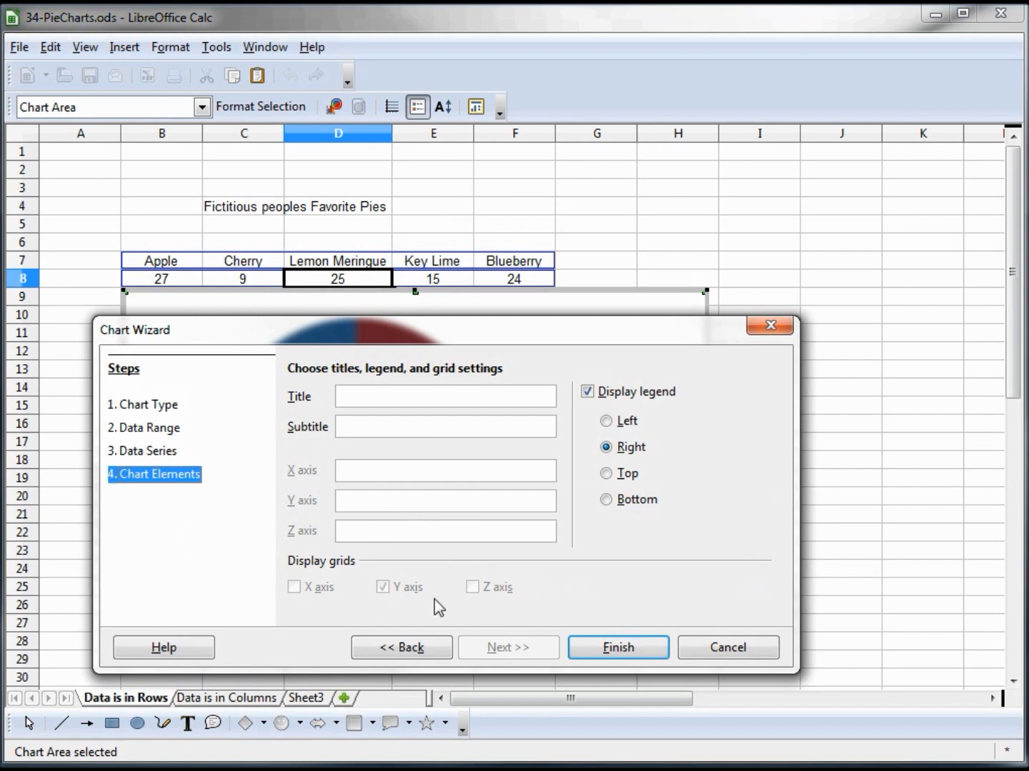
left_click(617, 647)
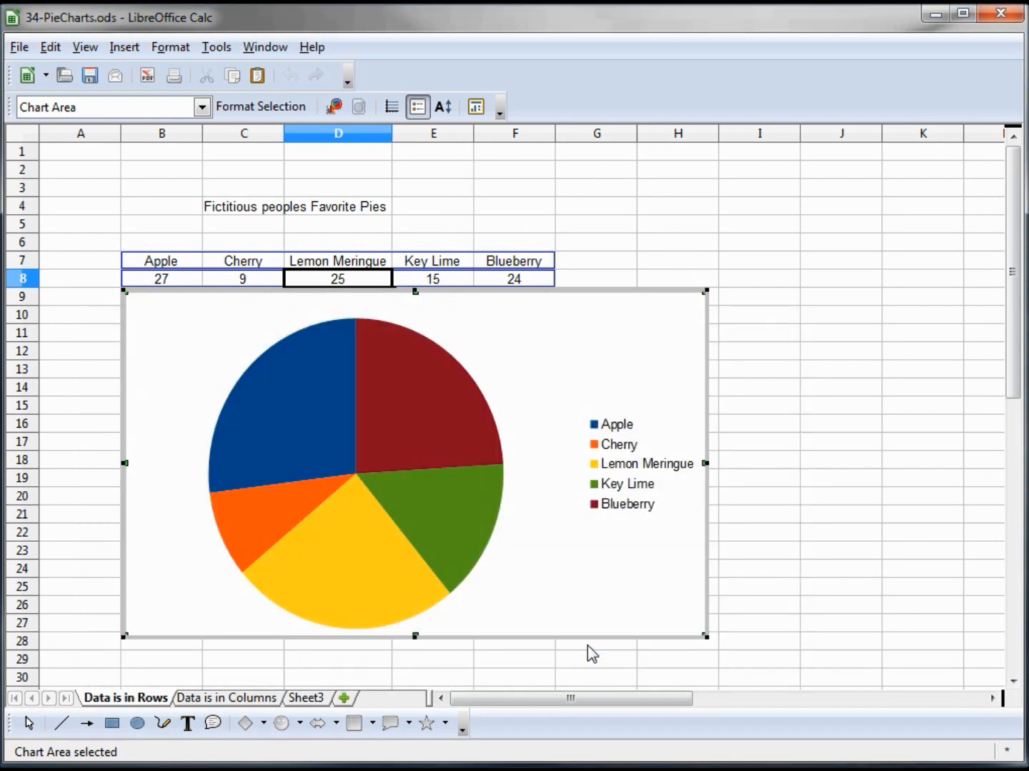
mouse_move(611, 293)
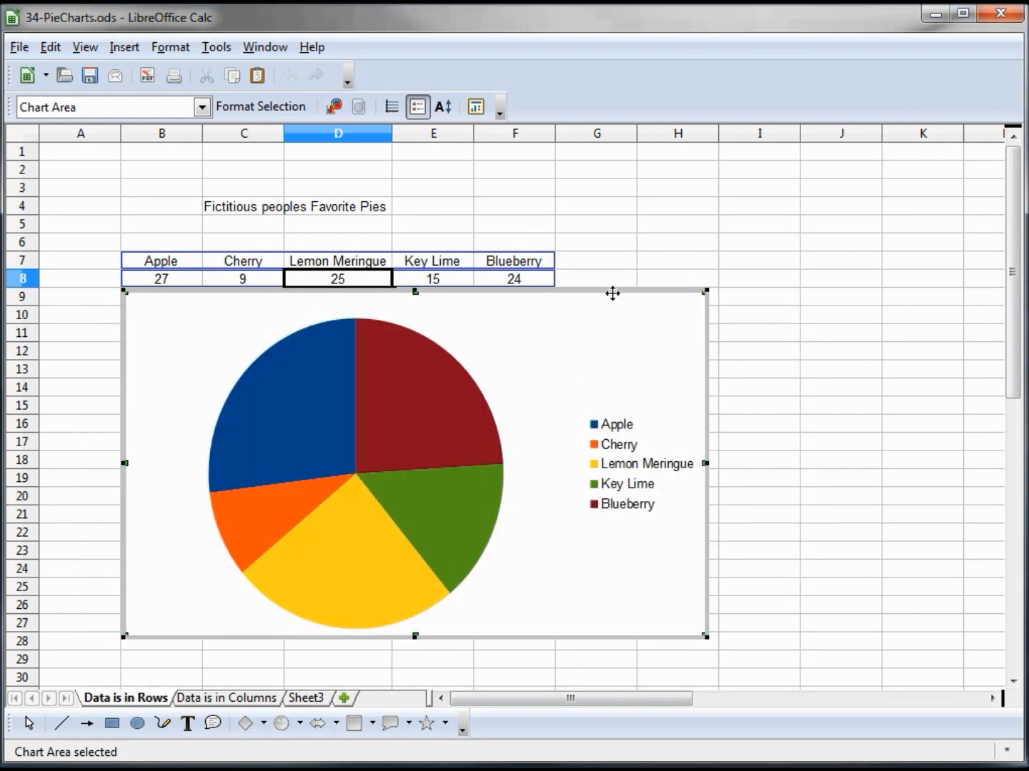
mouse_move(555, 336)
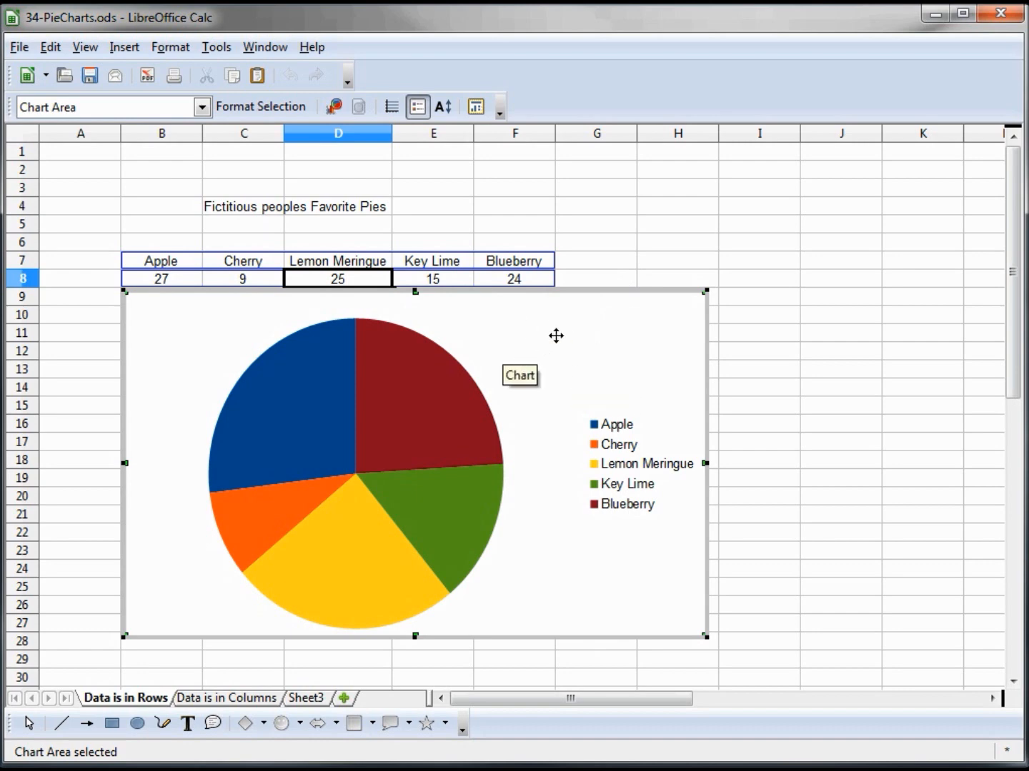
mouse_move(670, 323)
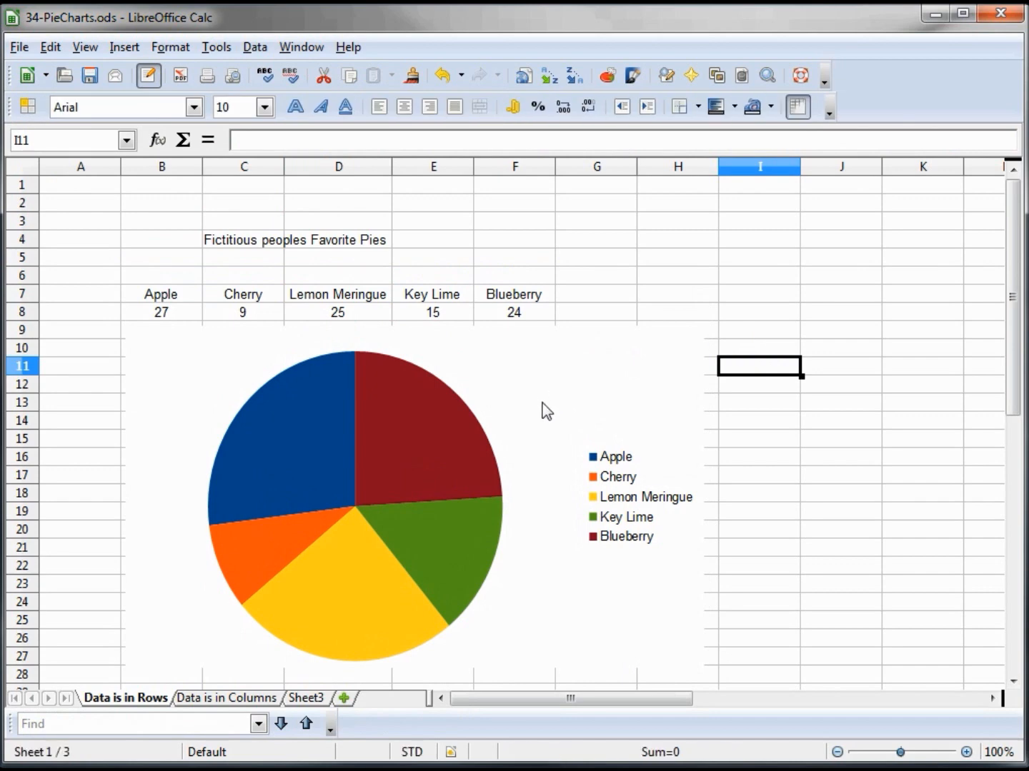
mouse_move(546, 385)
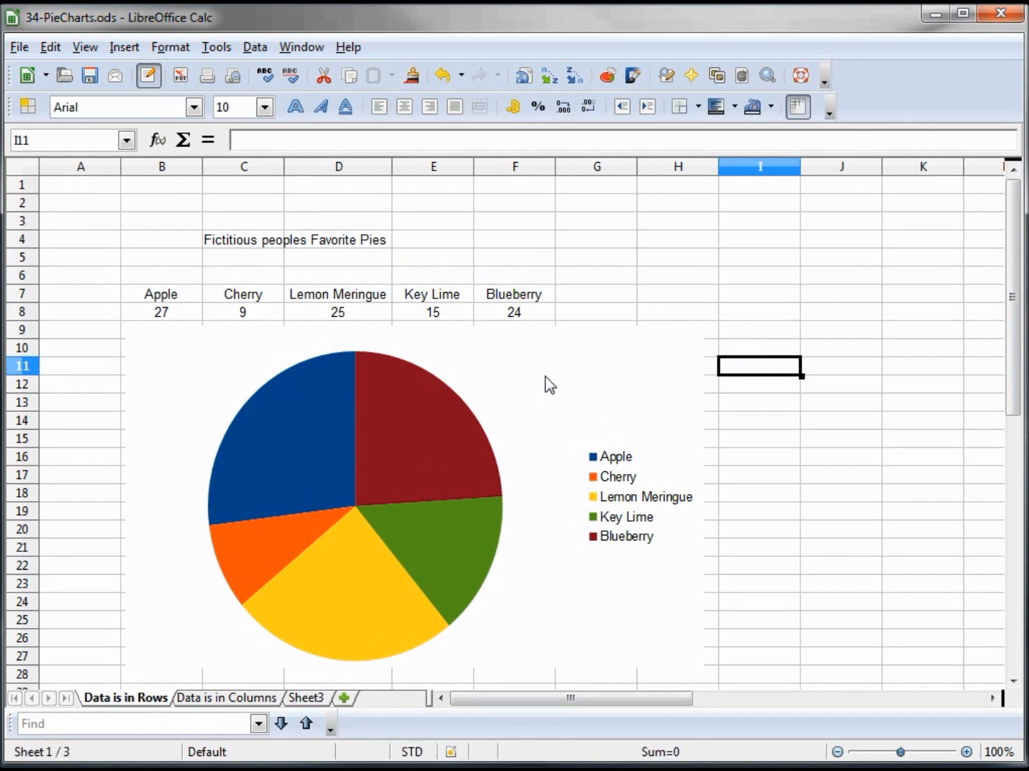
- Leave chart editing by returning focus to an empty cell
left_click(760, 274)
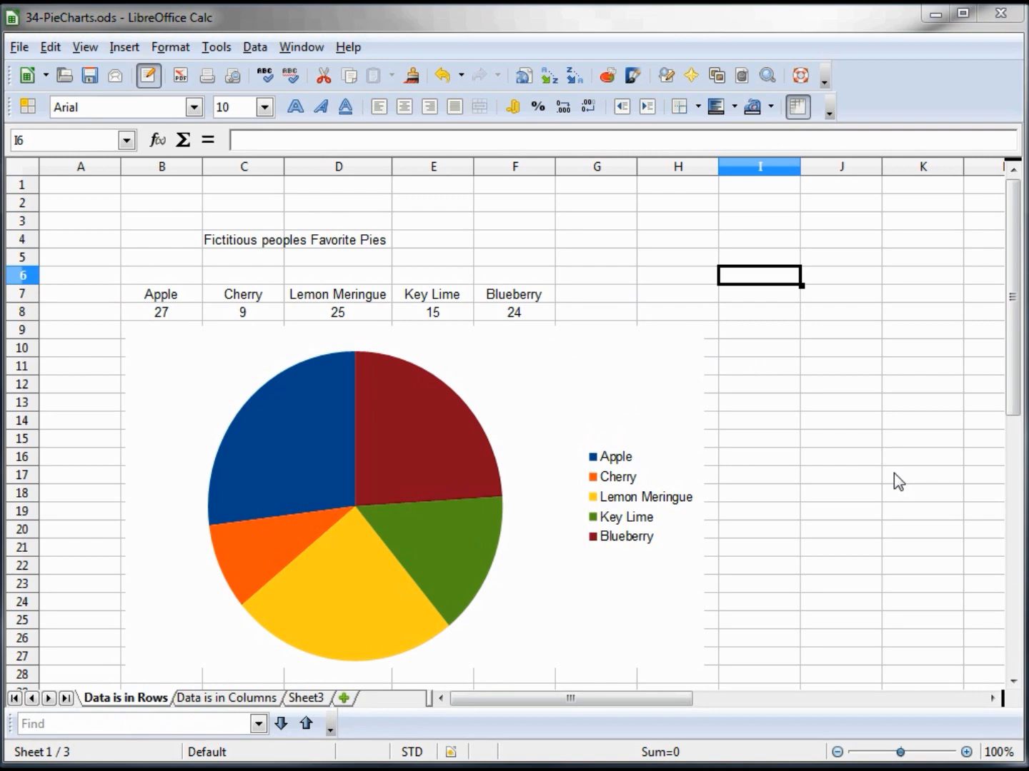
mouse_move(389, 432)
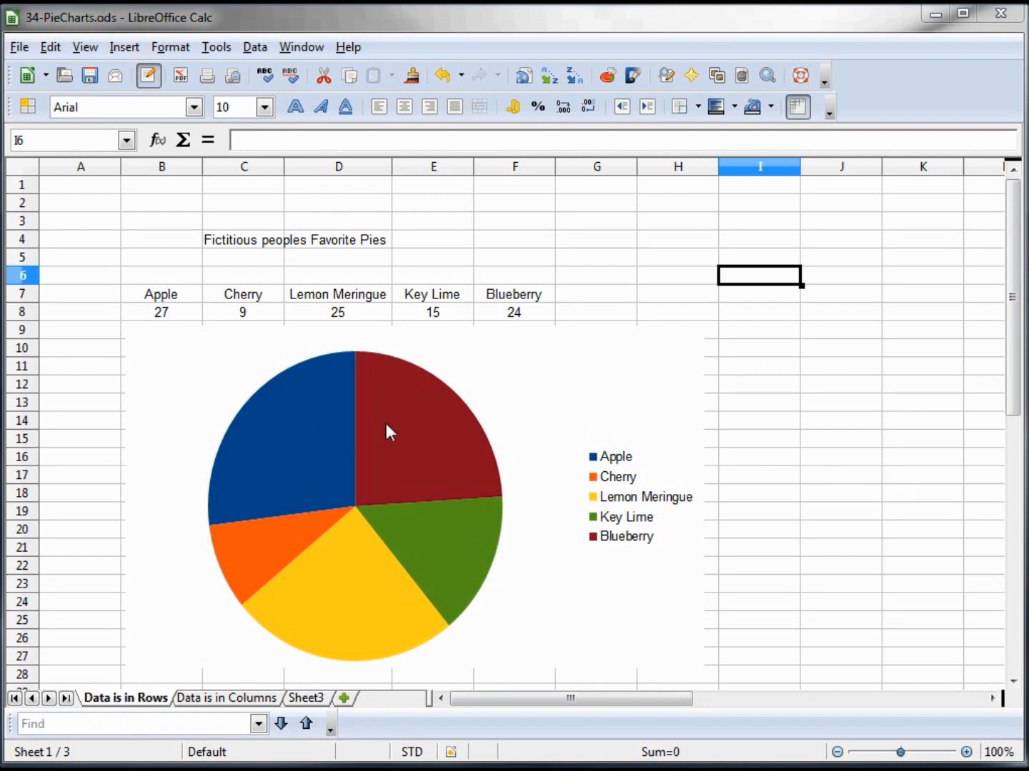
mouse_move(541, 395)
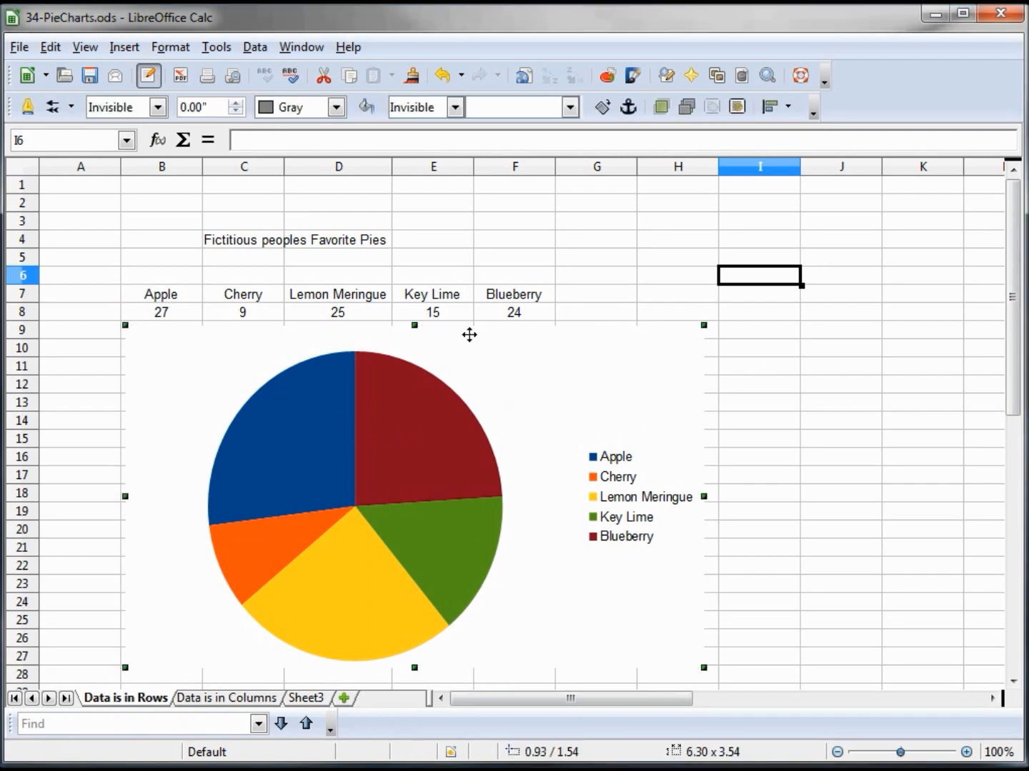
mouse_move(669, 438)
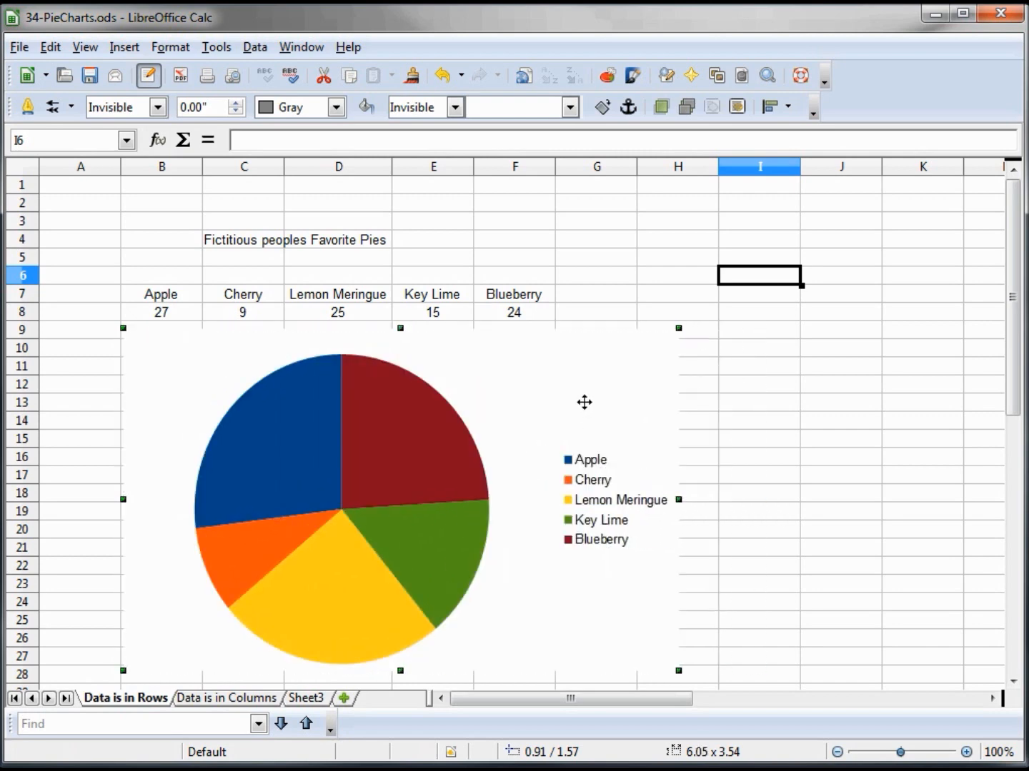
mouse_move(548, 380)
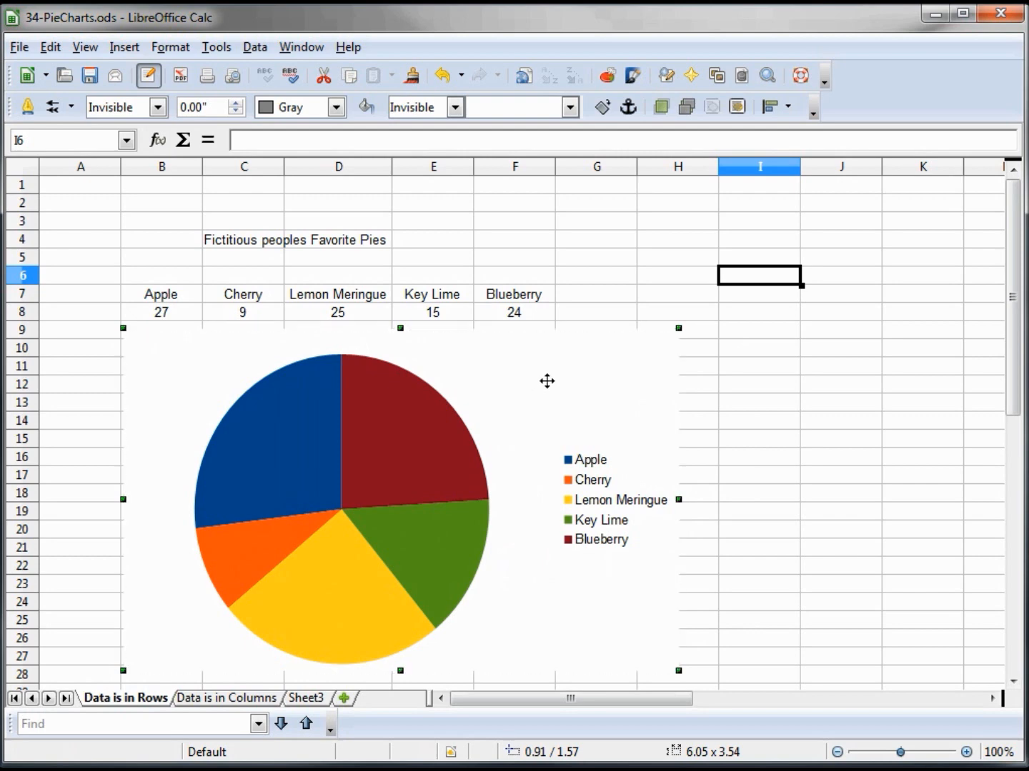
- Reopen the chart, try Column in Chart Type, and keep it as Pie
double_click(336, 500)
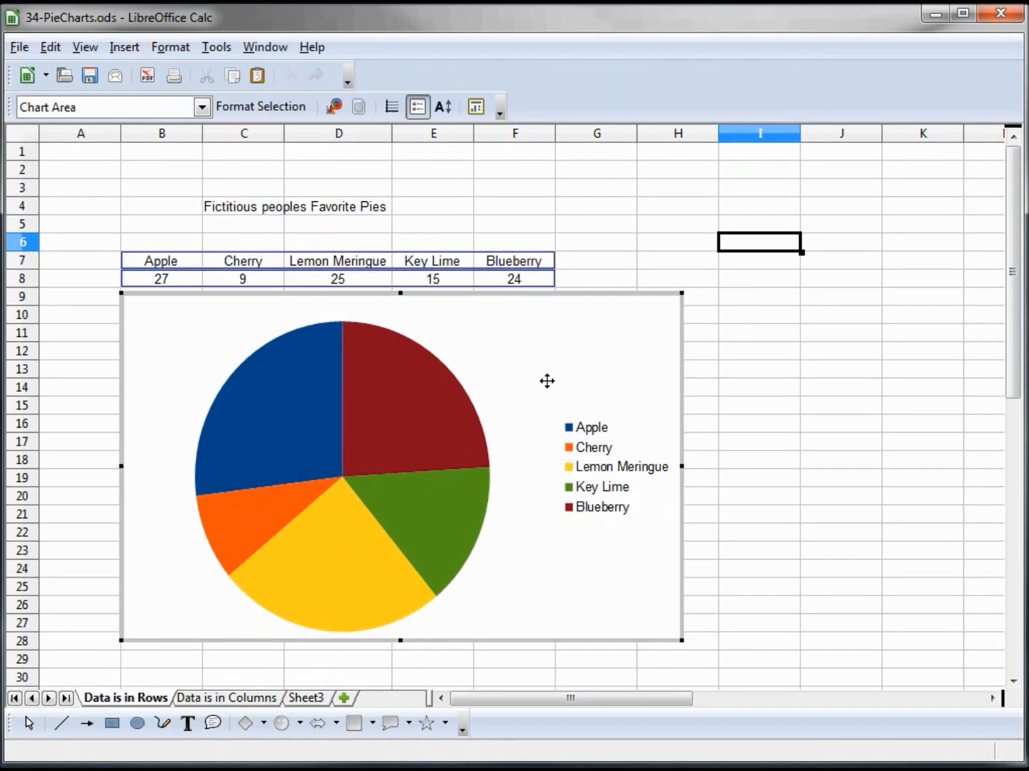
mouse_move(697, 450)
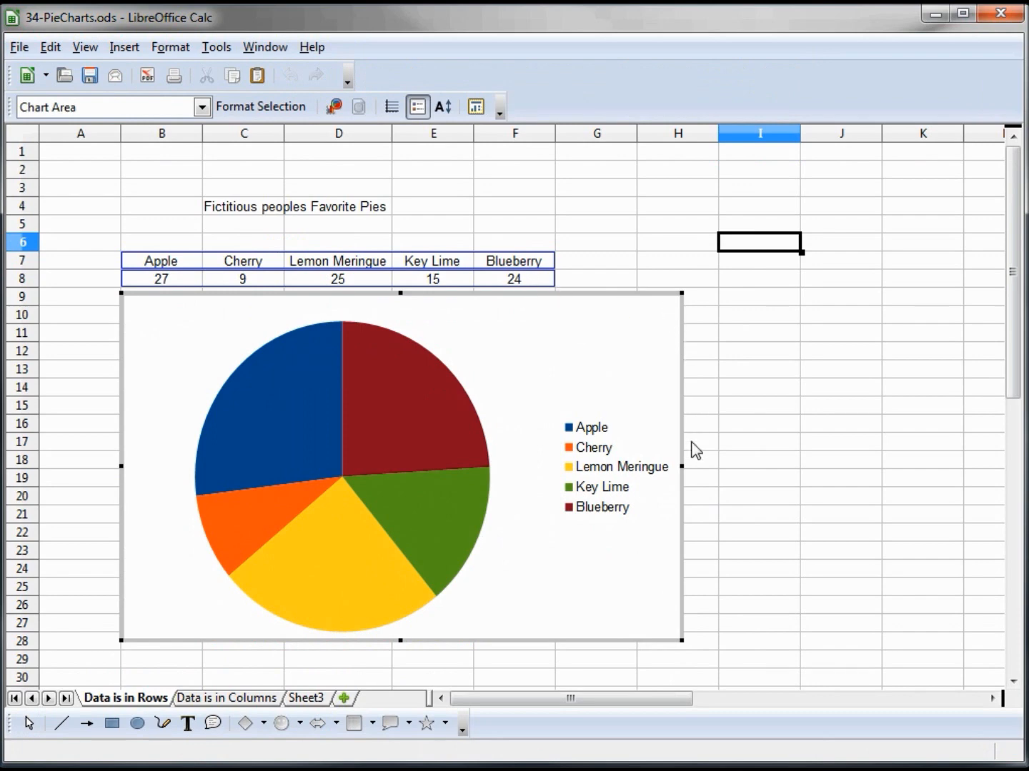
mouse_move(533, 576)
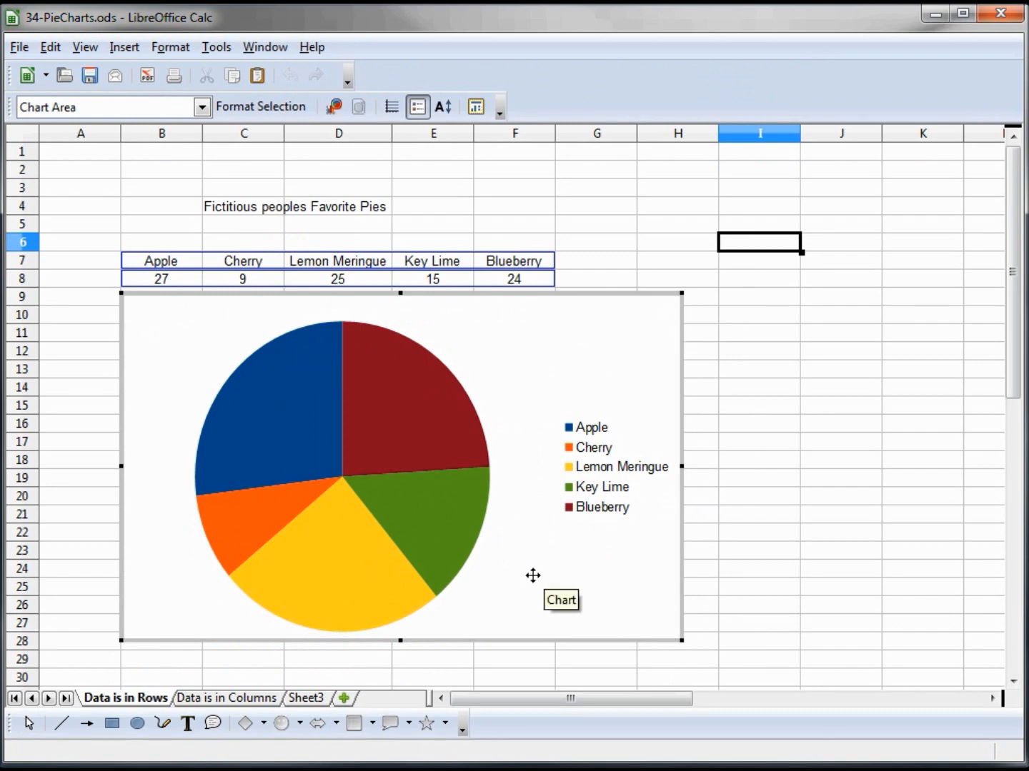
mouse_move(340, 440)
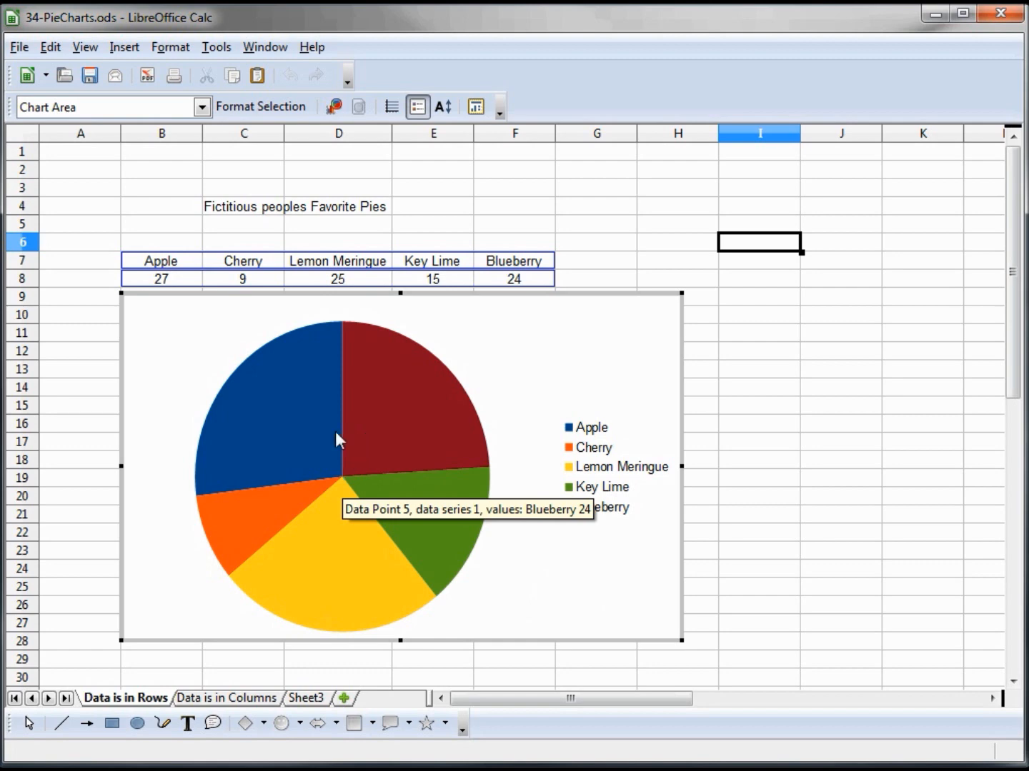
mouse_move(344, 465)
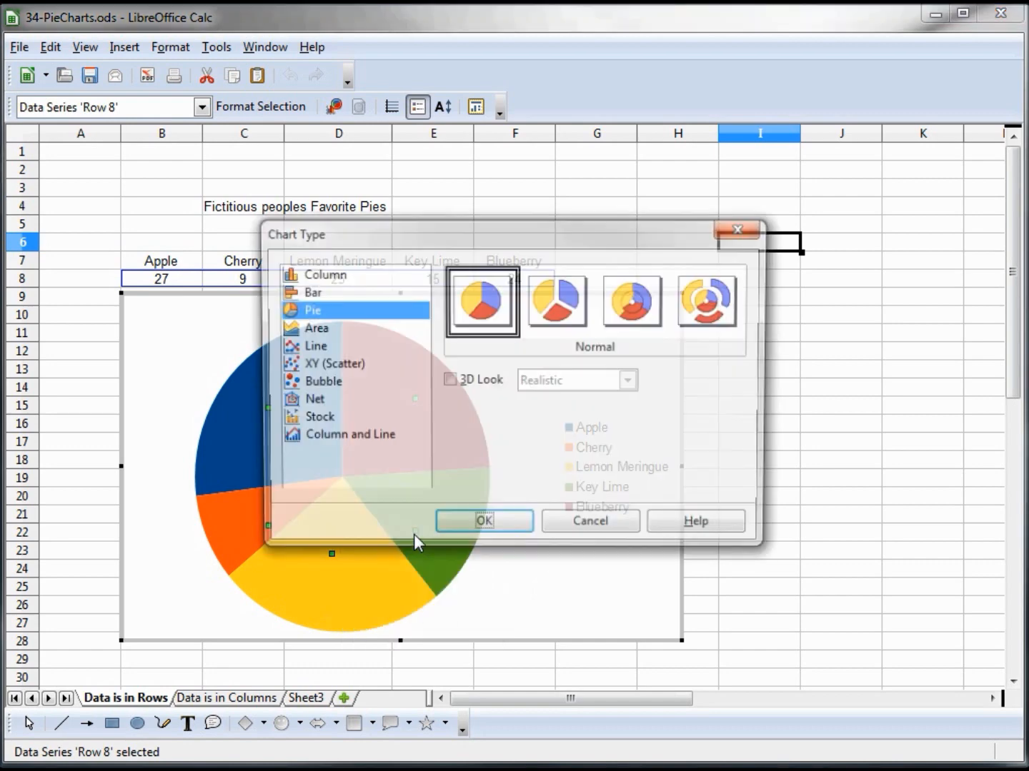
left_click(322, 274)
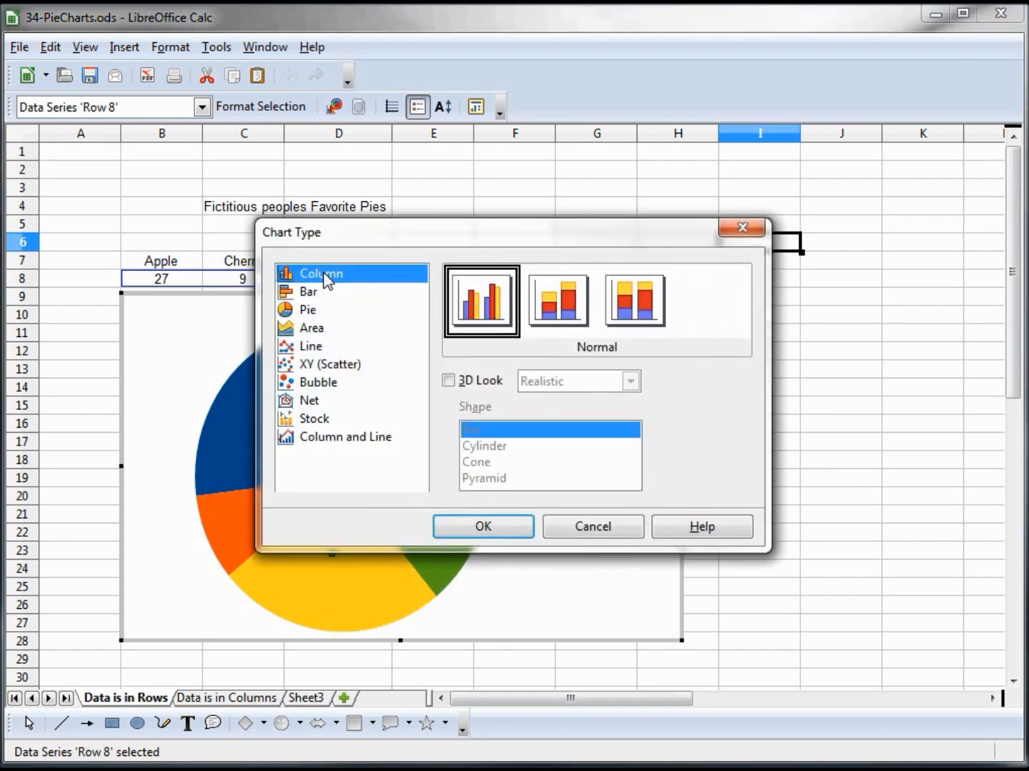
left_click(307, 308)
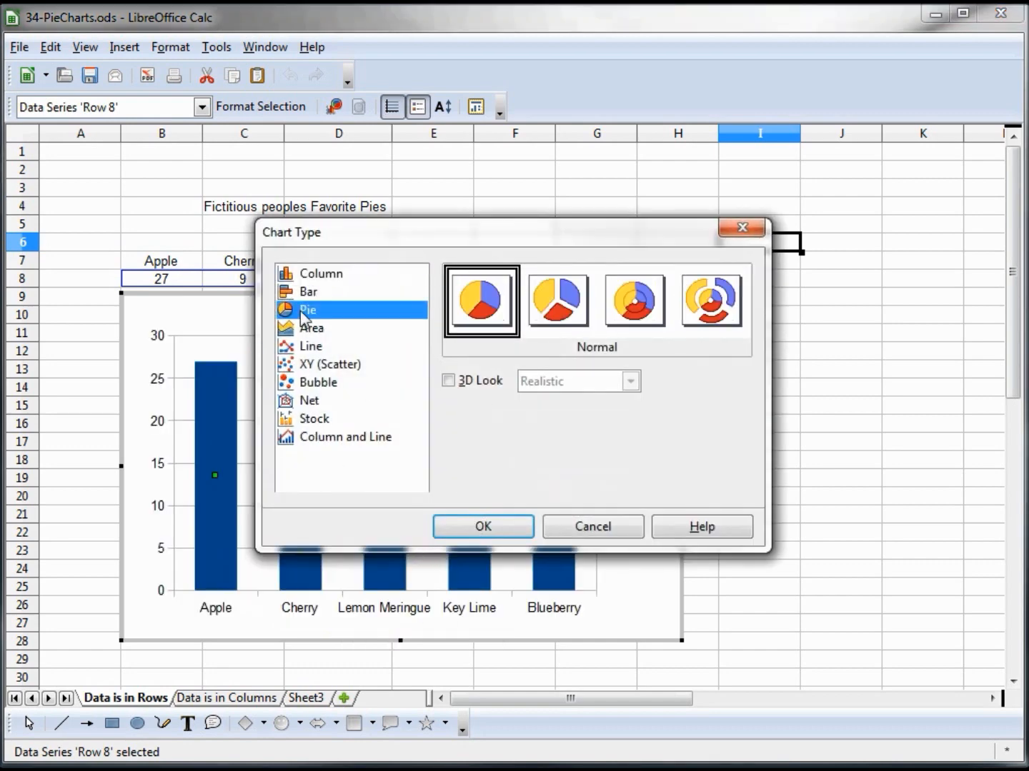
left_click(483, 527)
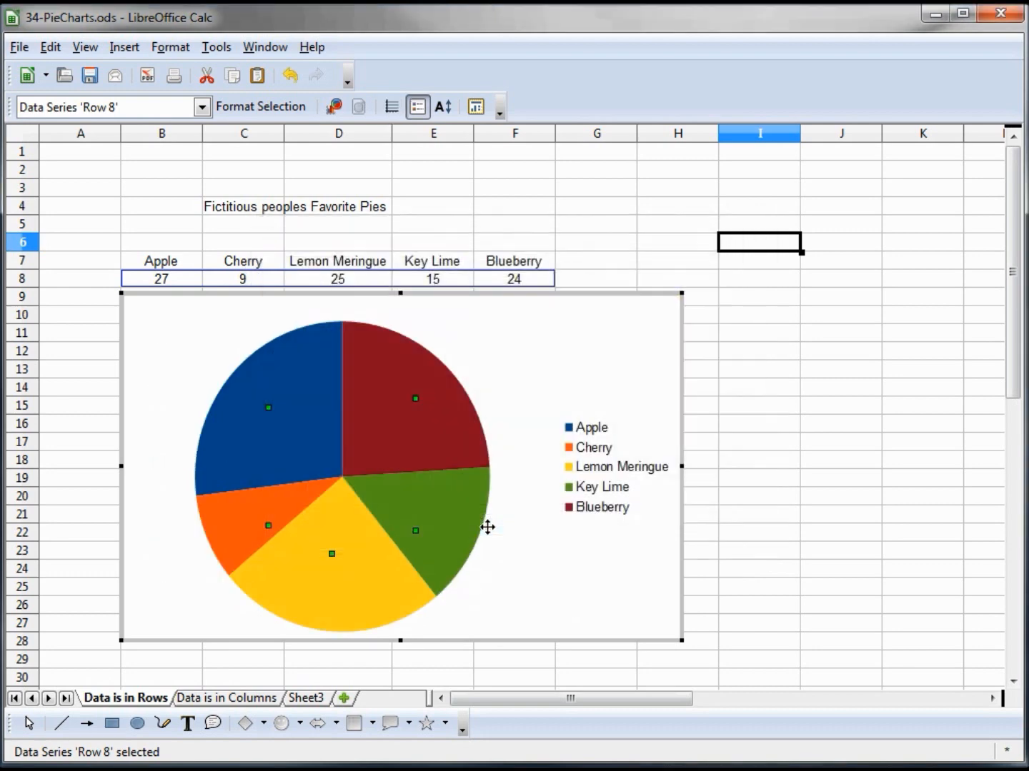
mouse_move(469, 487)
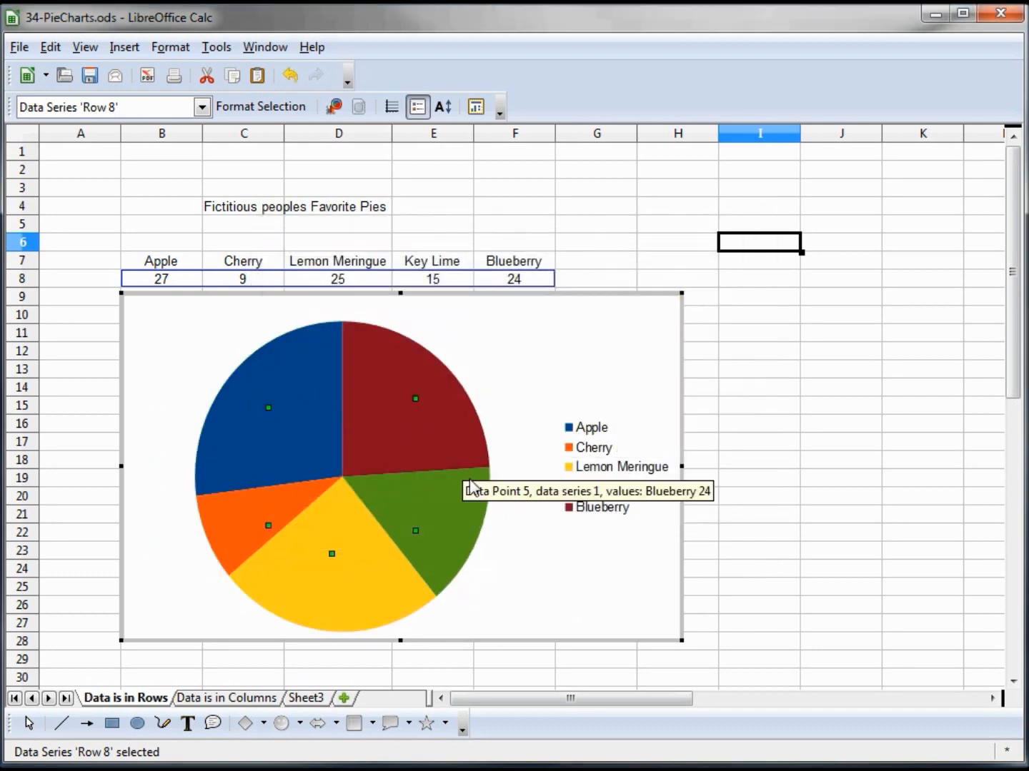
mouse_move(577, 435)
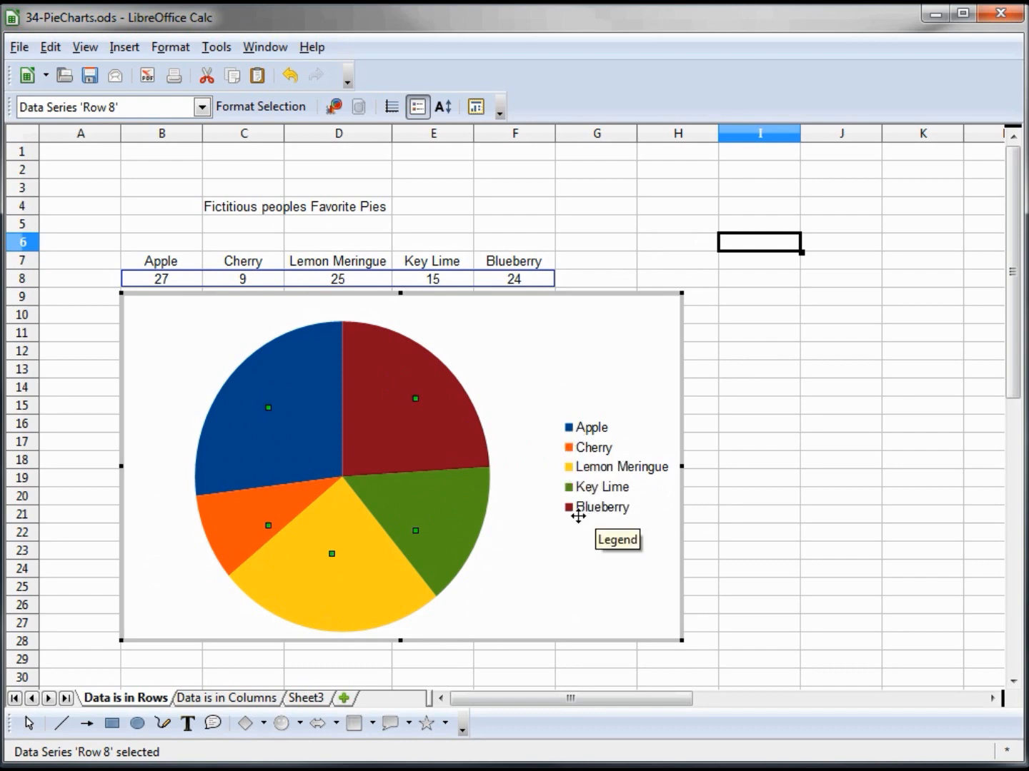
mouse_move(469, 434)
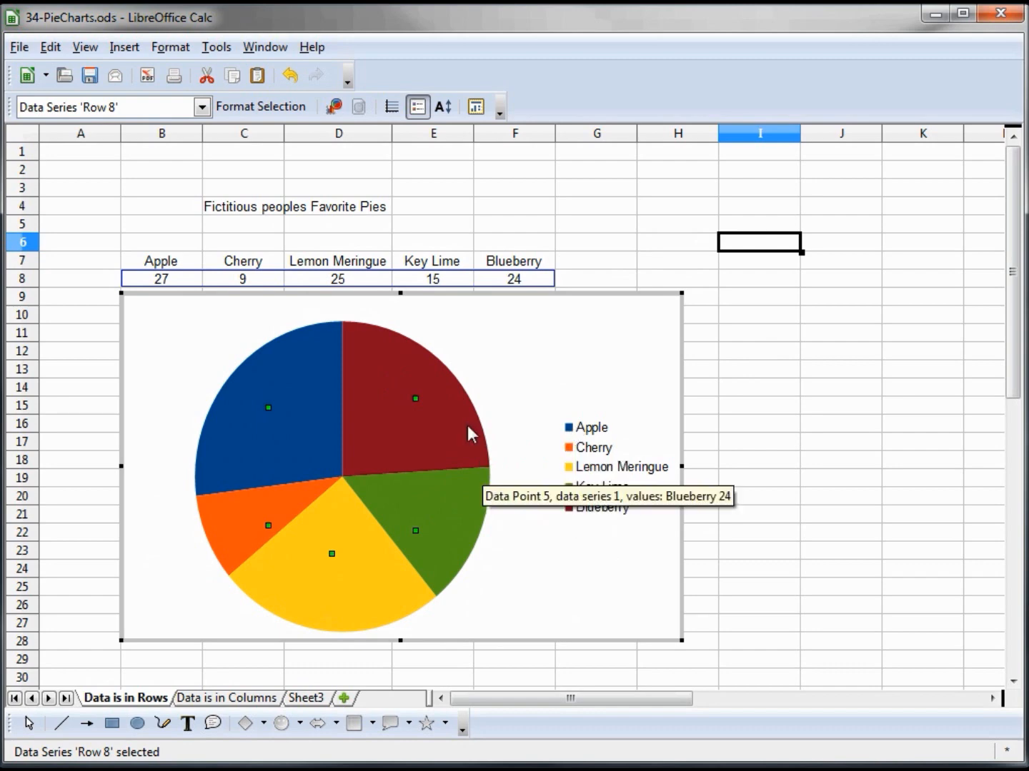
- Give the Blueberry slice the Chart 12 blue fill via Format Data Point
left_click(428, 400)
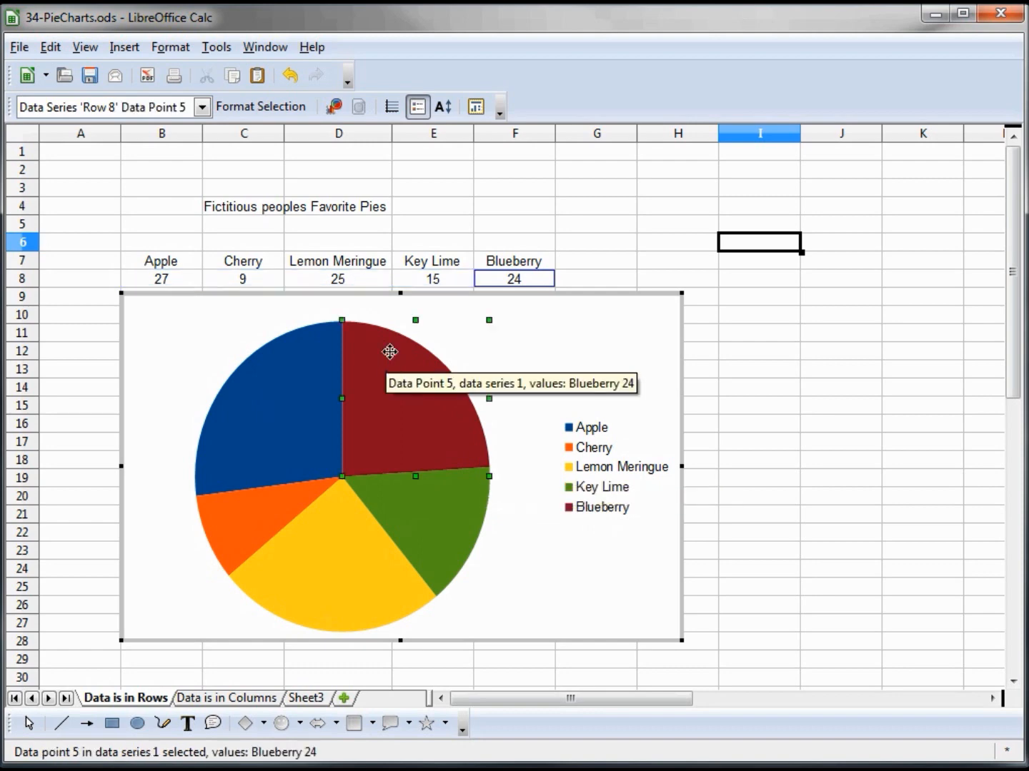
right_click(390, 352)
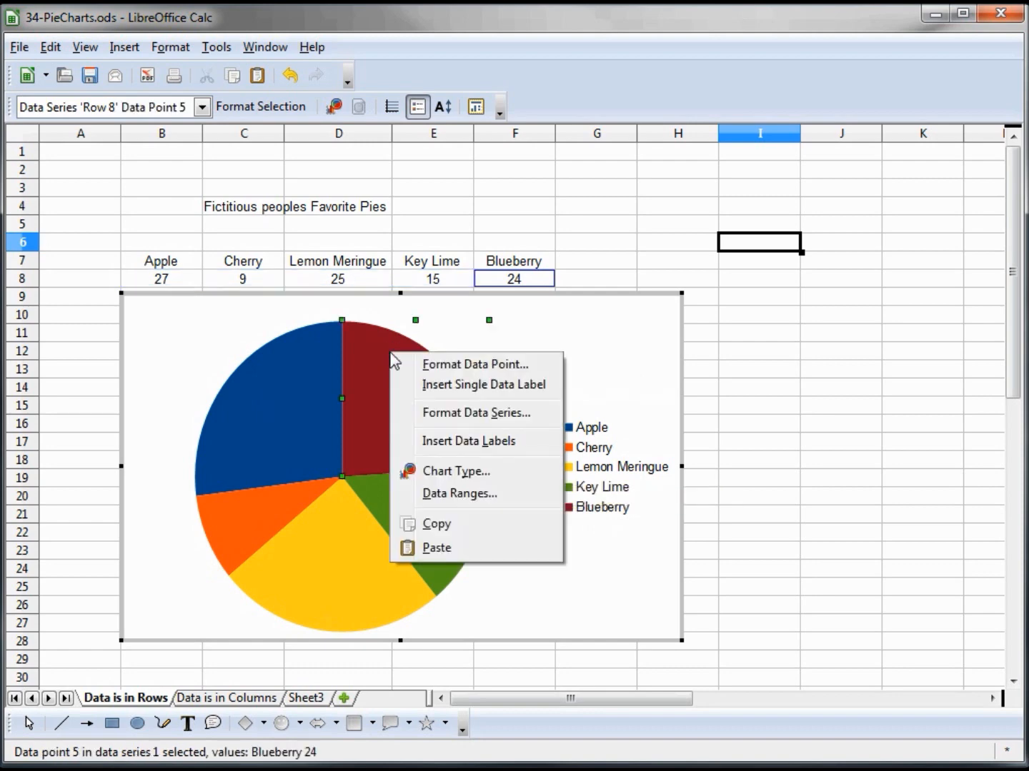
left_click(475, 364)
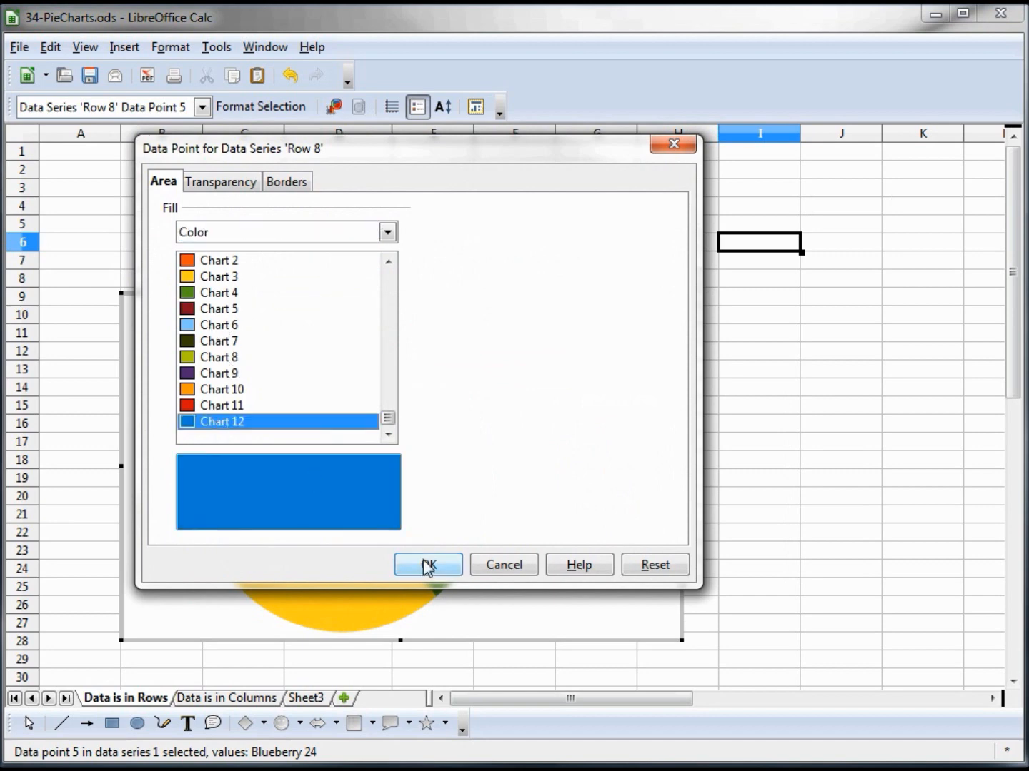
left_click(427, 564)
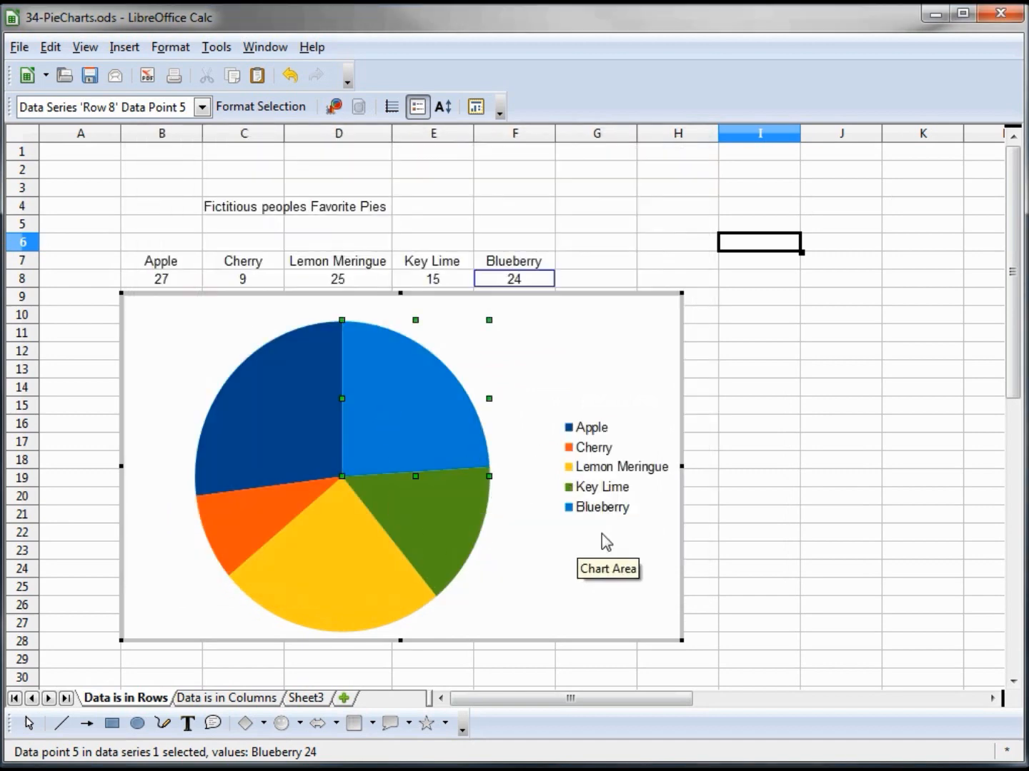
mouse_move(457, 507)
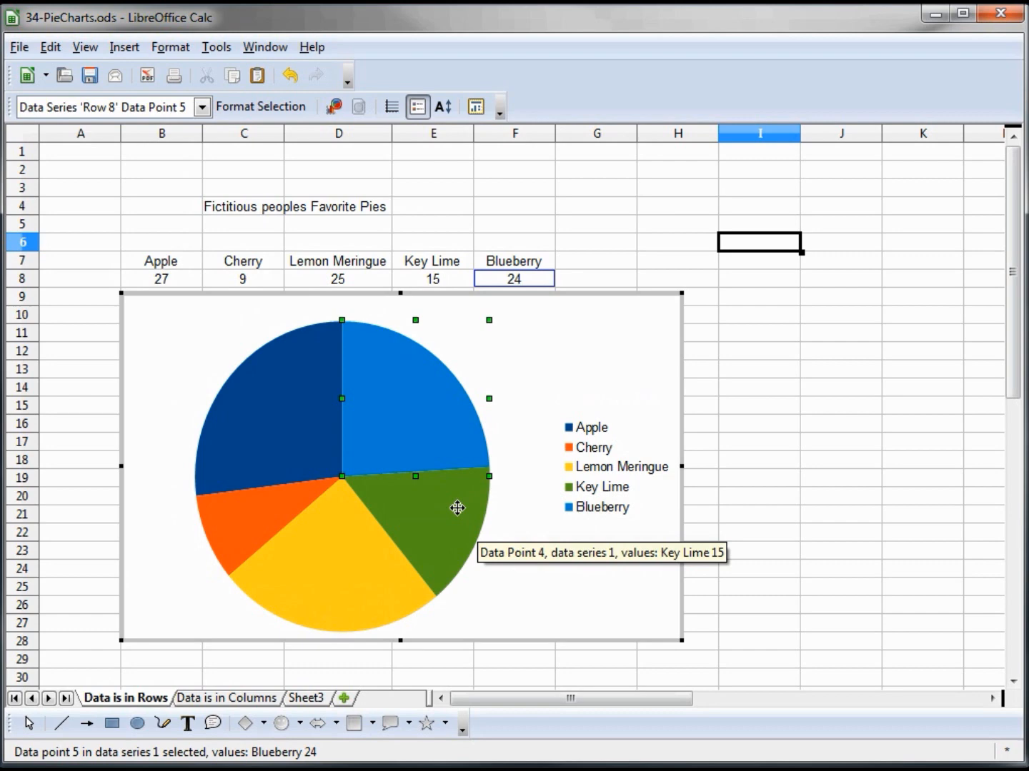
- Give the Key Lime slice the brighter Green 7 fill
right_click(457, 508)
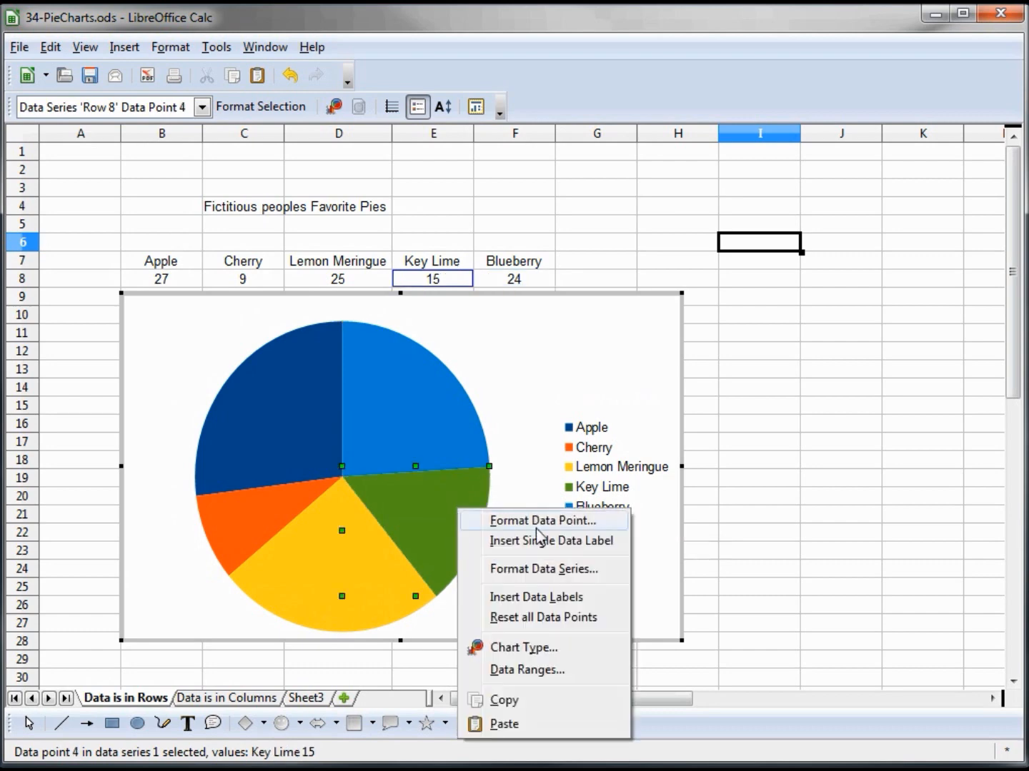
left_click(542, 520)
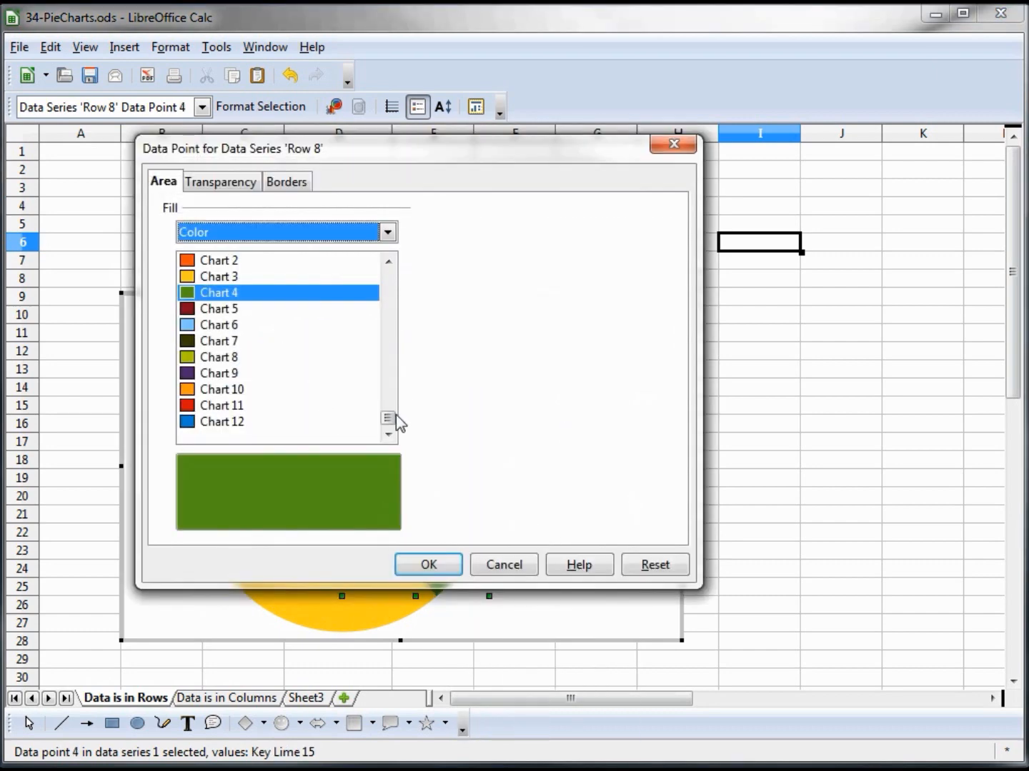
scroll("down", 3)
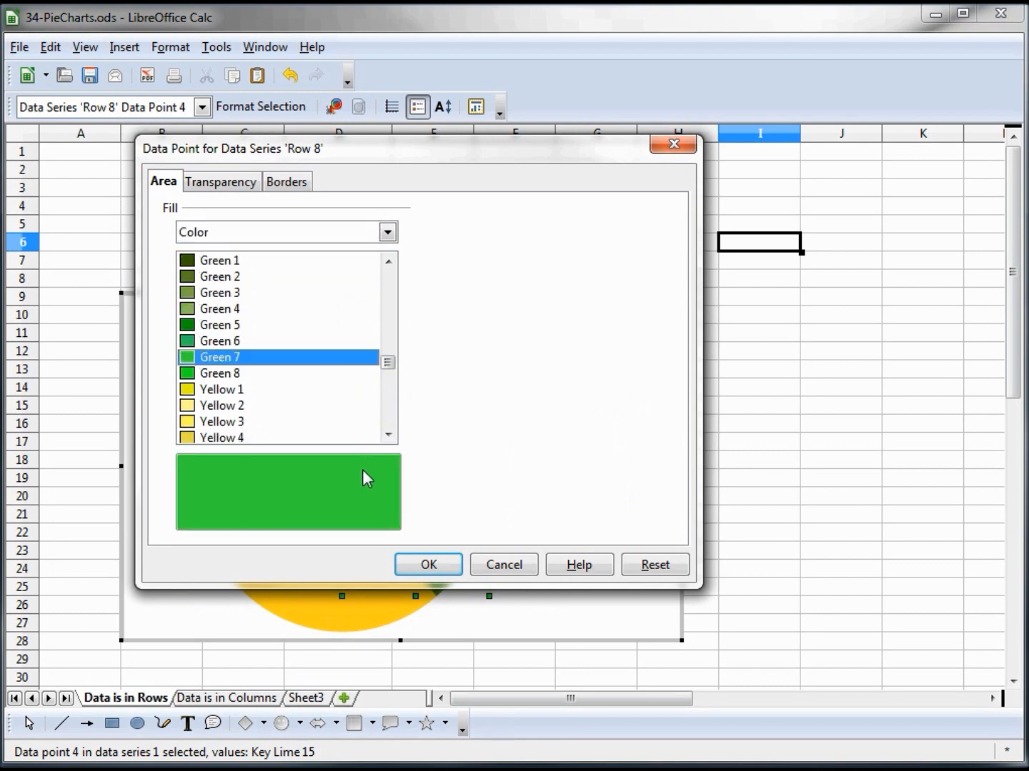
left_click(429, 564)
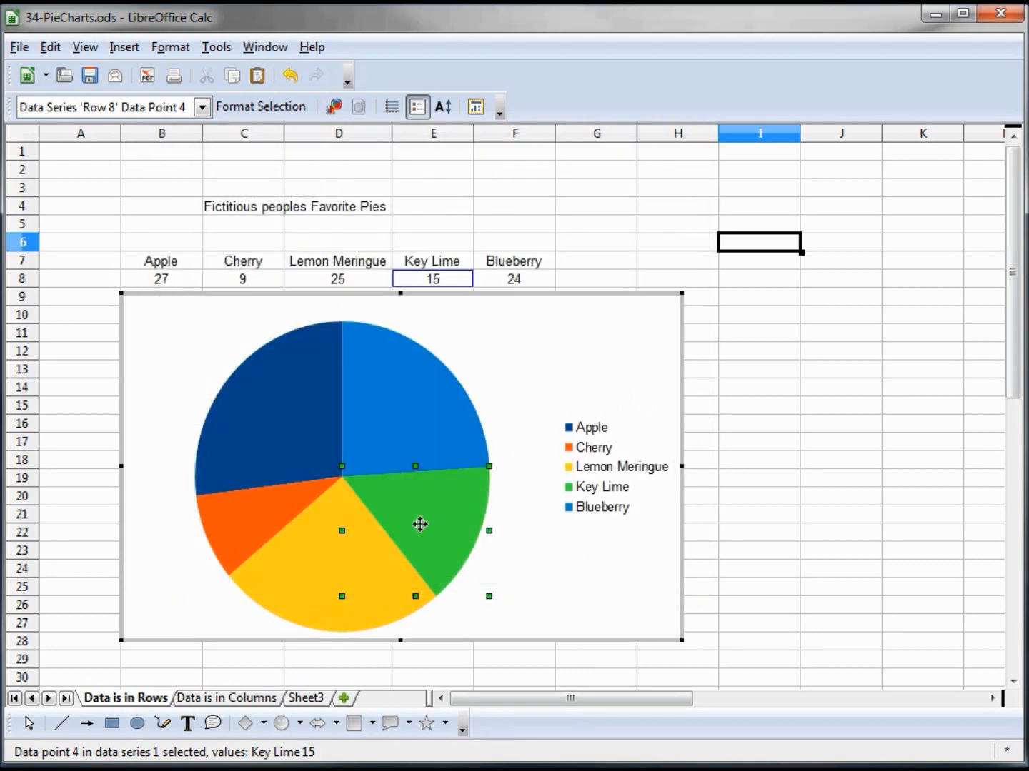
- Recolor the Lemon Meringue slice to the lighter Yellow 3
left_click(317, 570)
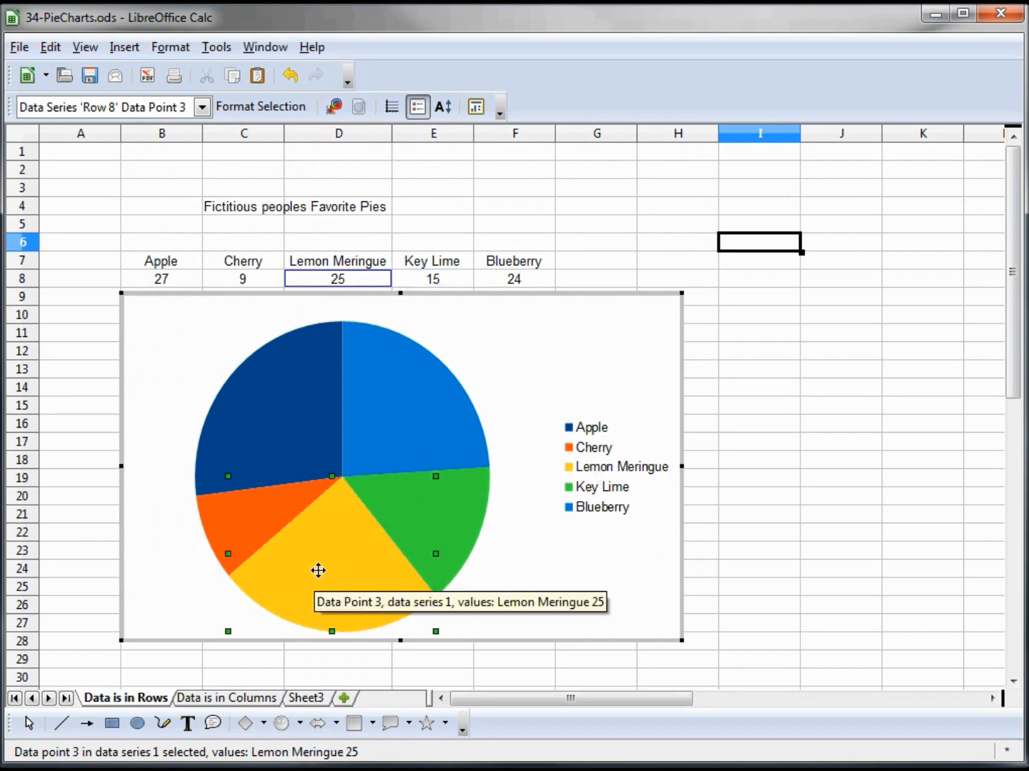
double_click(318, 570)
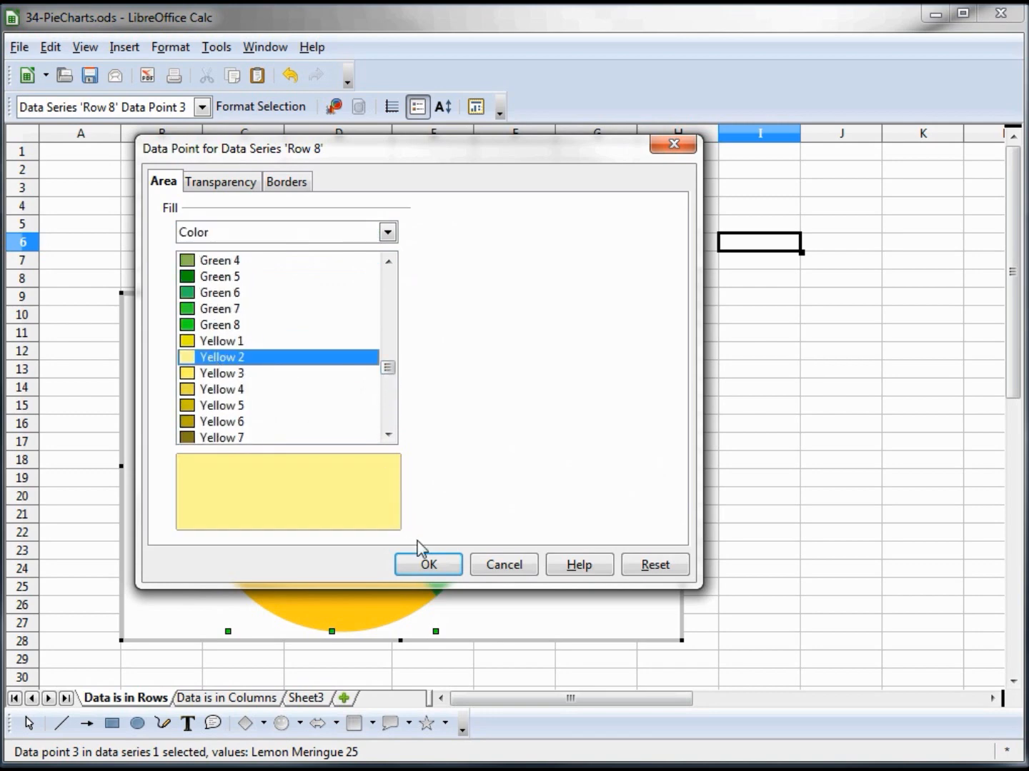
left_click(428, 564)
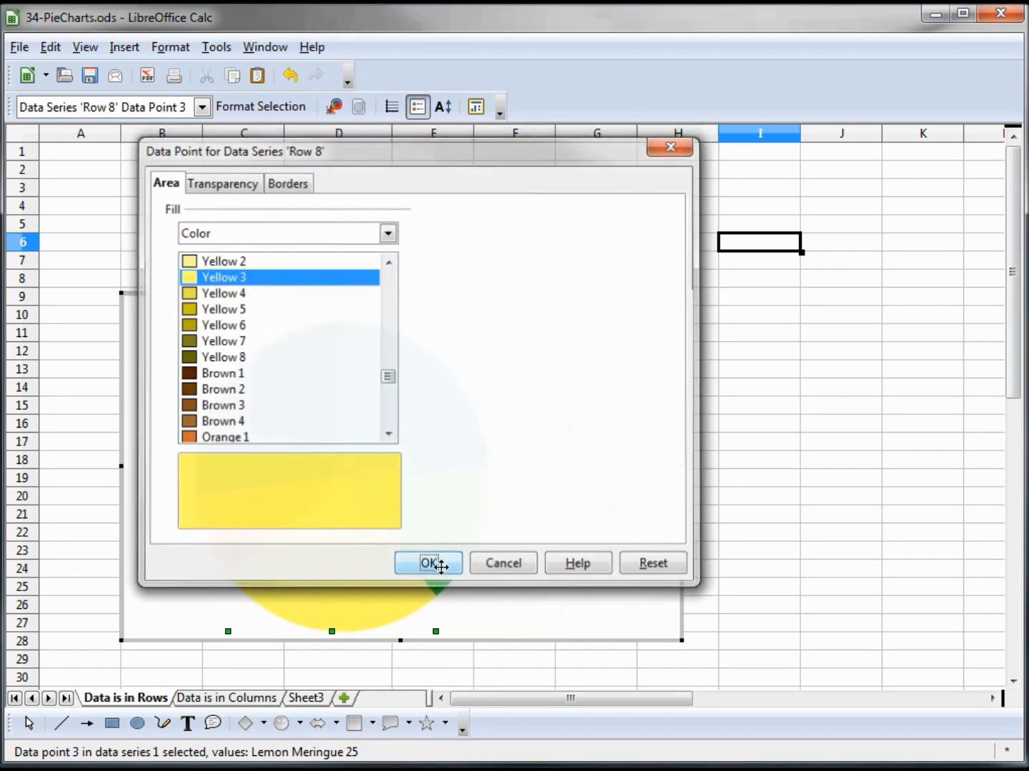
left_click(427, 563)
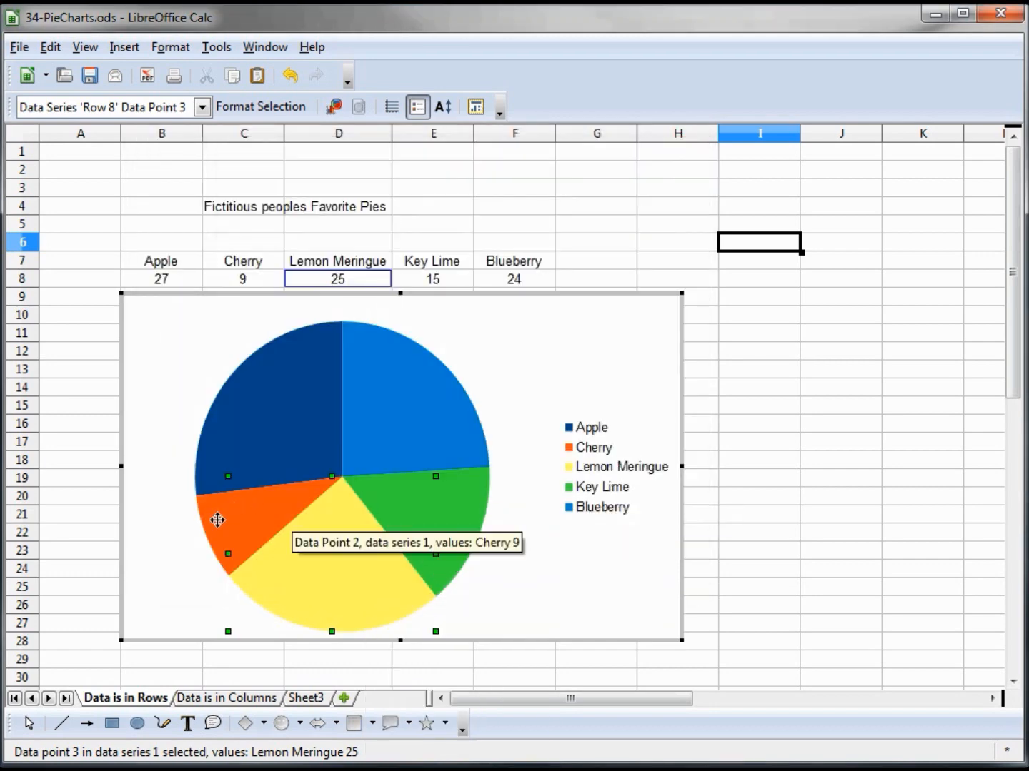
- Recolor the Cherry slice red and the Apple slice Chart 4 dark green
left_click(229, 520)
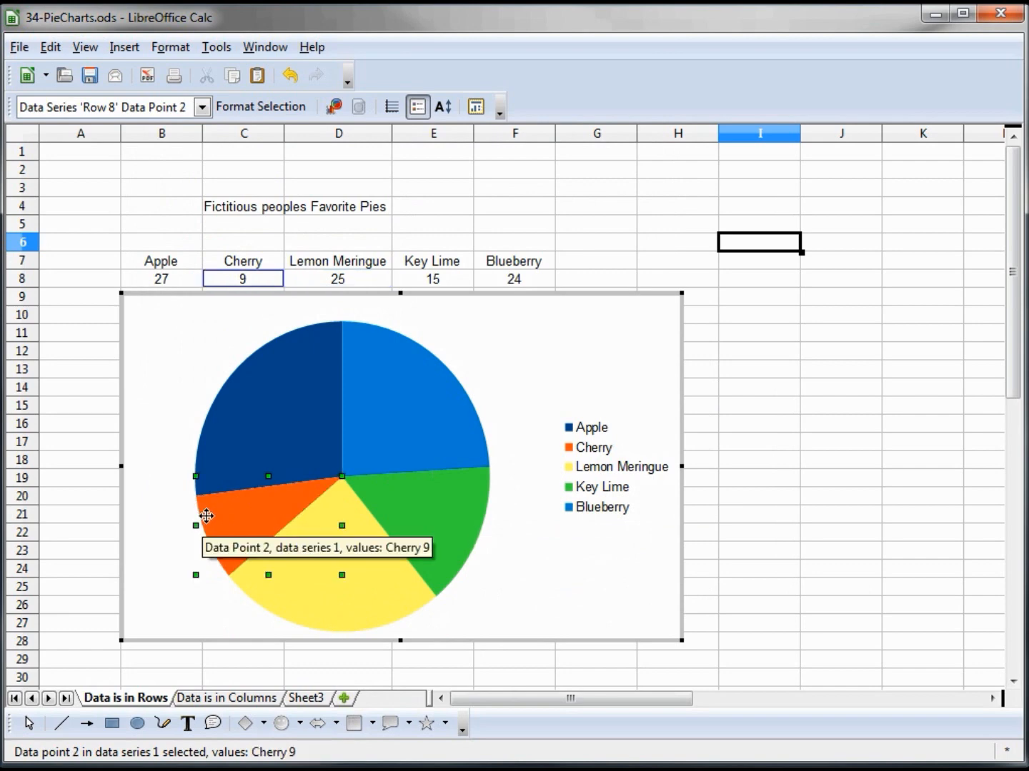
double_click(207, 516)
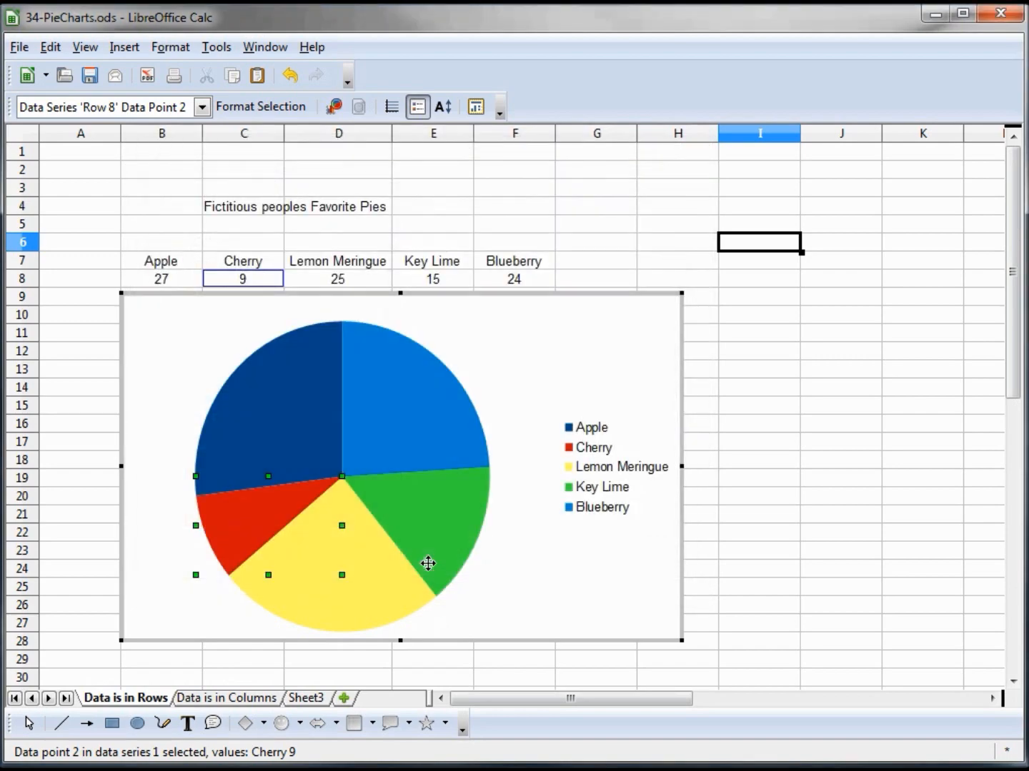
right_click(286, 393)
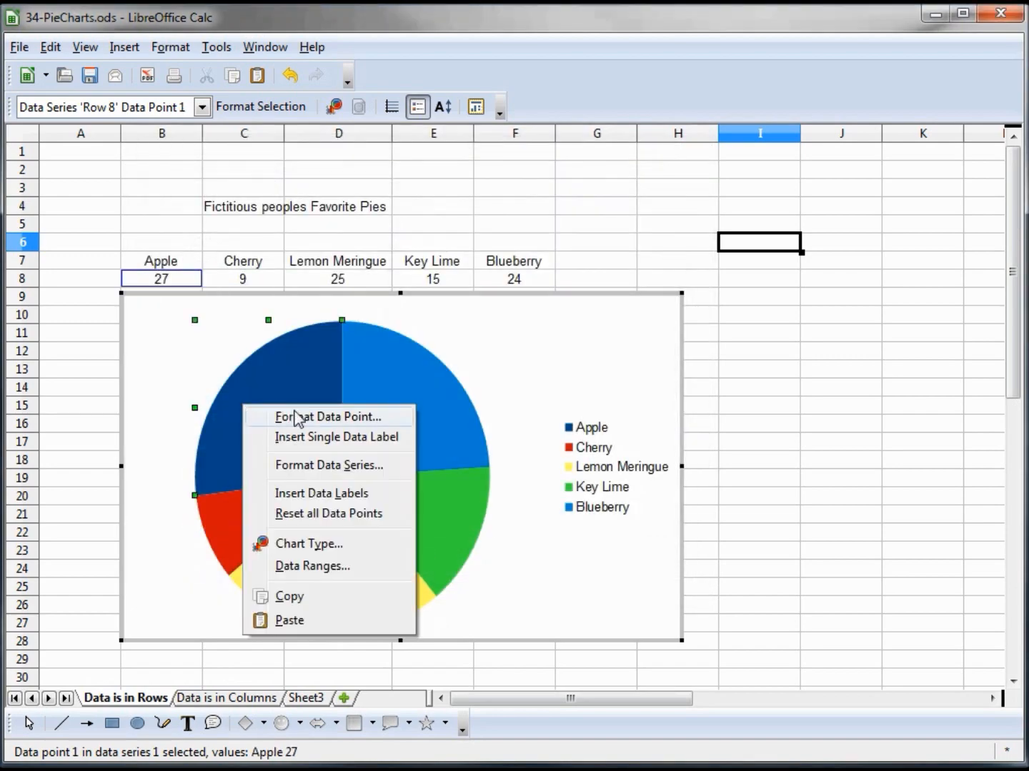
left_click(327, 417)
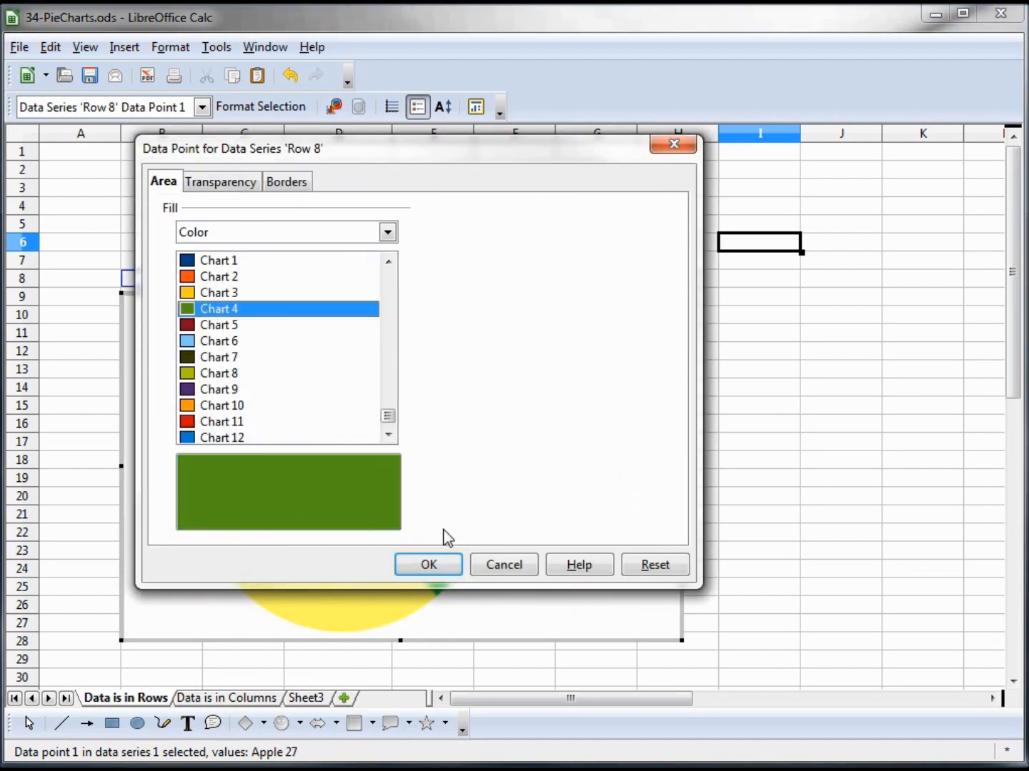
left_click(427, 564)
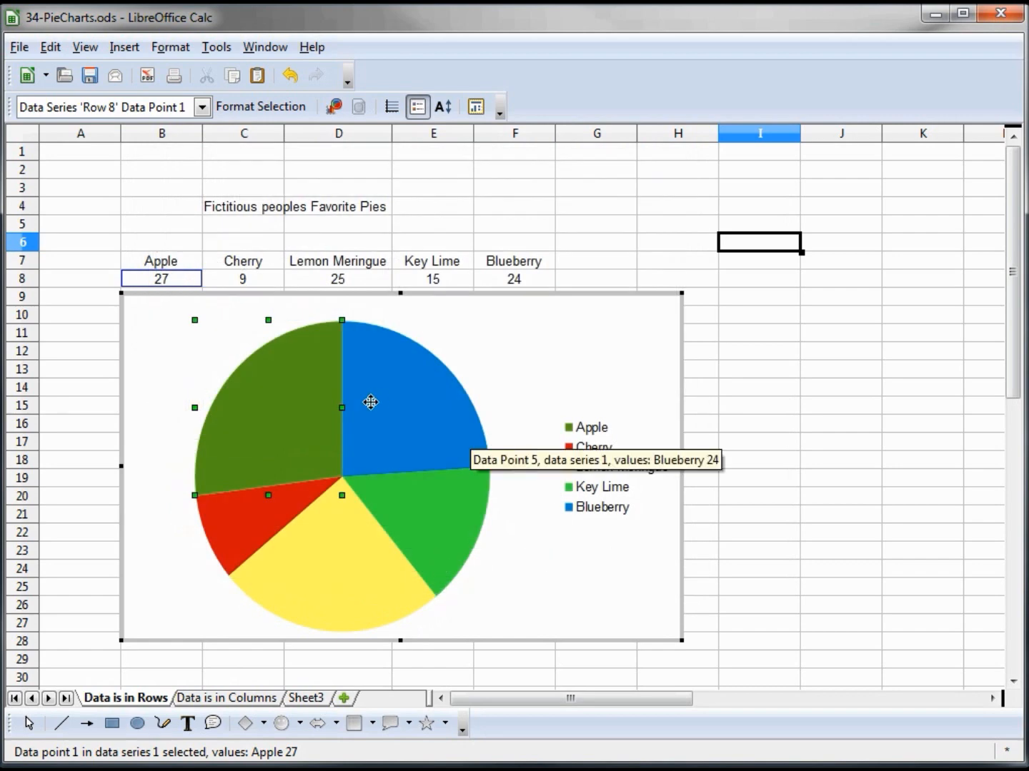
mouse_move(608, 513)
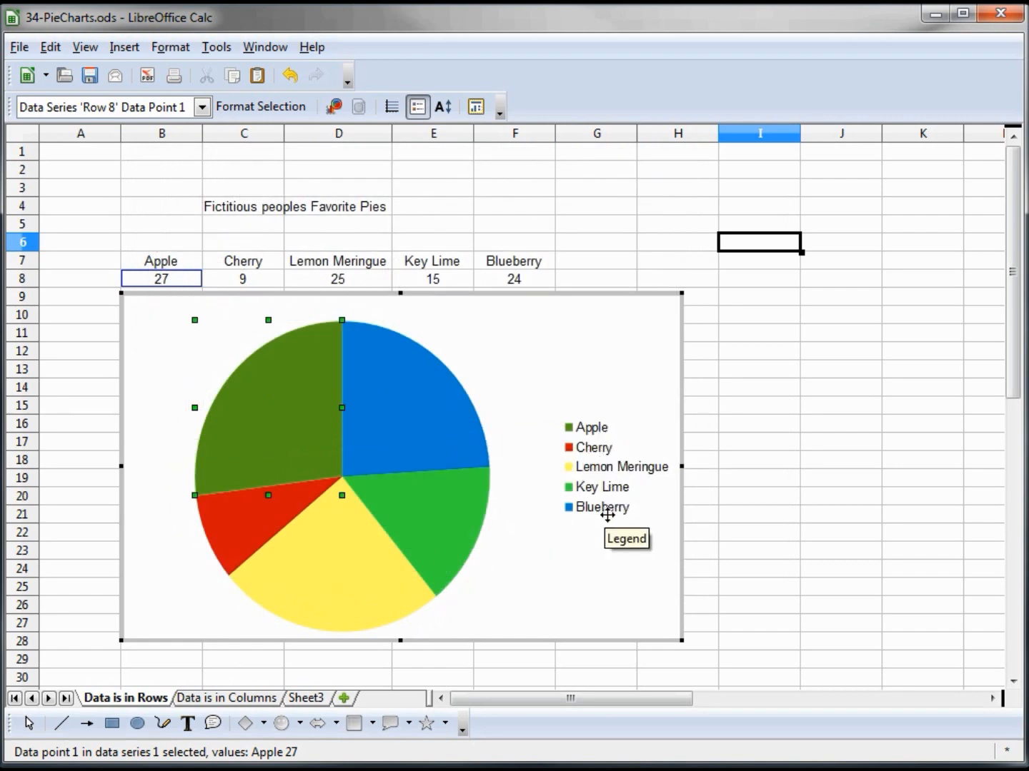
mouse_move(599, 480)
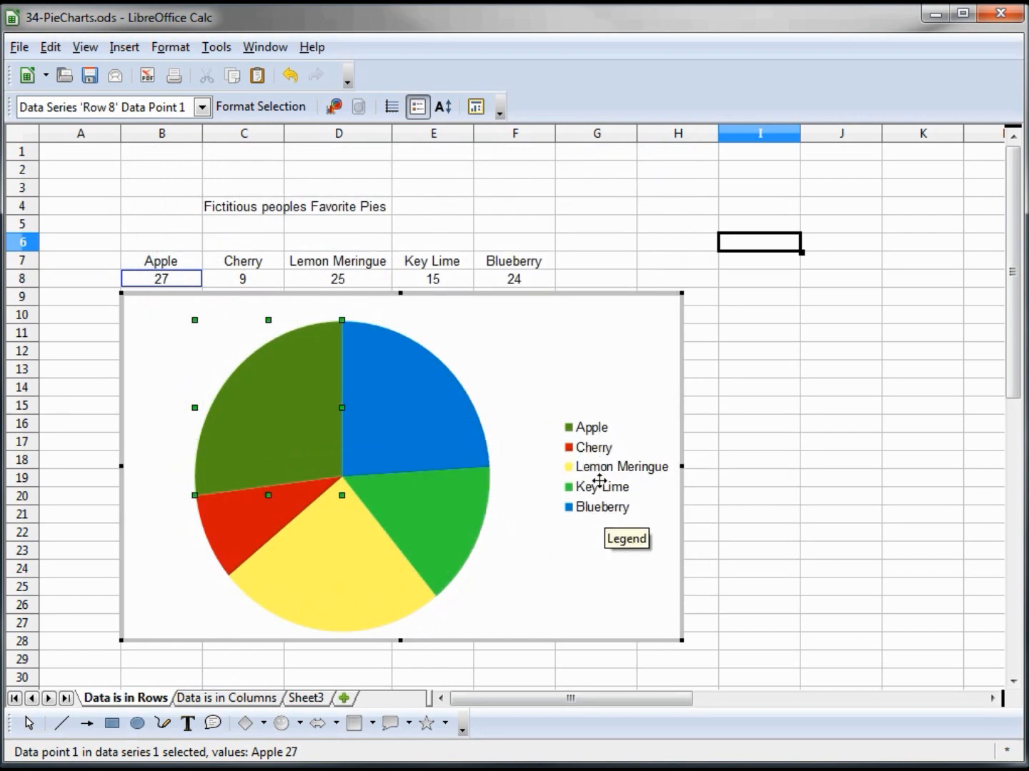
mouse_move(599, 472)
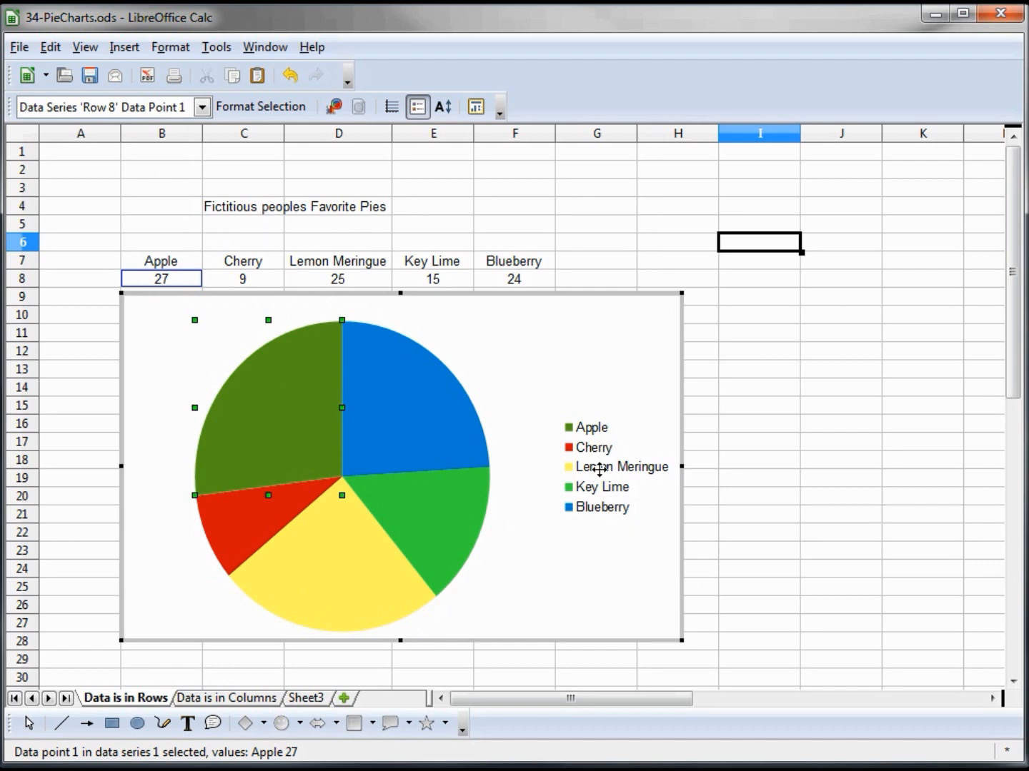
- In Format Legend's Font settings, browse the MS fonts toward MS Reference Sans Serif bold
right_click(600, 467)
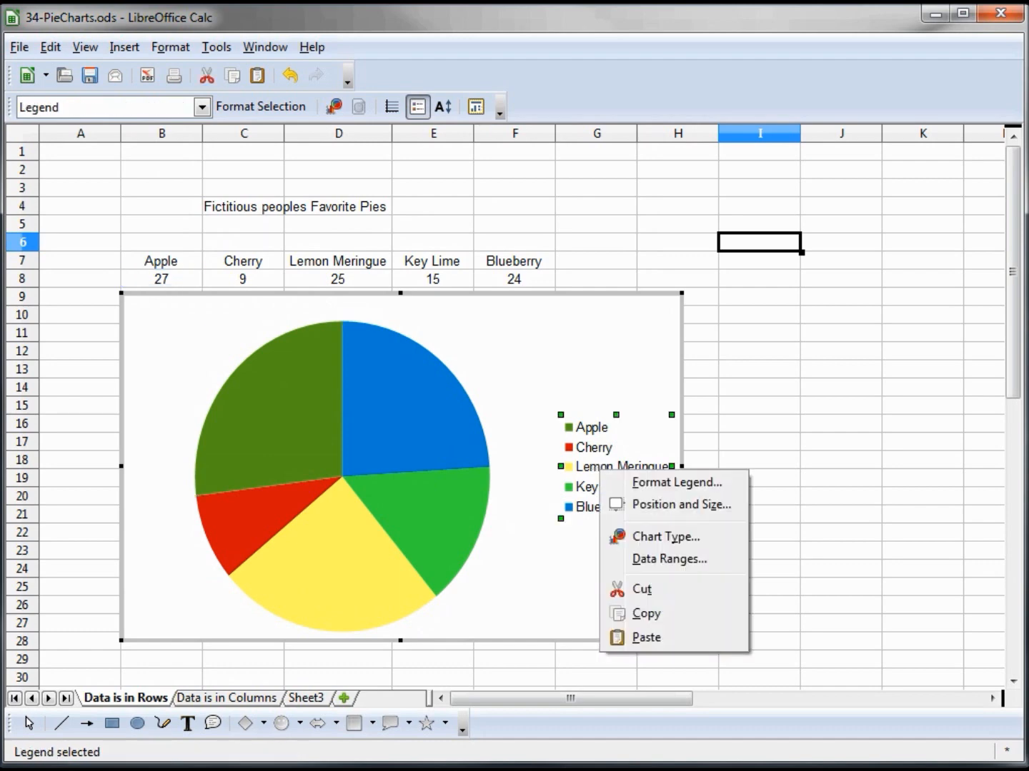
mouse_move(671, 483)
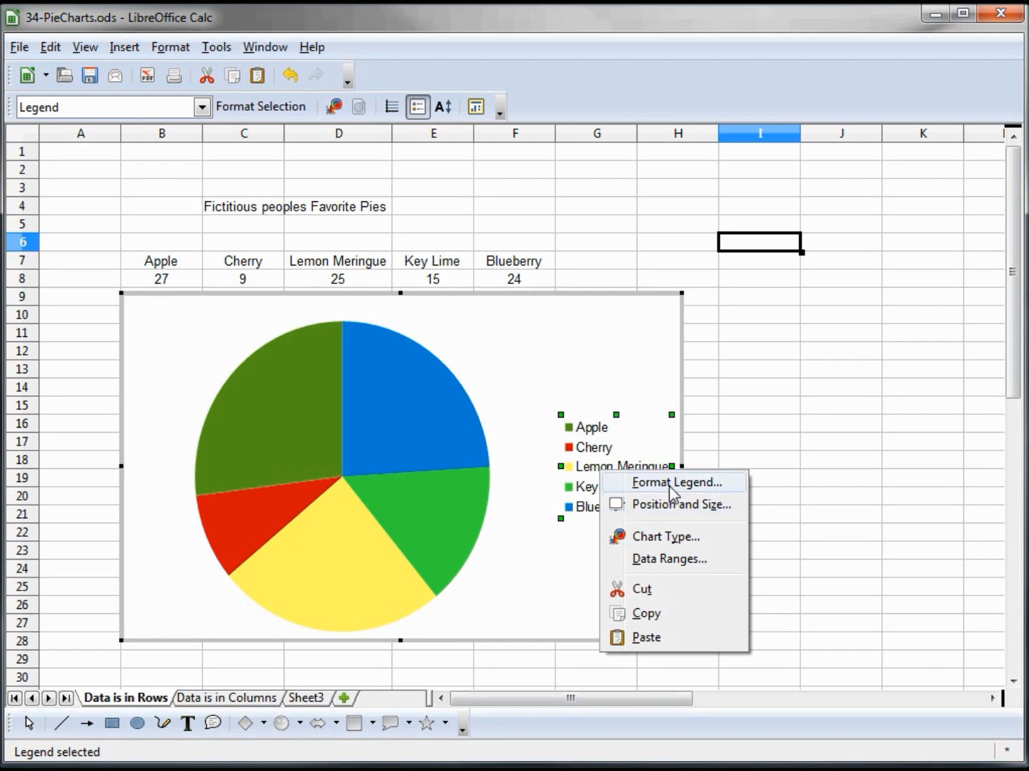
left_click(672, 482)
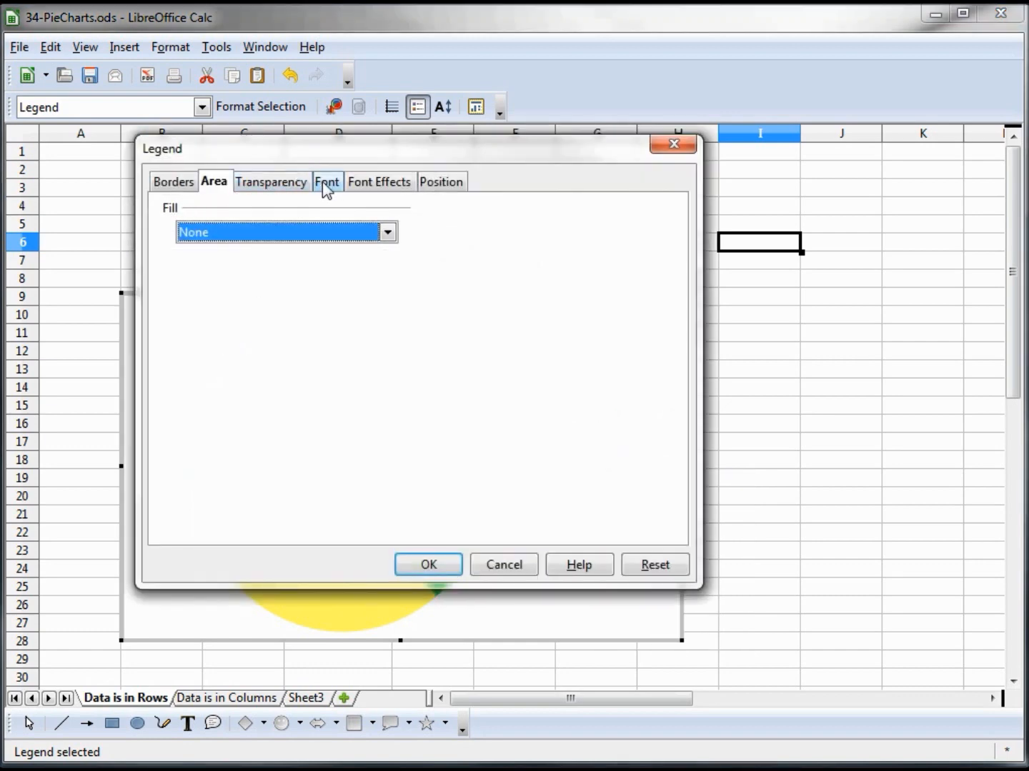
left_click(326, 181)
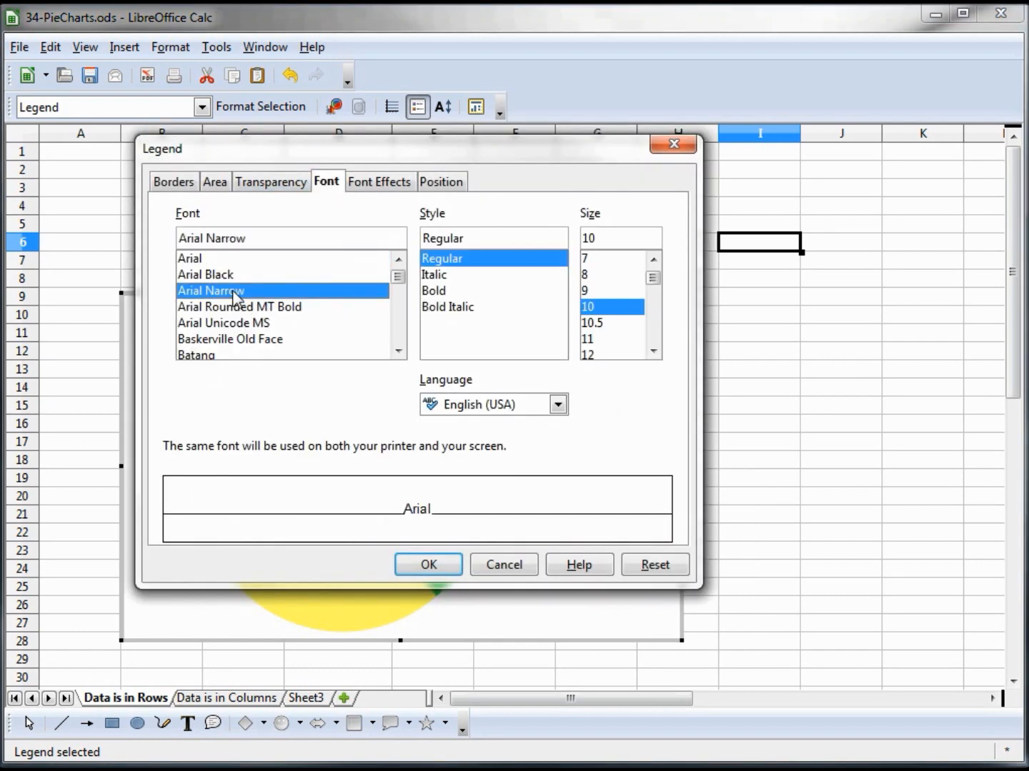
scroll("down", 3)
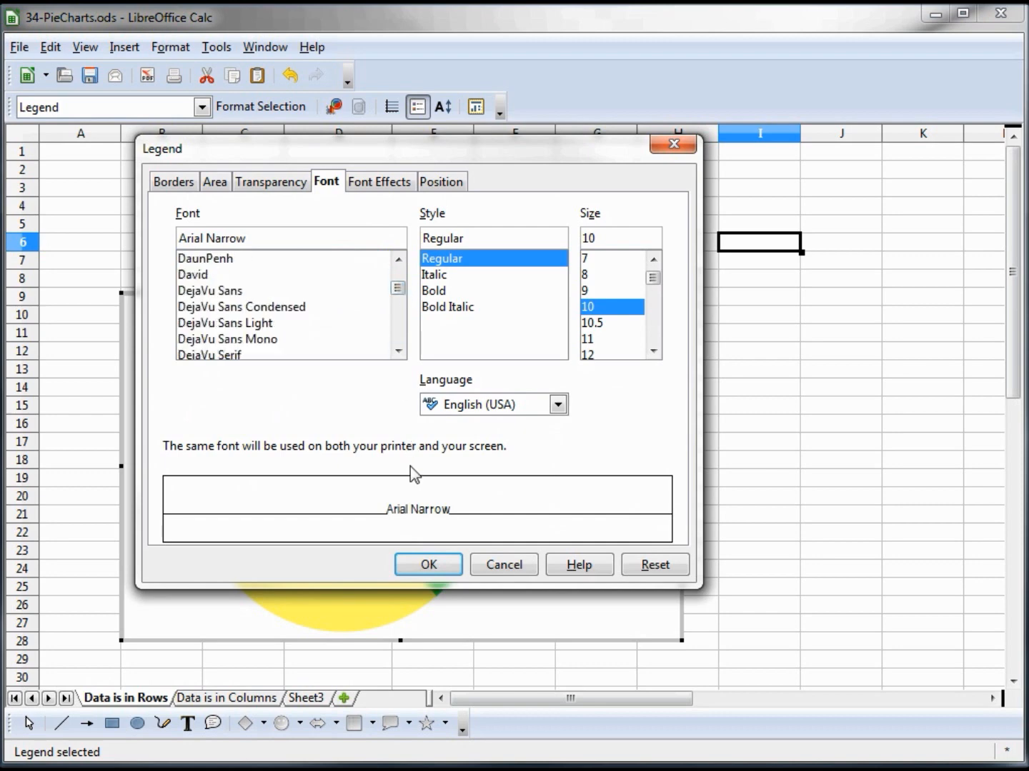
scroll("down", 3)
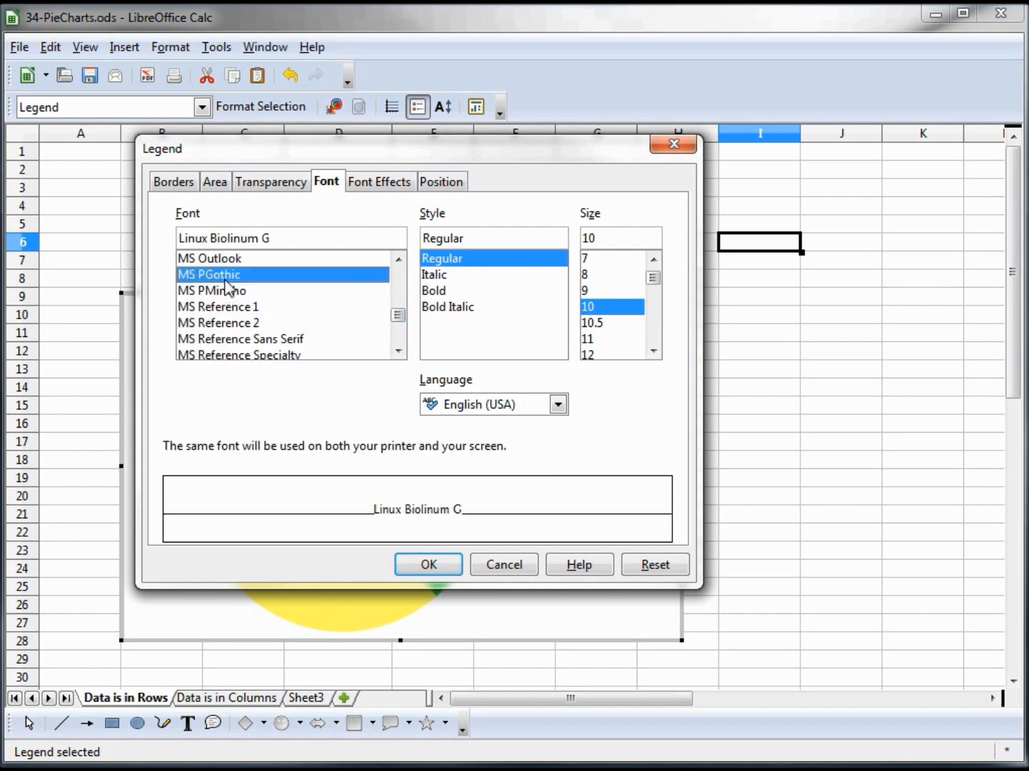
left_click(212, 290)
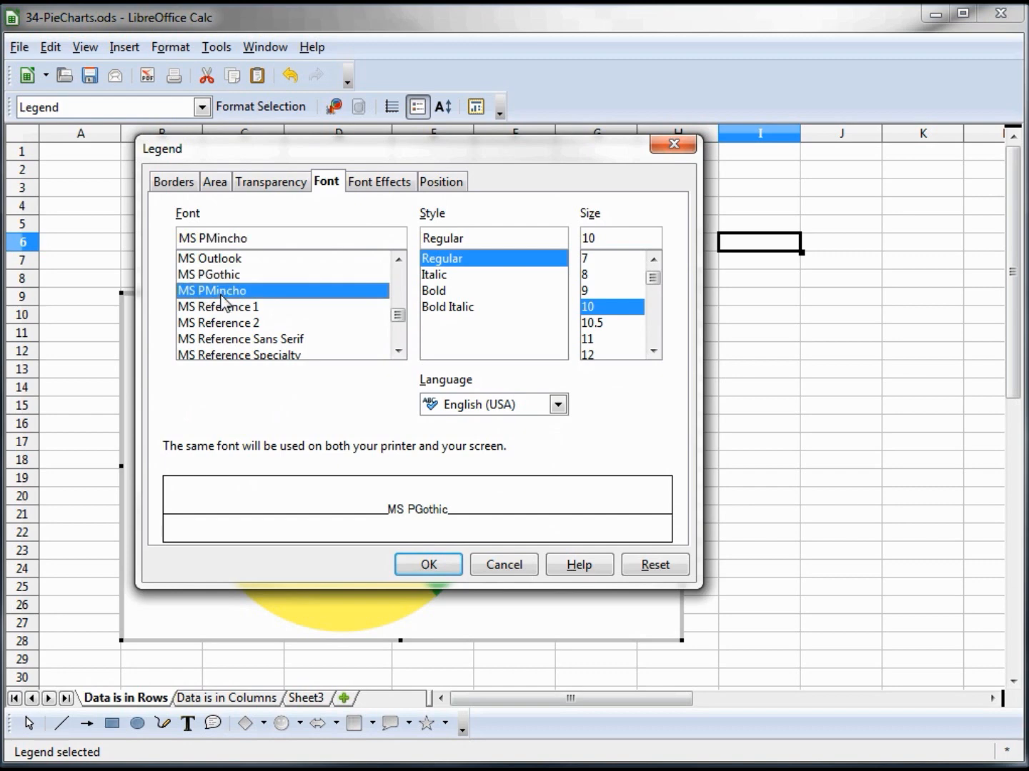
left_click(217, 306)
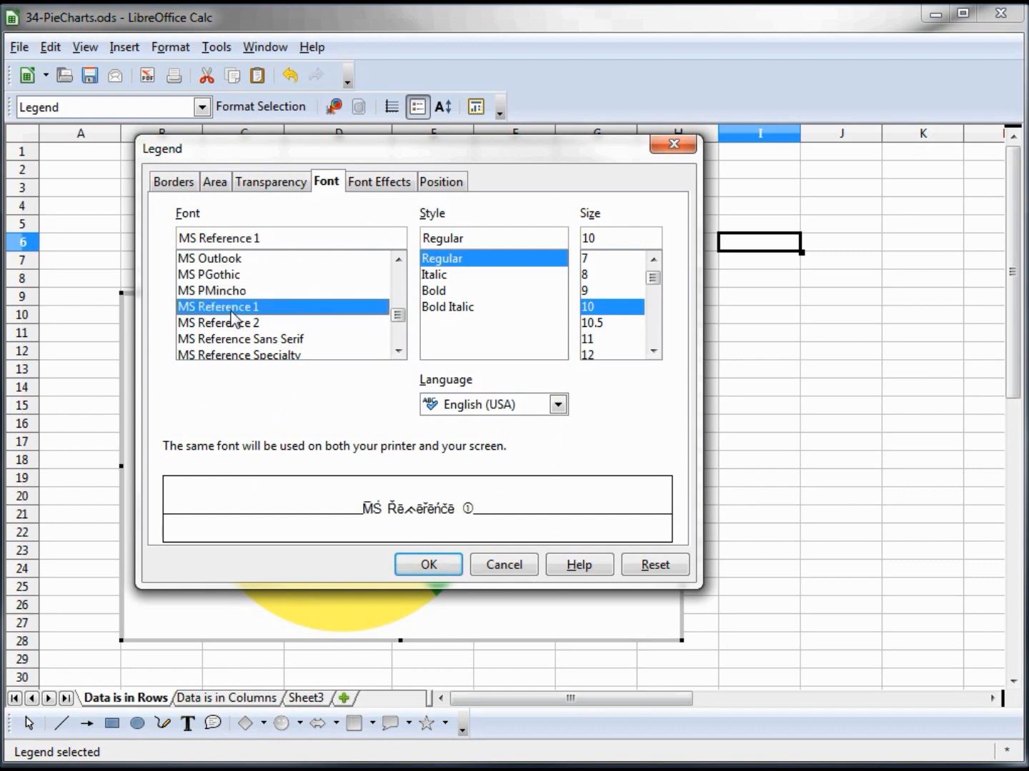
left_click(219, 323)
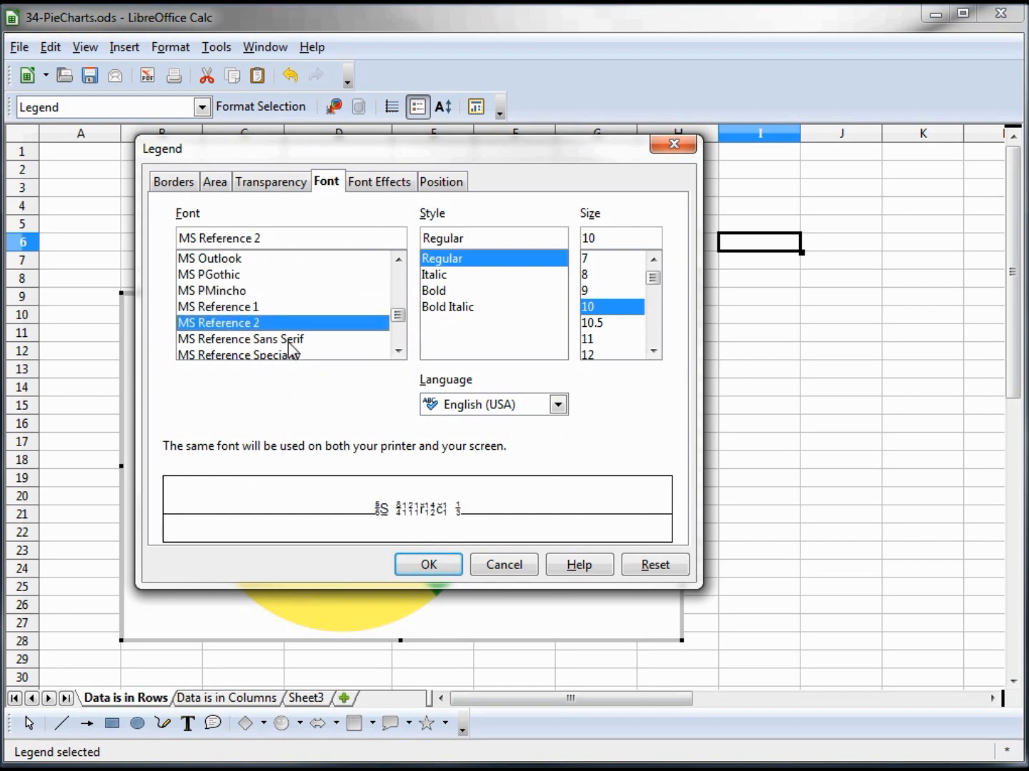
left_click(240, 339)
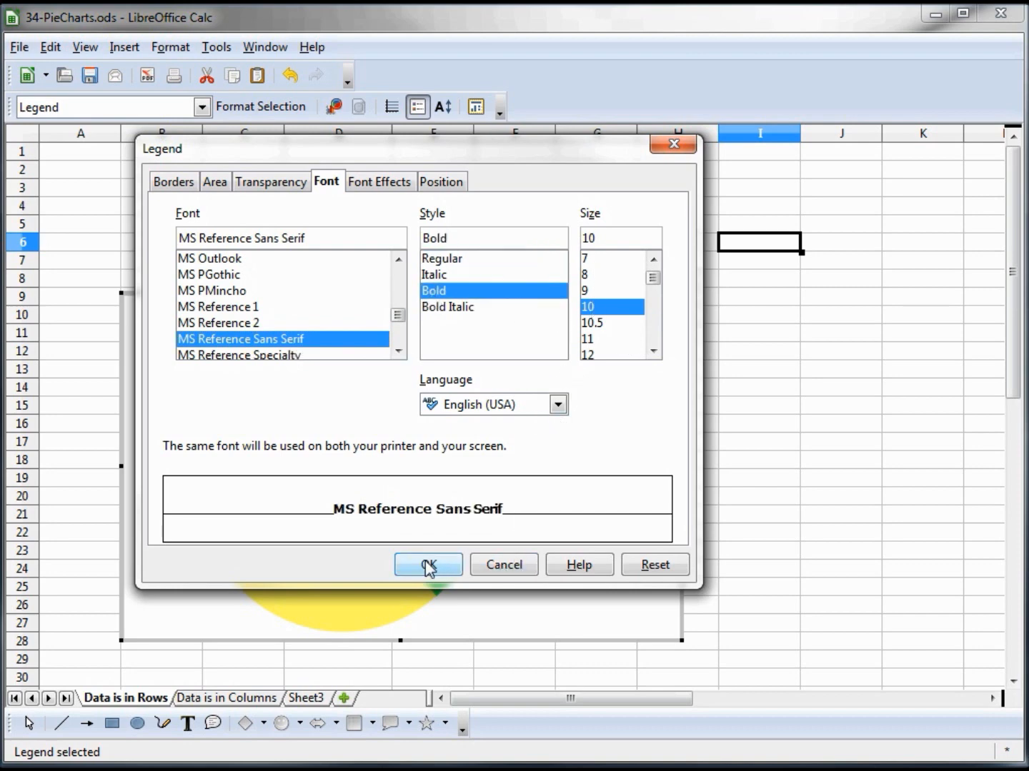
- Apply the bold MS Reference Sans Serif font to the legend
left_click(429, 564)
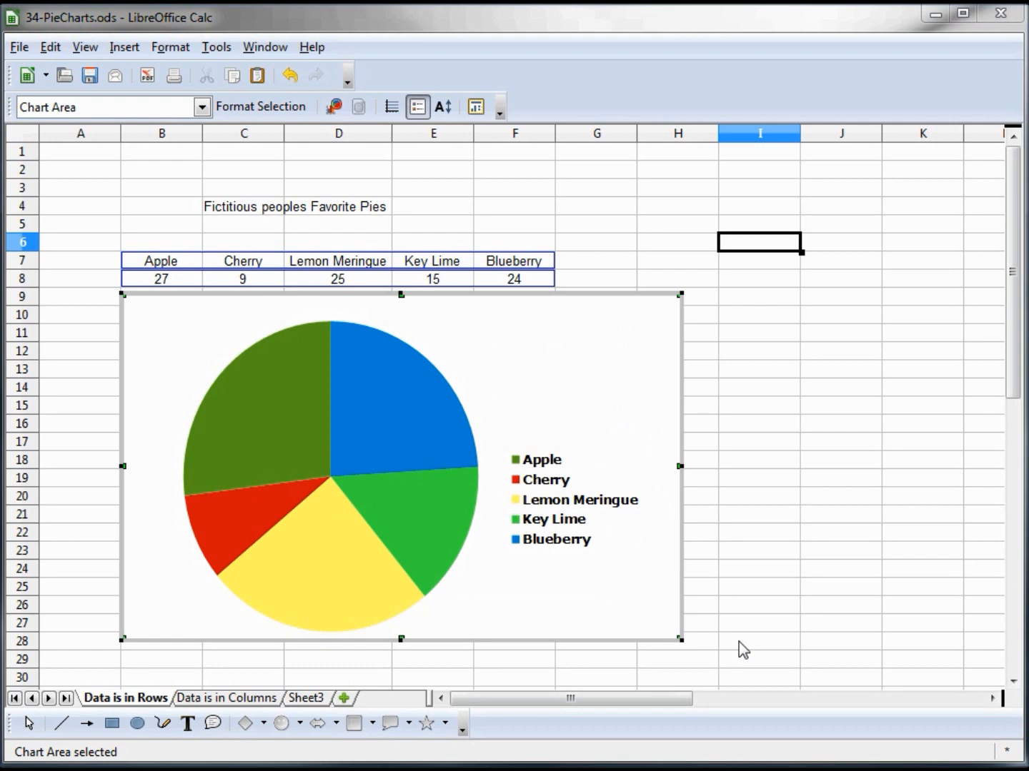
- Add the chart title 'Pie Chart (Peoples favorite pies)' through Insert Titles
right_click(400, 464)
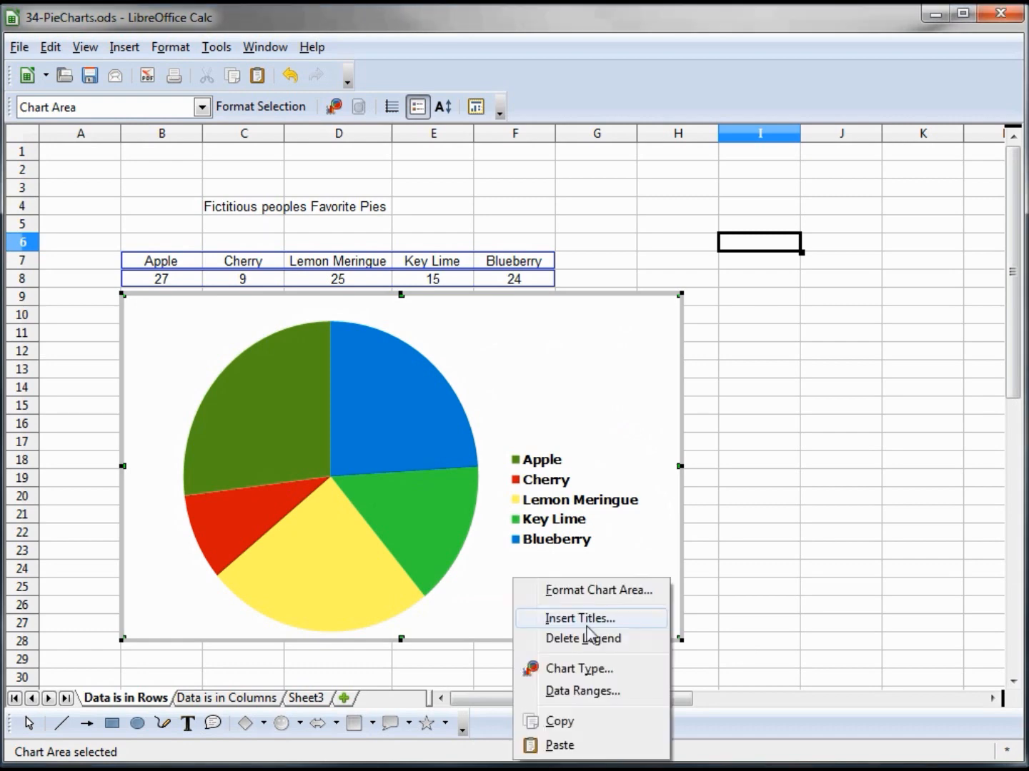
left_click(579, 617)
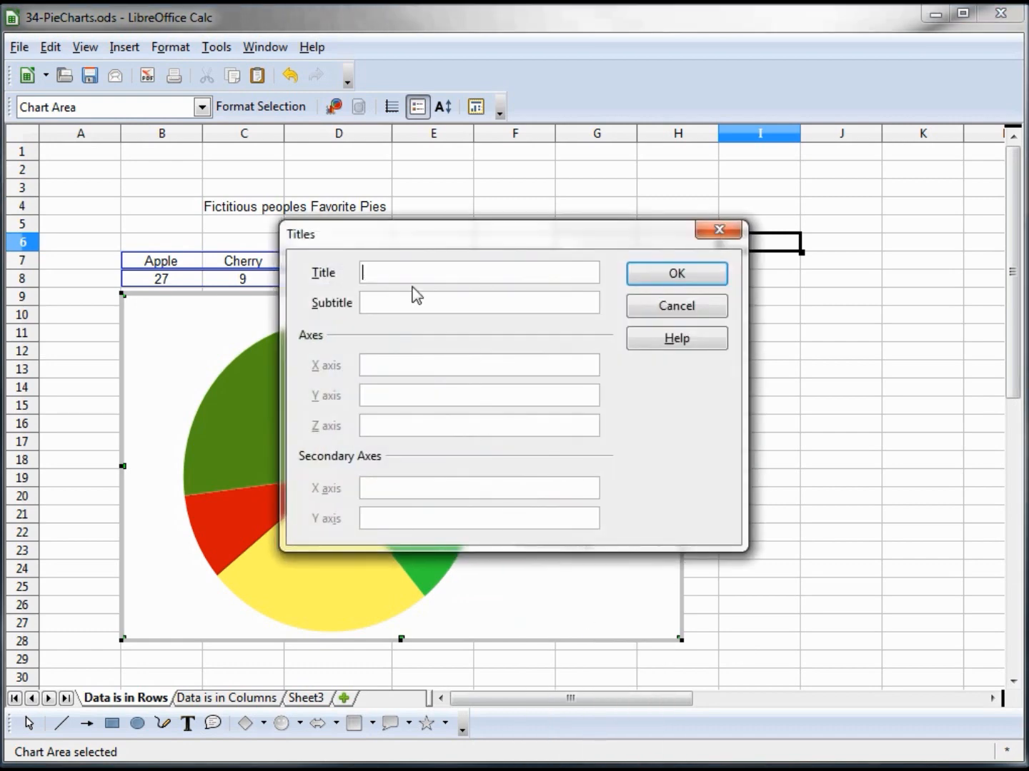
type("P")
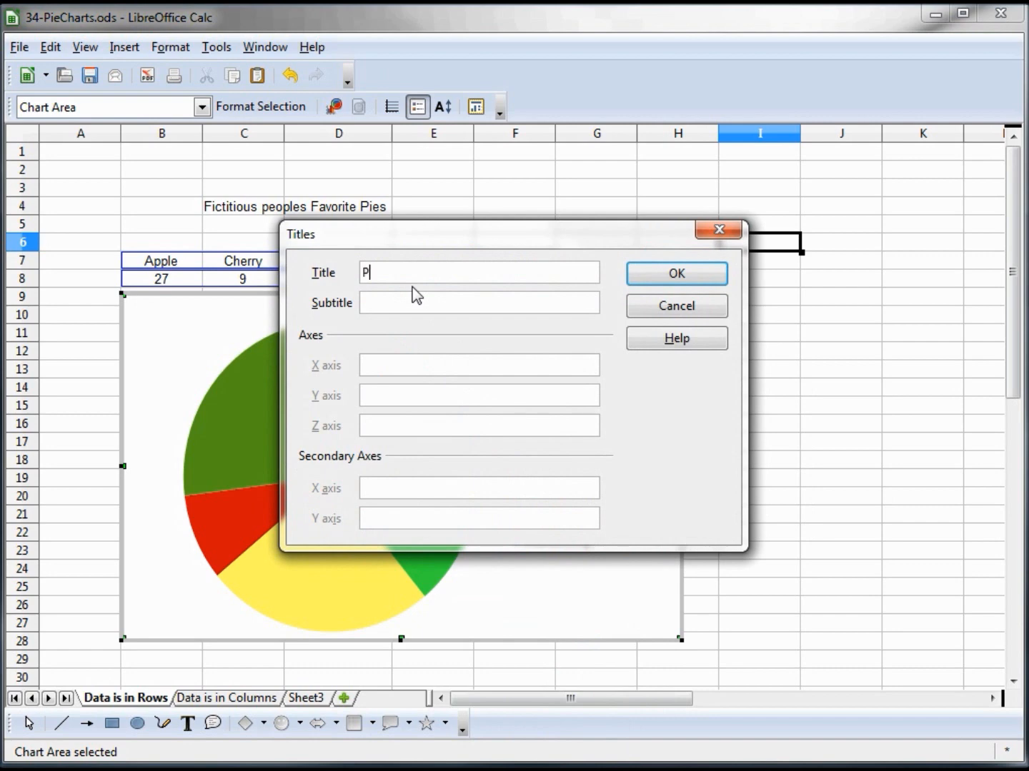
type("ie Chart")
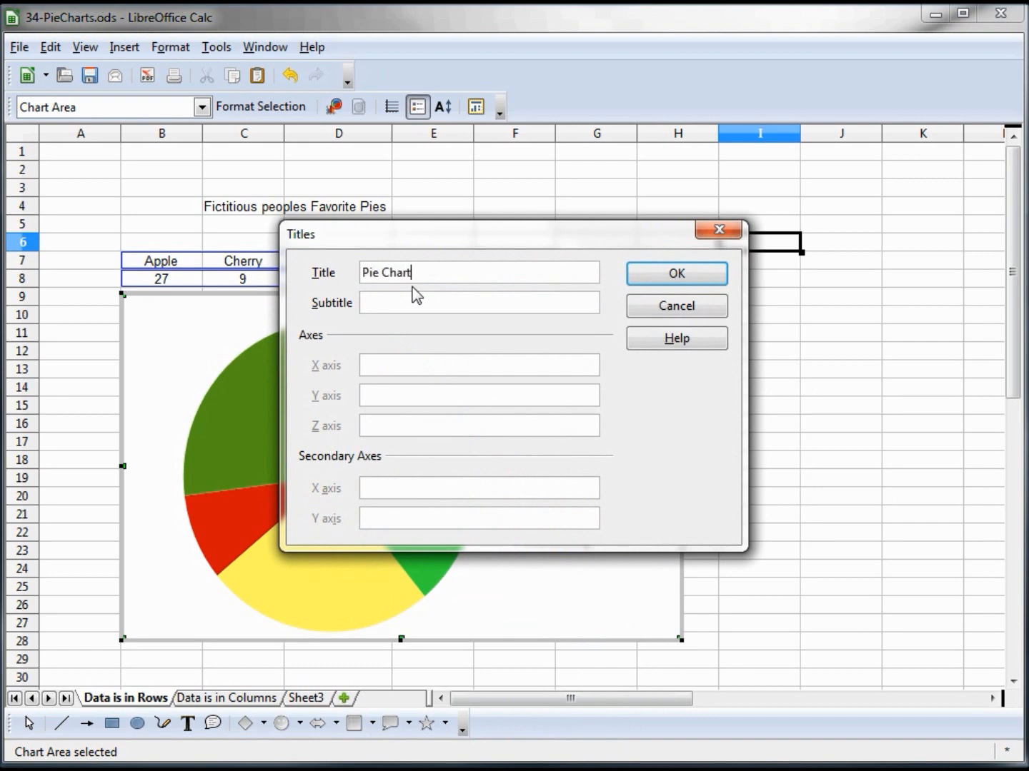
type("(Peo")
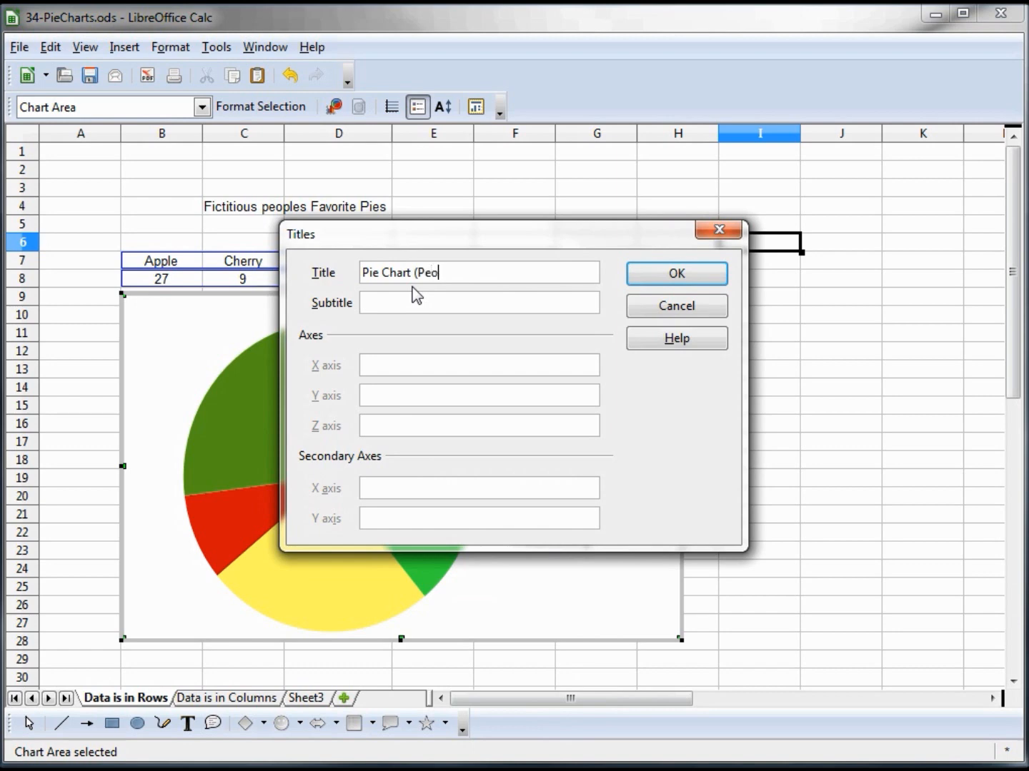
type("ples fav")
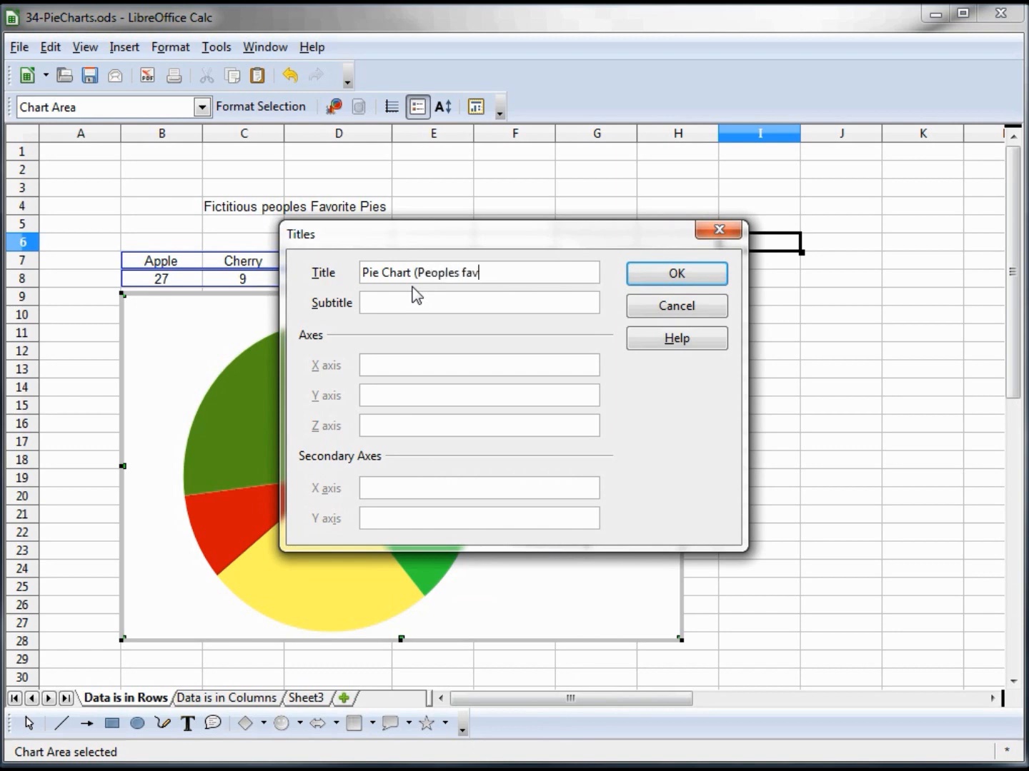
type("orite pa")
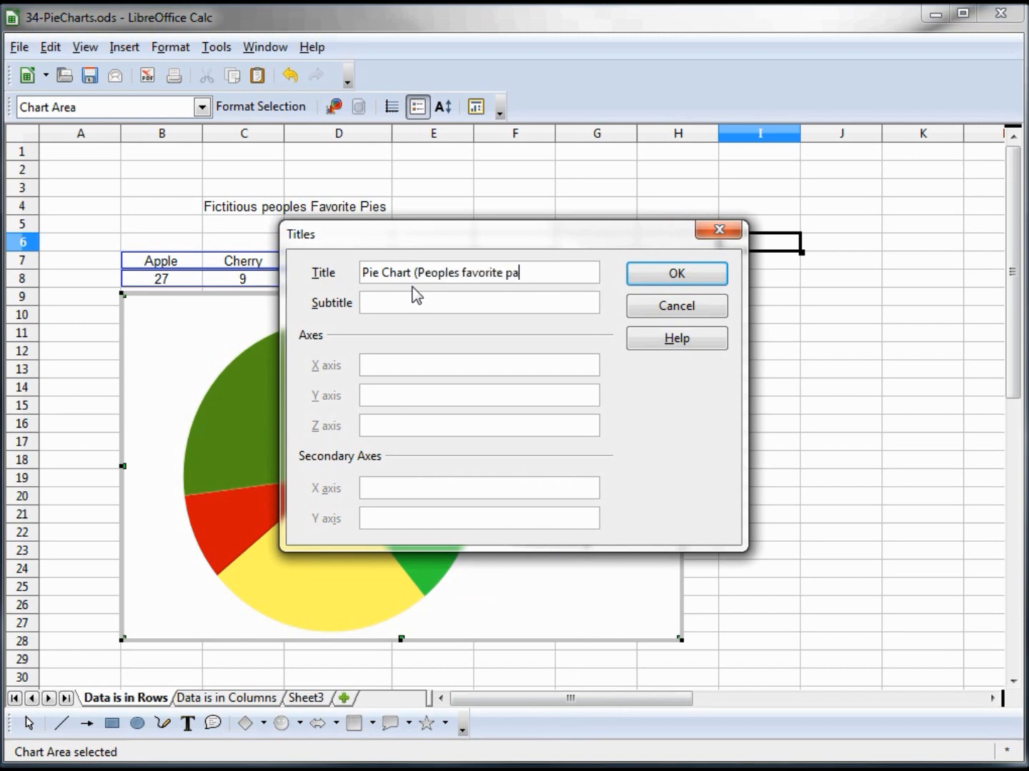
type("pies)")
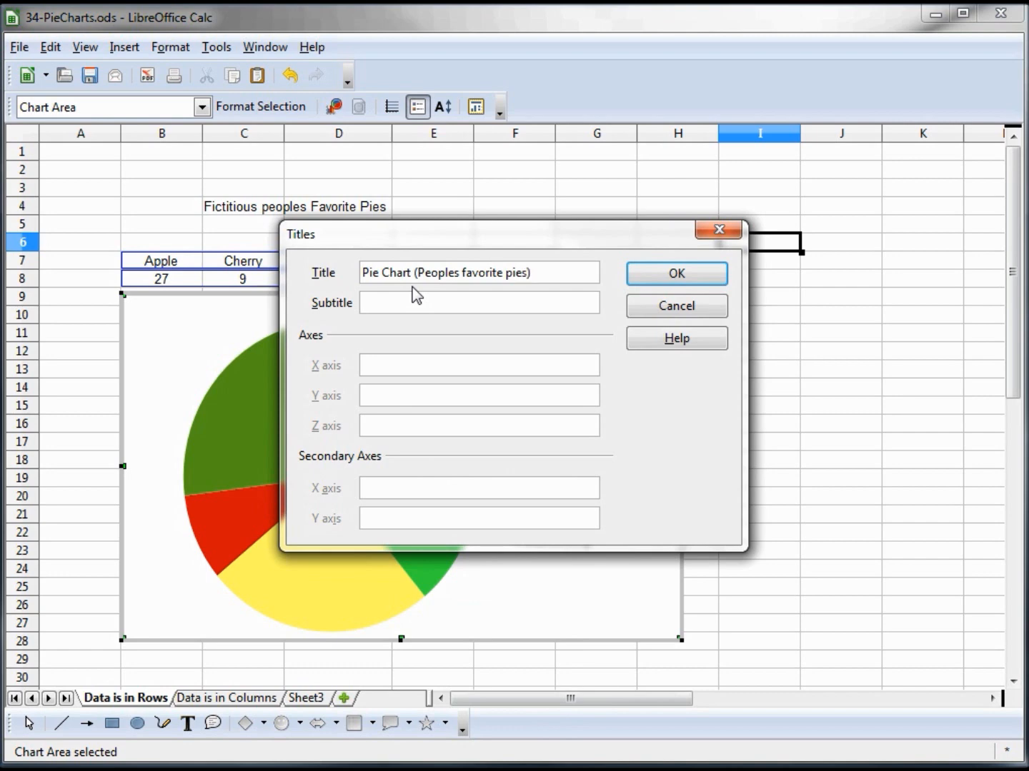
left_click(674, 274)
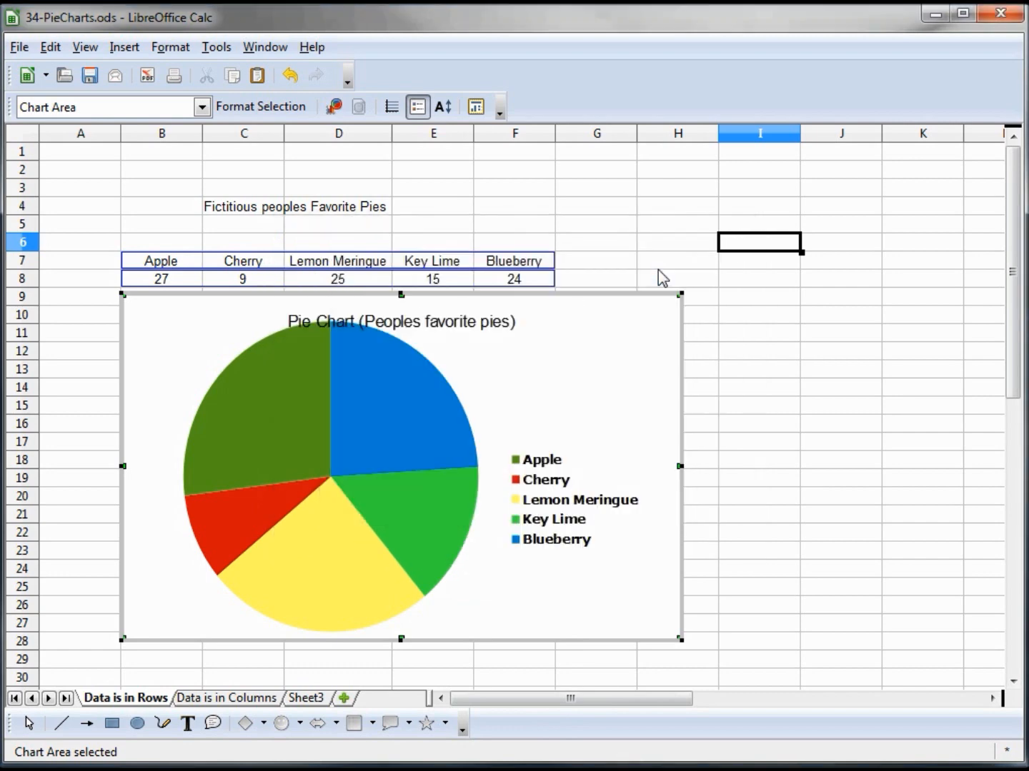
- Drag the chart title to the upper right of the chart
left_click(400, 321)
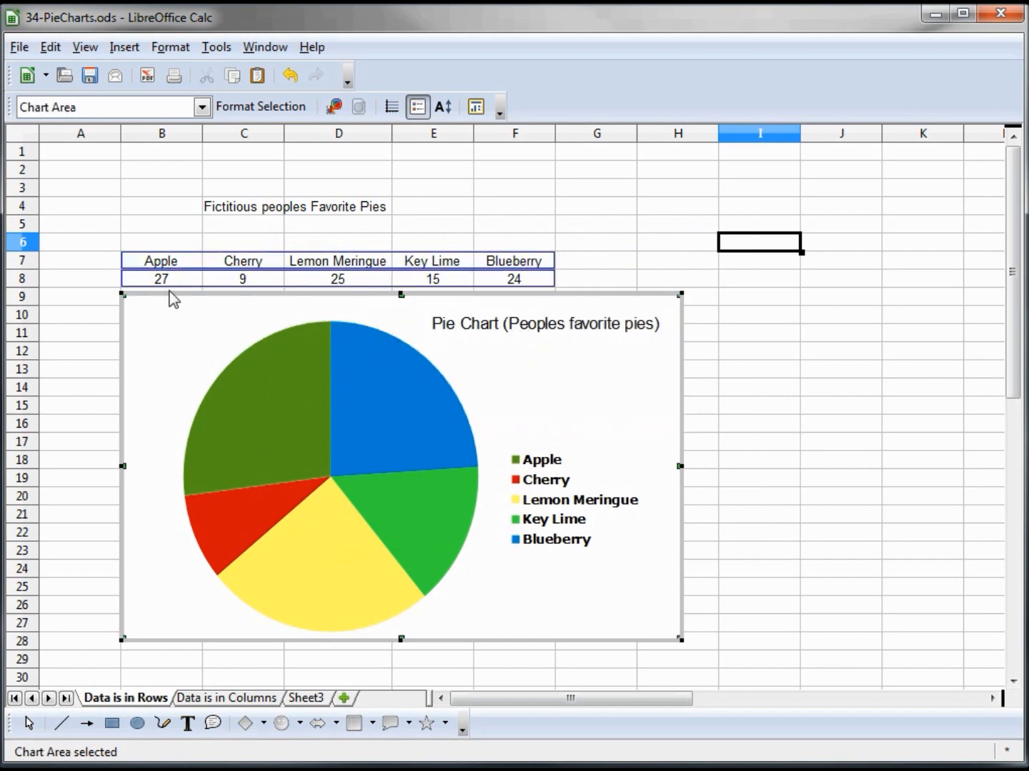
mouse_move(183, 280)
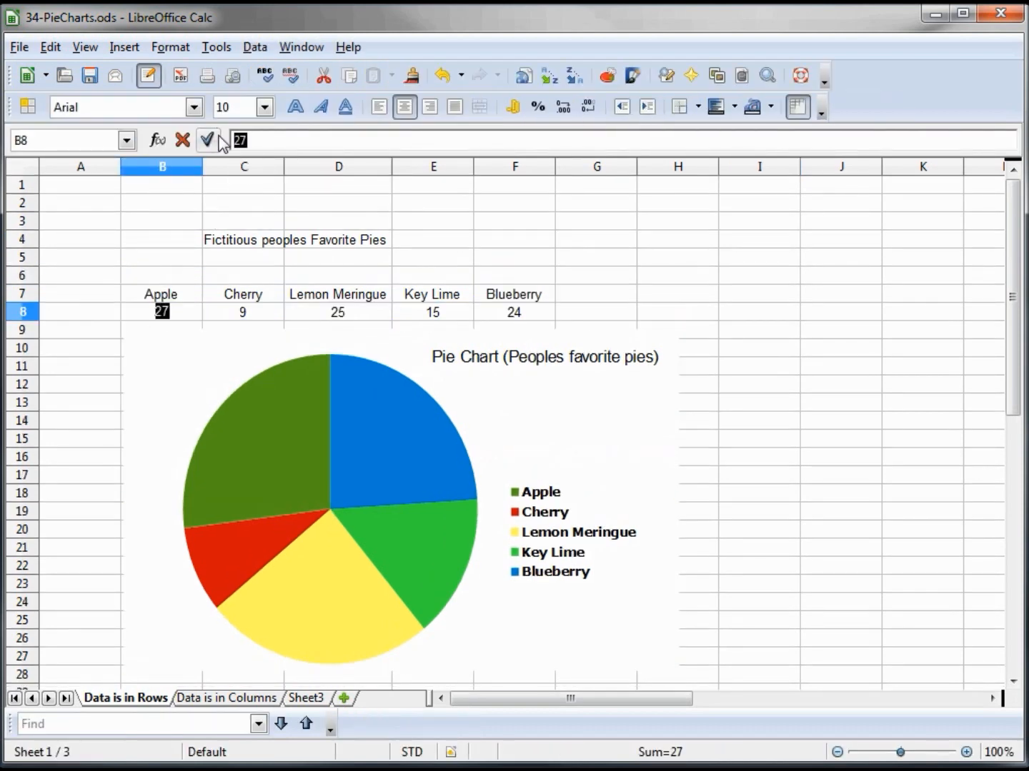
- Enter 47 as the Apple count so its slice grows
type("47")
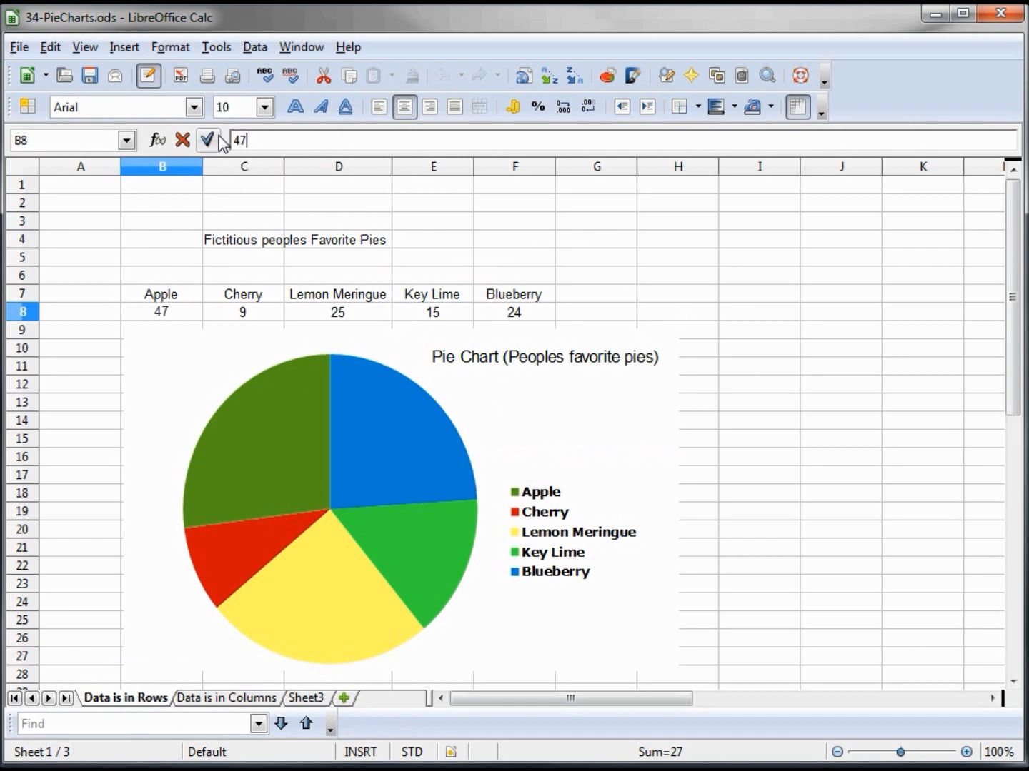
key("Return")
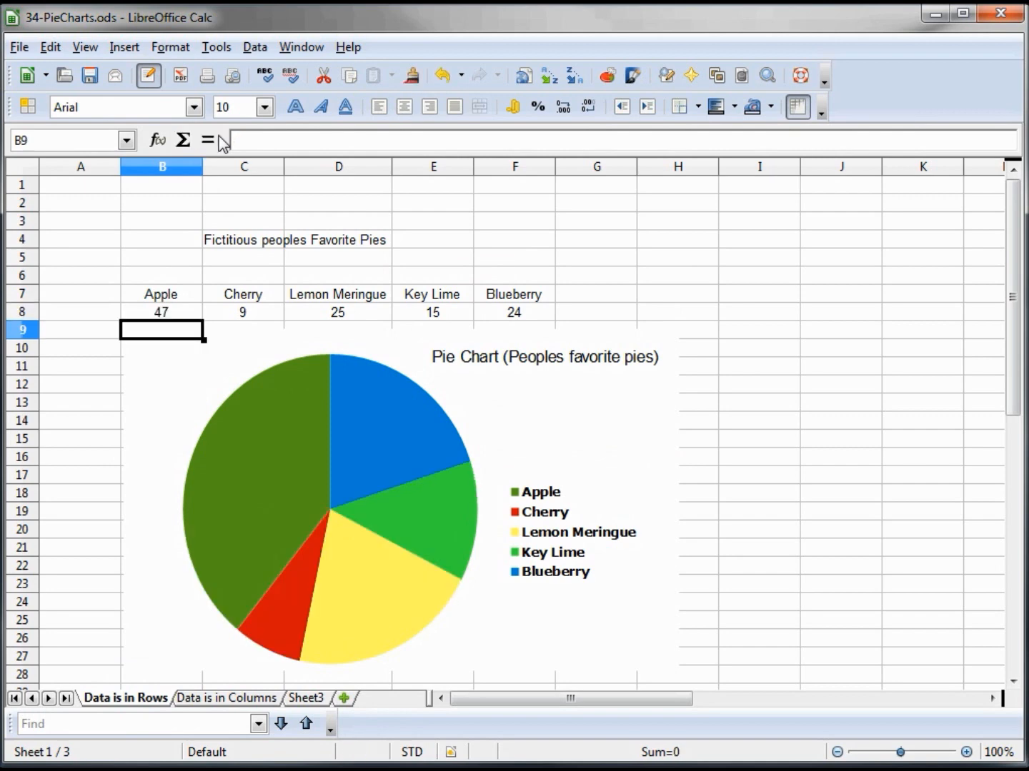
mouse_move(246, 537)
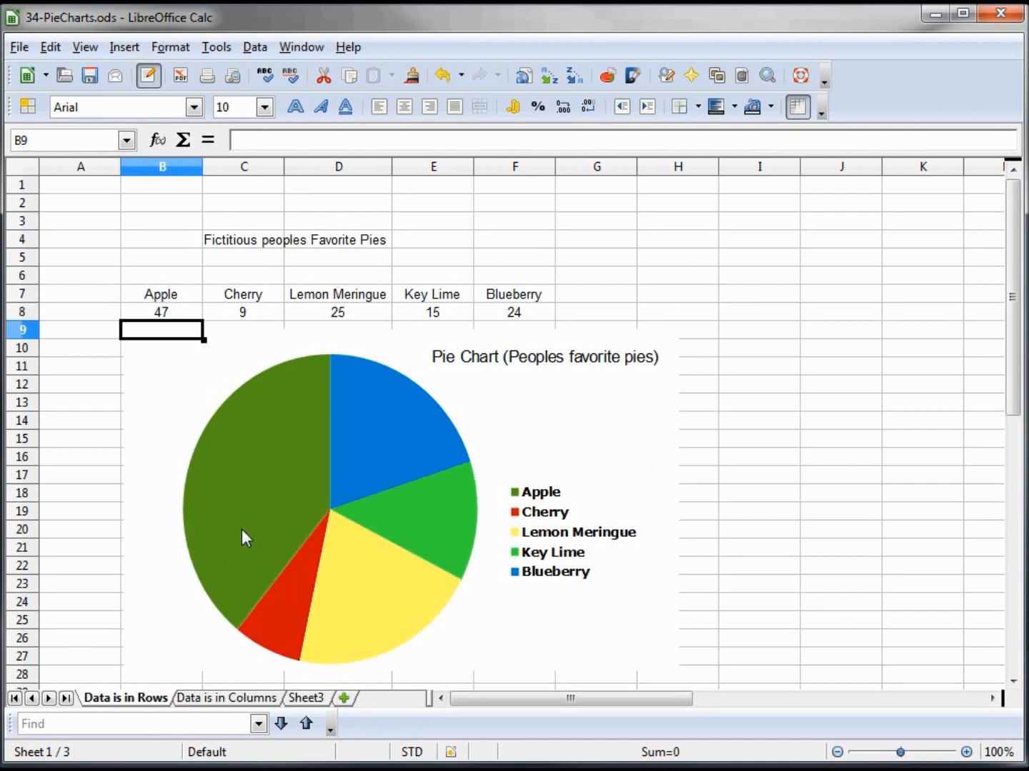
- Edit the Cherry count to =9+14 so it reads 23 and its slice grows
left_click(243, 312)
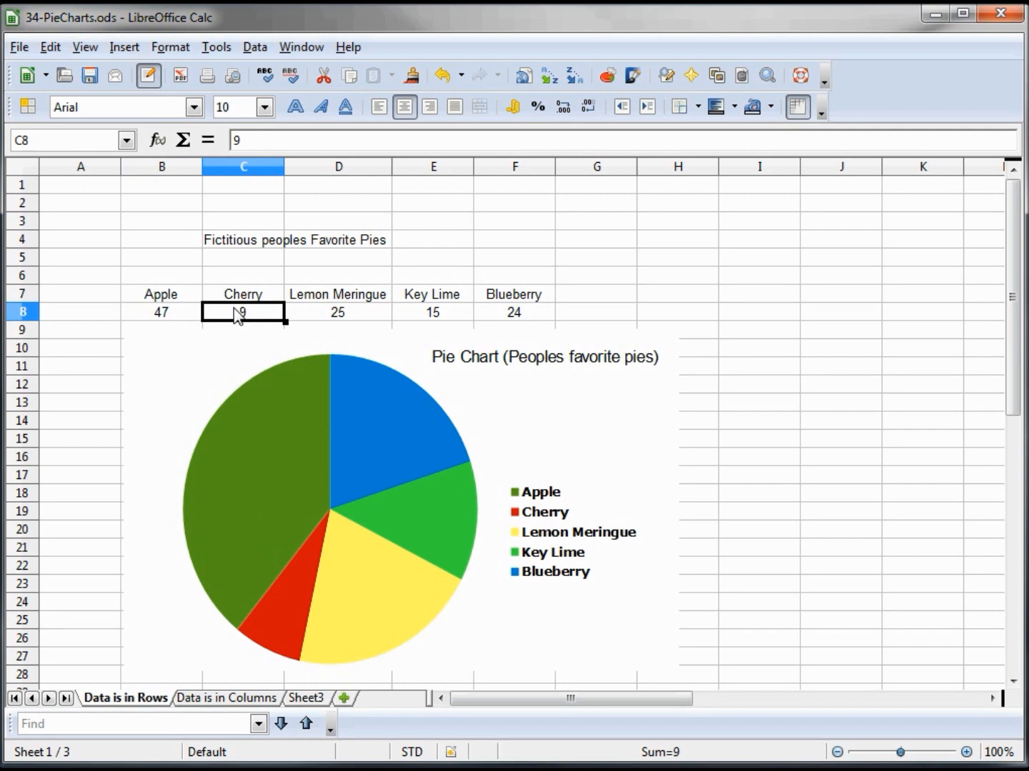
mouse_move(249, 326)
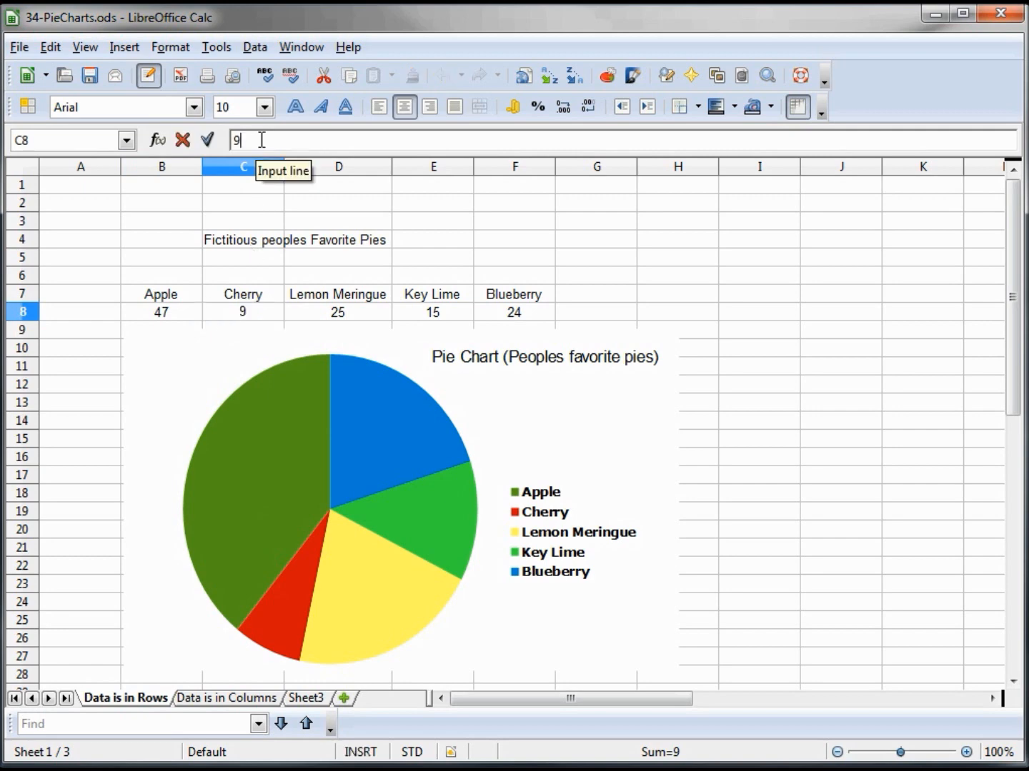
type("+")
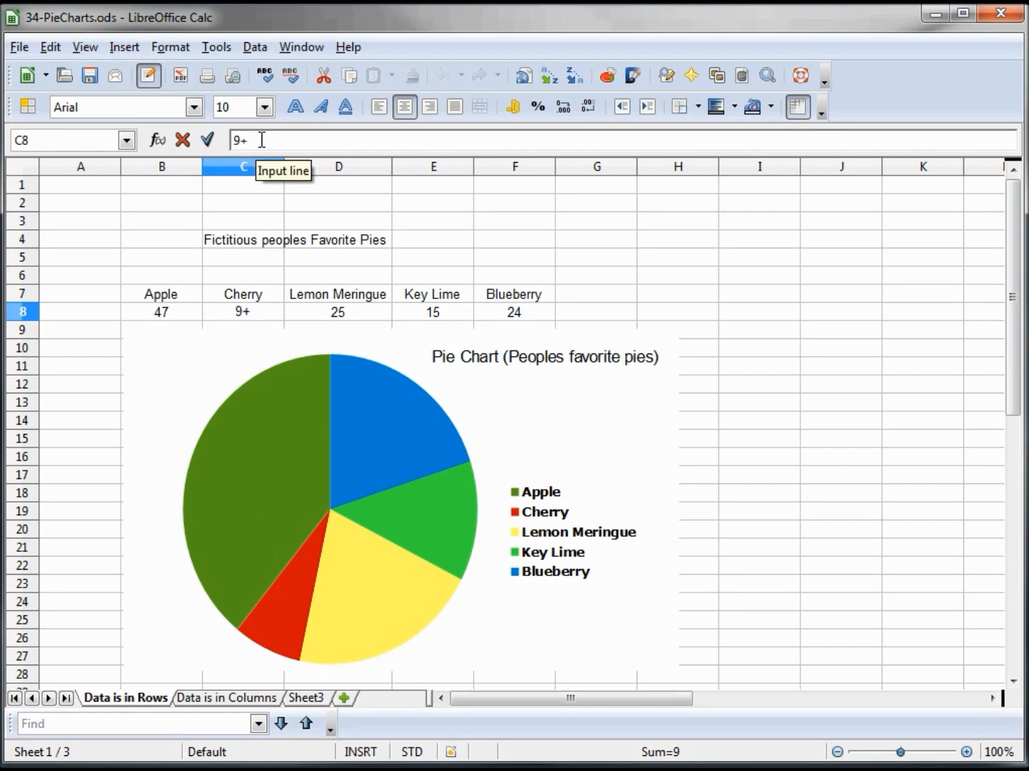
type("14")
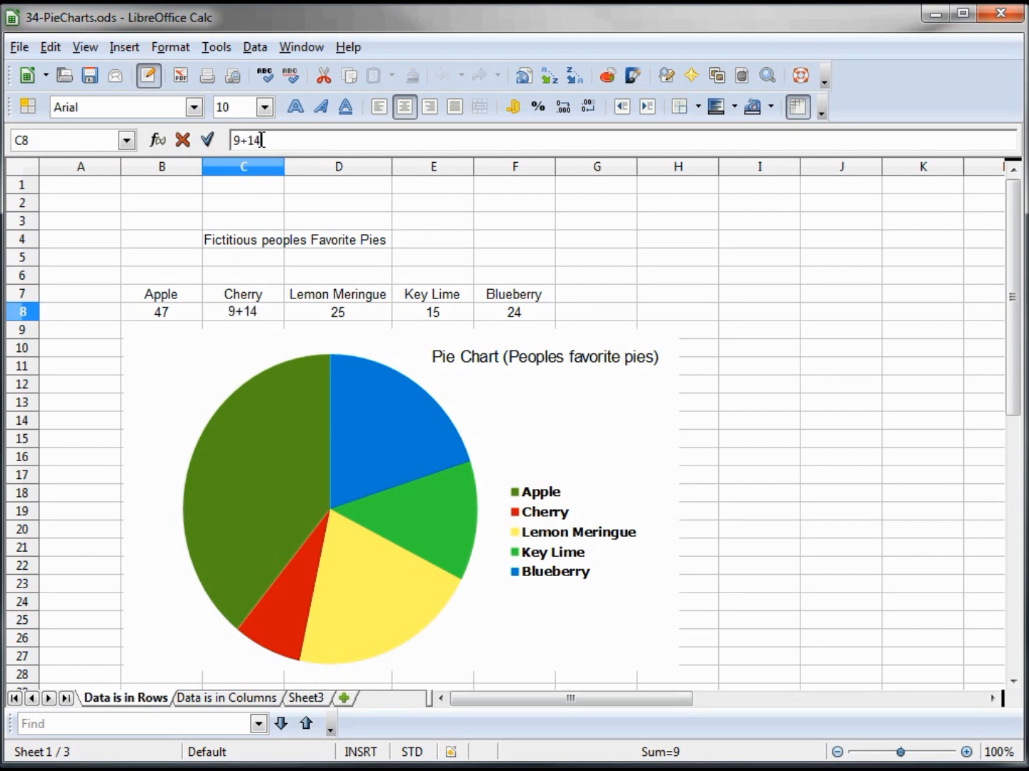
key("Return")
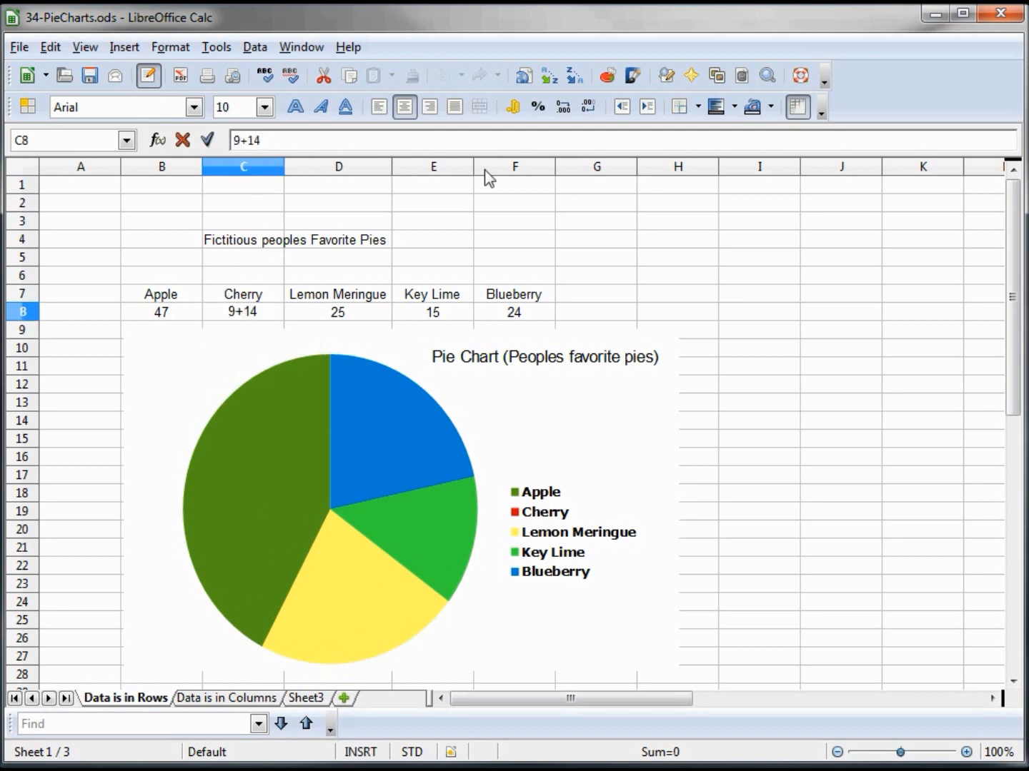
key("Return")
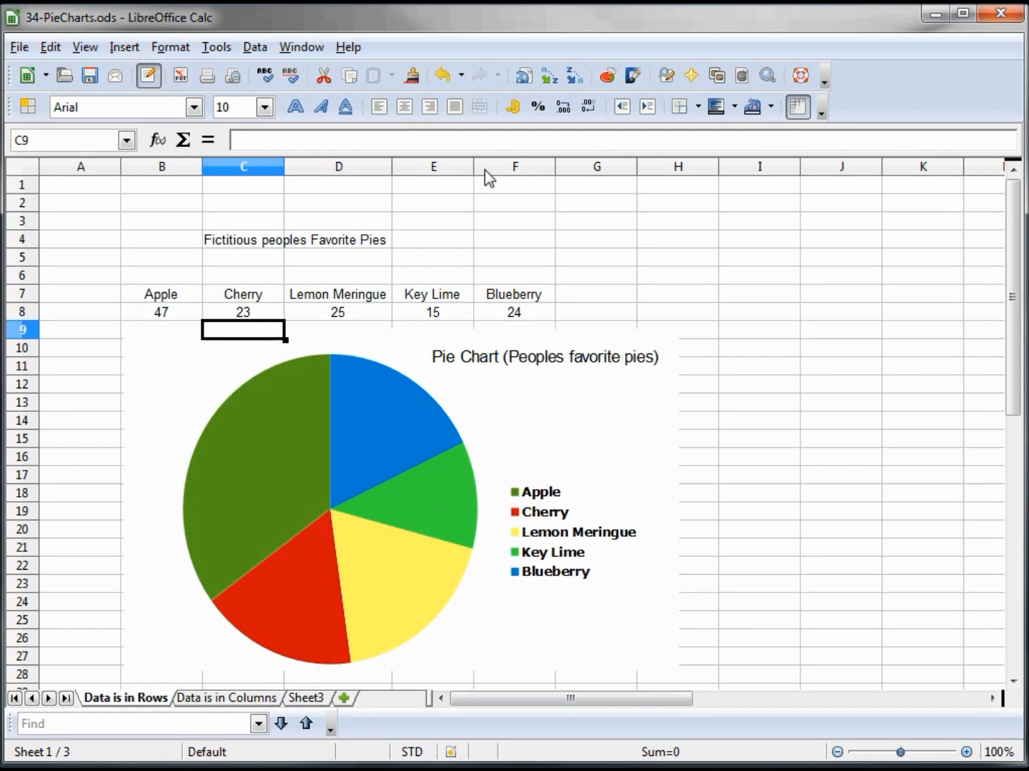
mouse_move(313, 603)
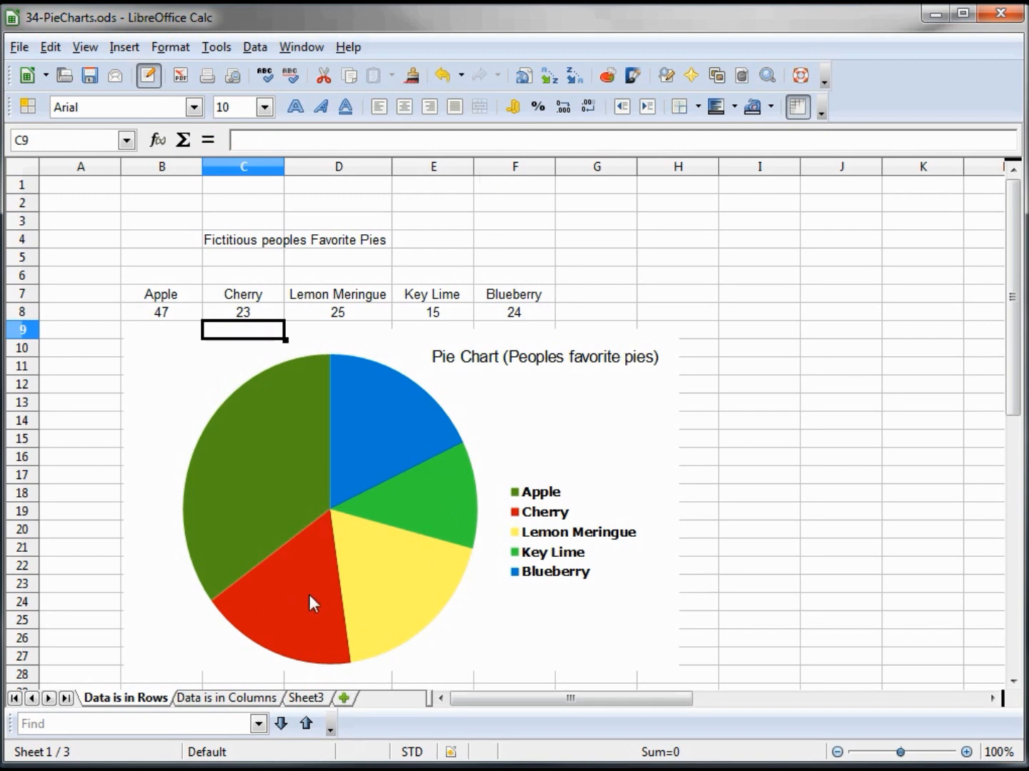
mouse_move(389, 469)
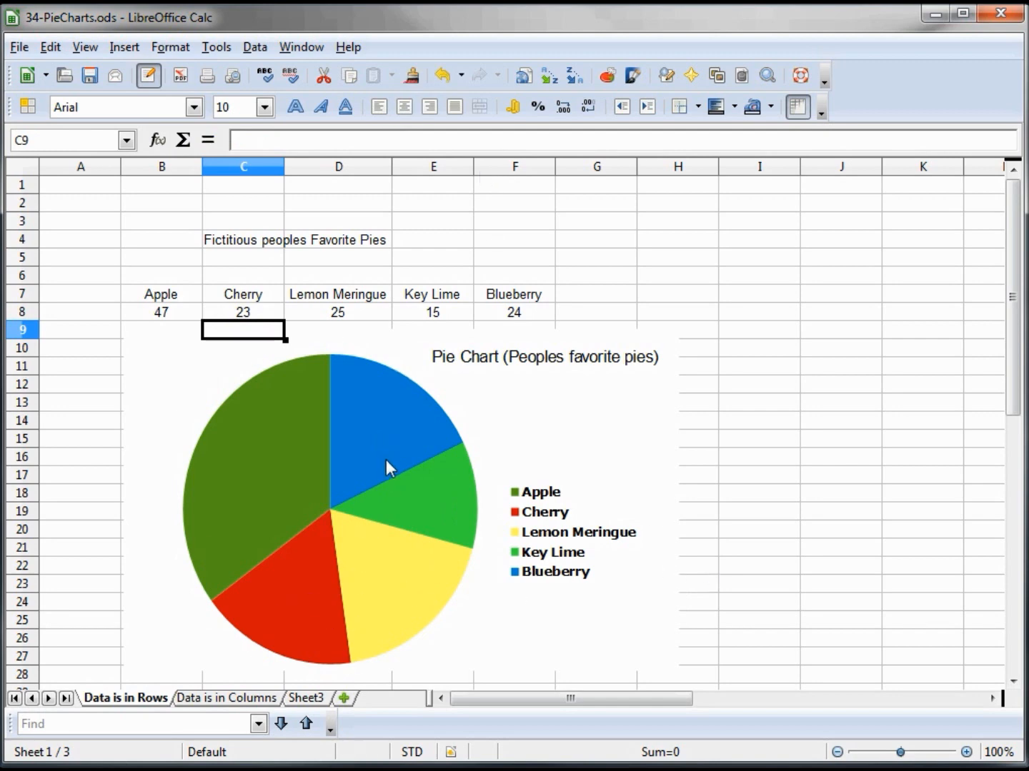
mouse_move(386, 484)
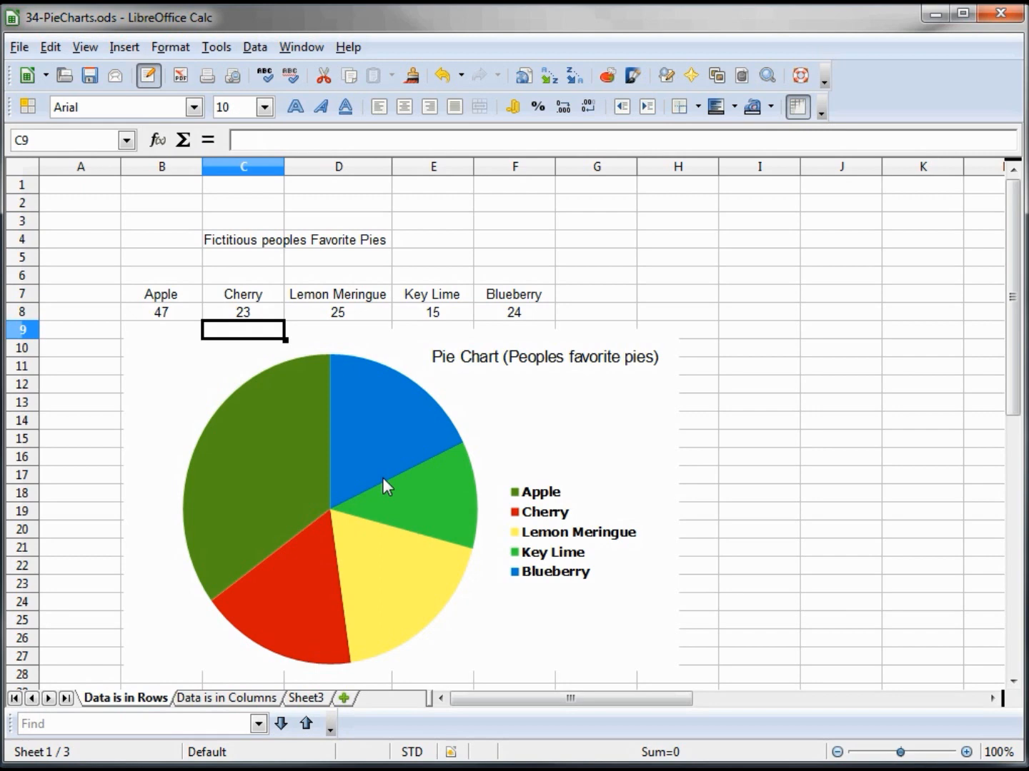
- Switch the pie chart to a realistic 3D look via Chart Type
left_click(357, 479)
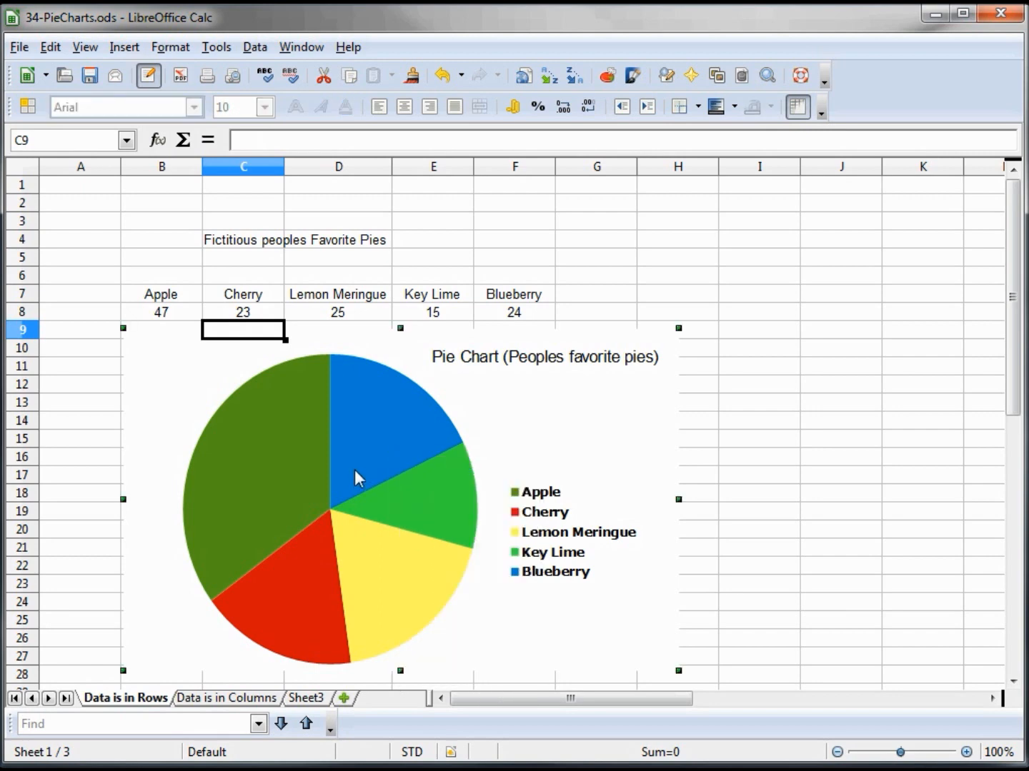
right_click(357, 477)
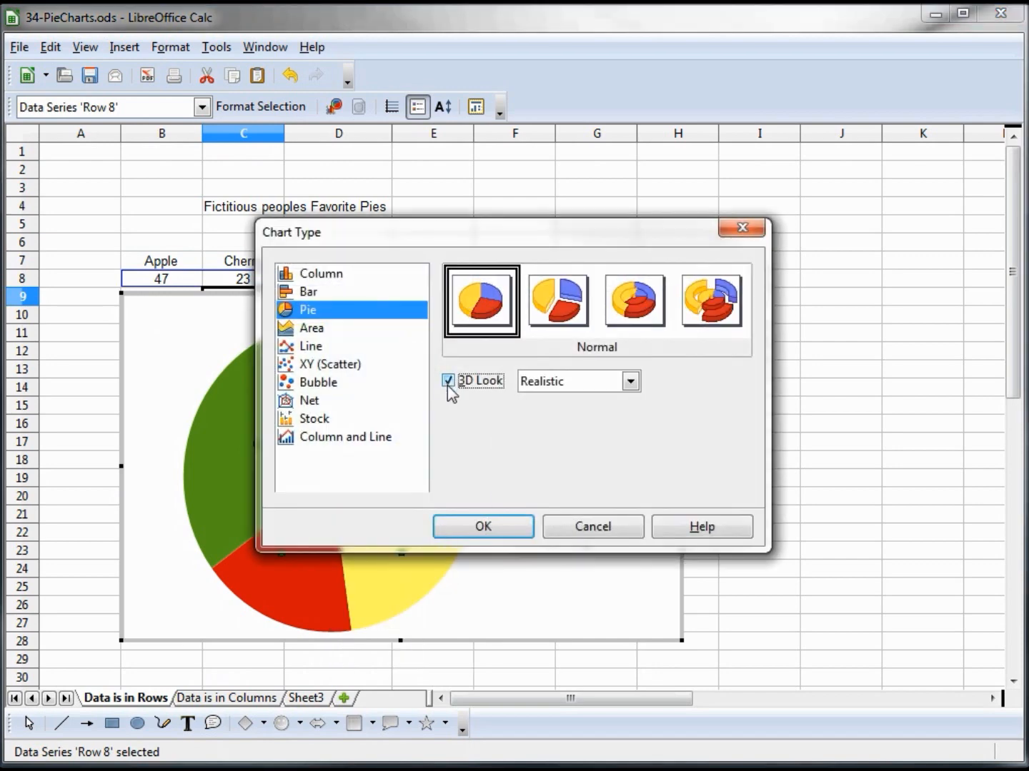
left_click(483, 527)
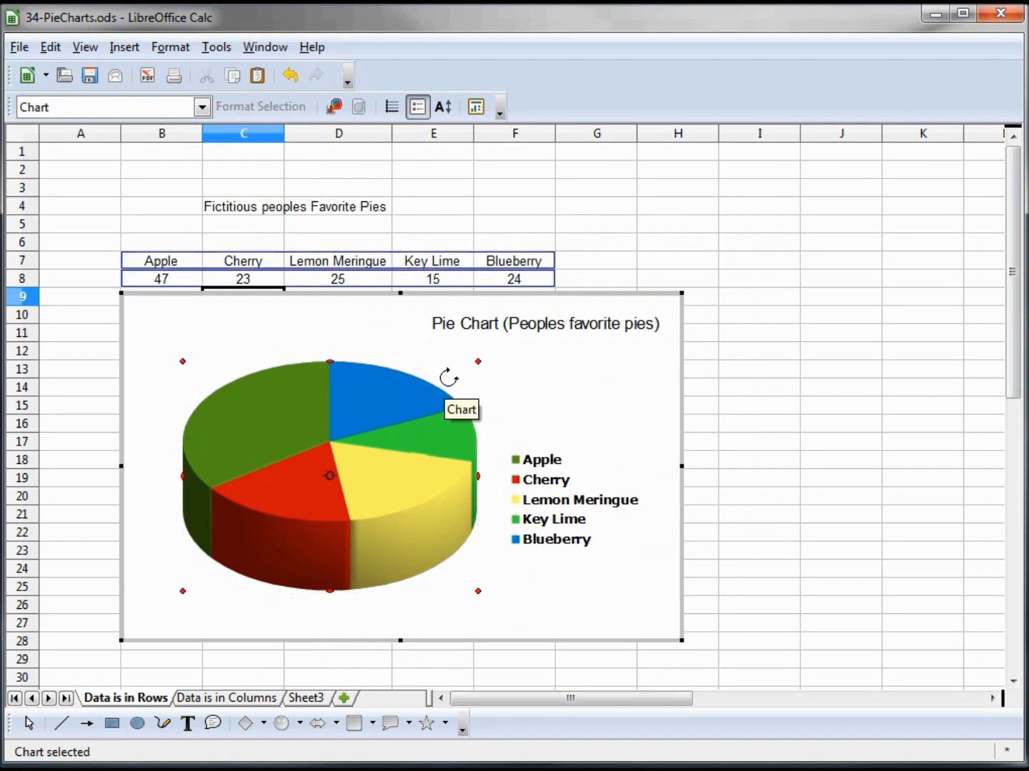
mouse_move(477, 366)
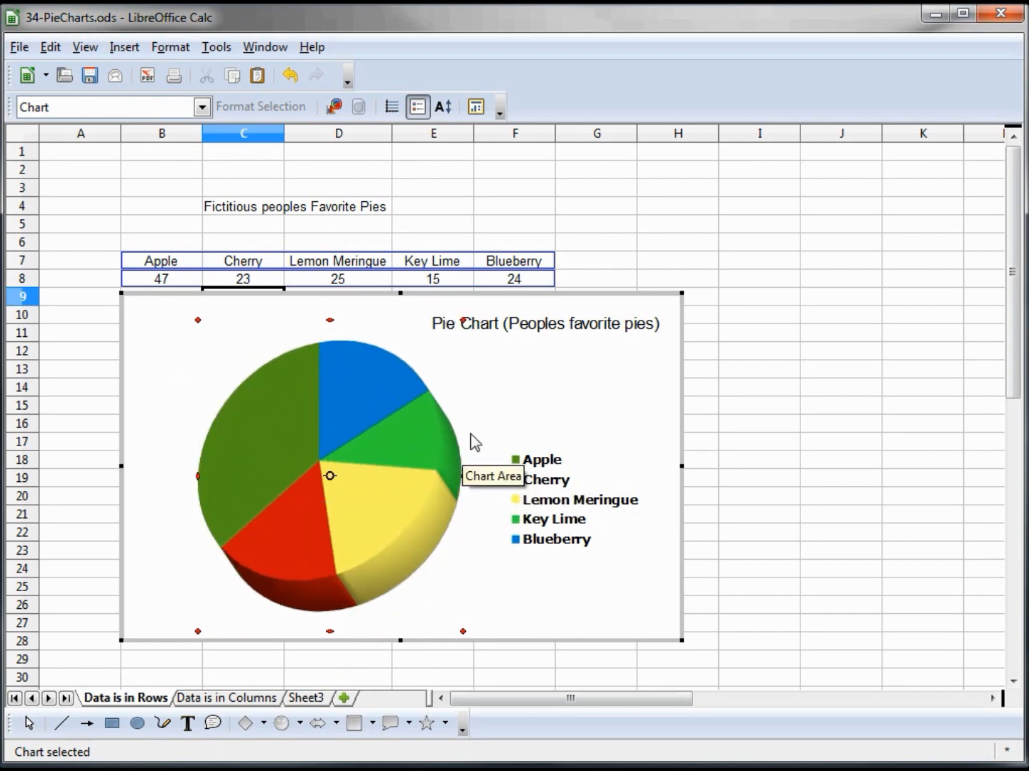
mouse_move(292, 509)
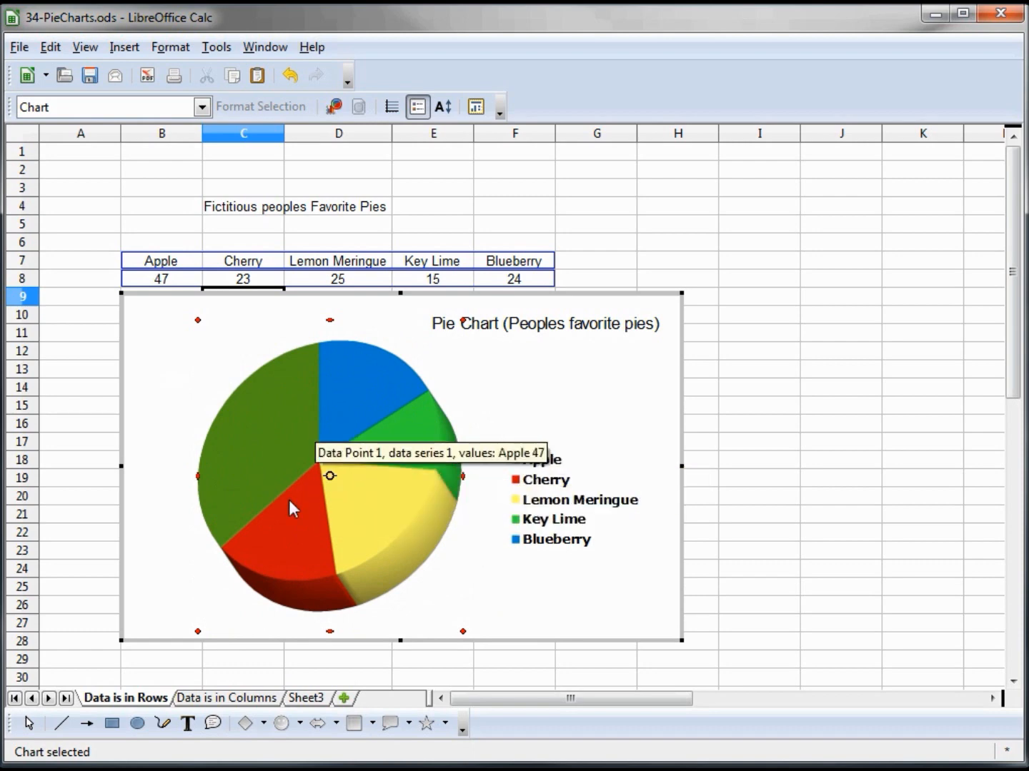
mouse_move(364, 456)
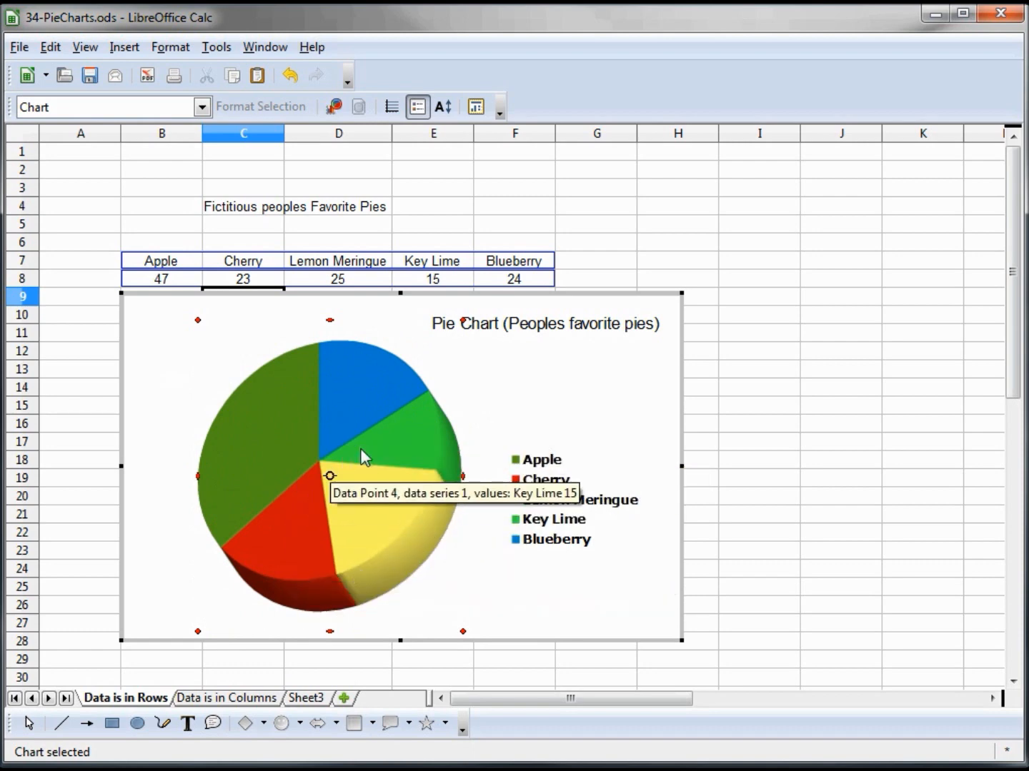